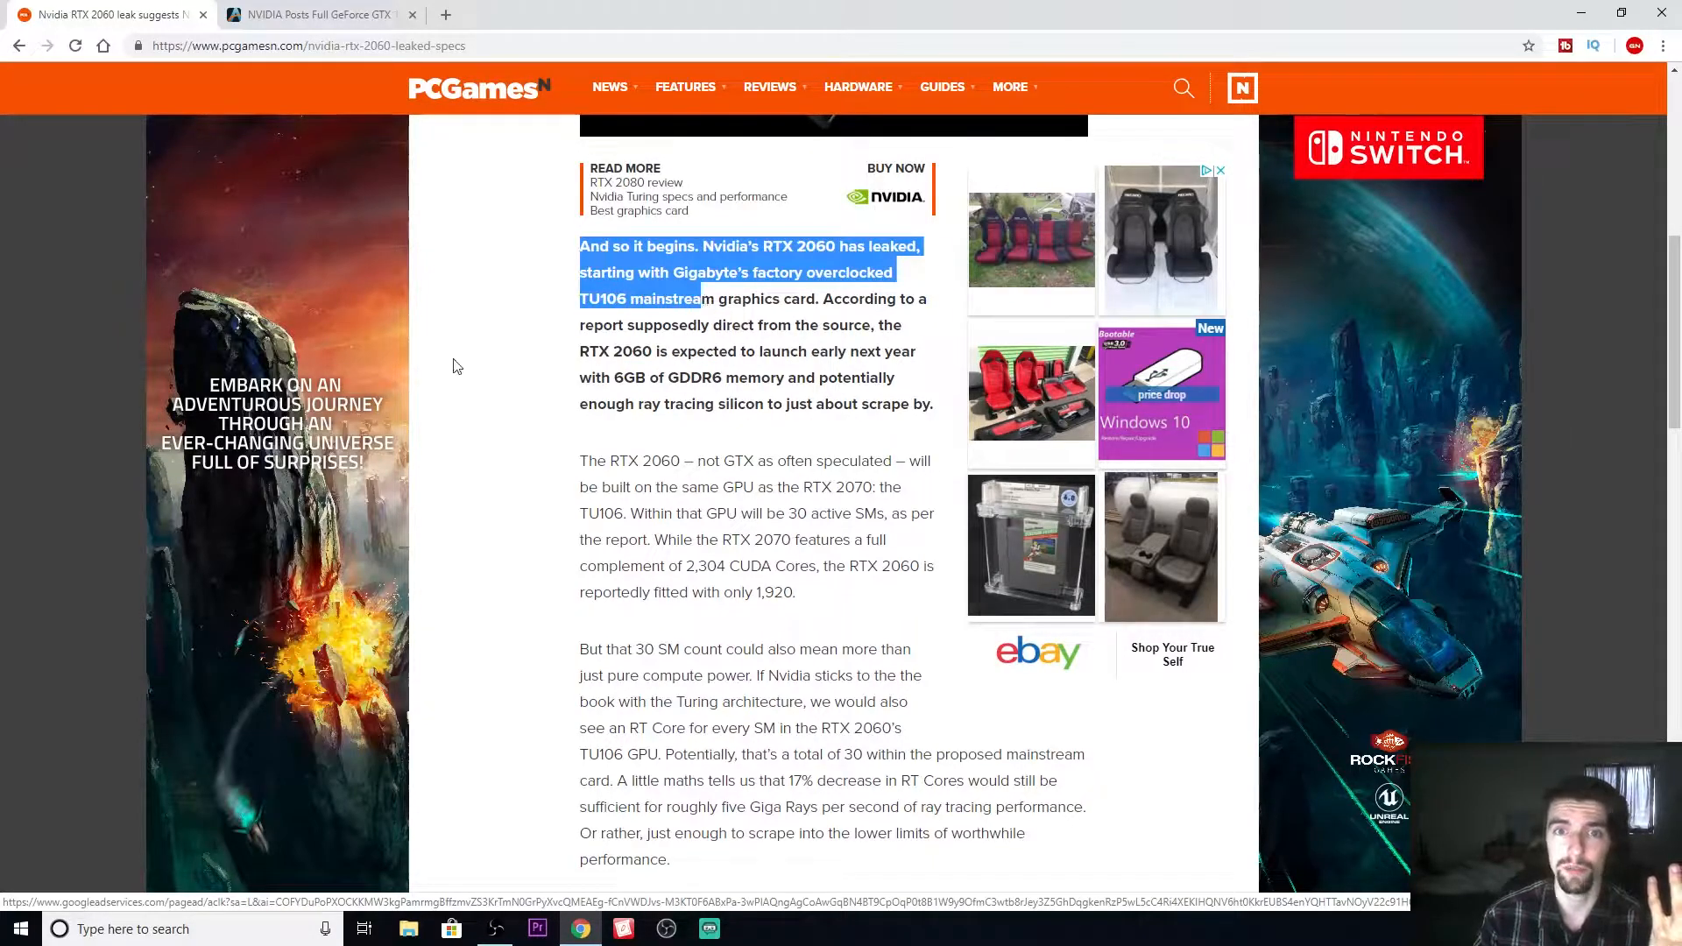
Step: Read down the article's opening paragraphs to the TU106 GPU and core-count section, clearing text highlights
click(450, 362)
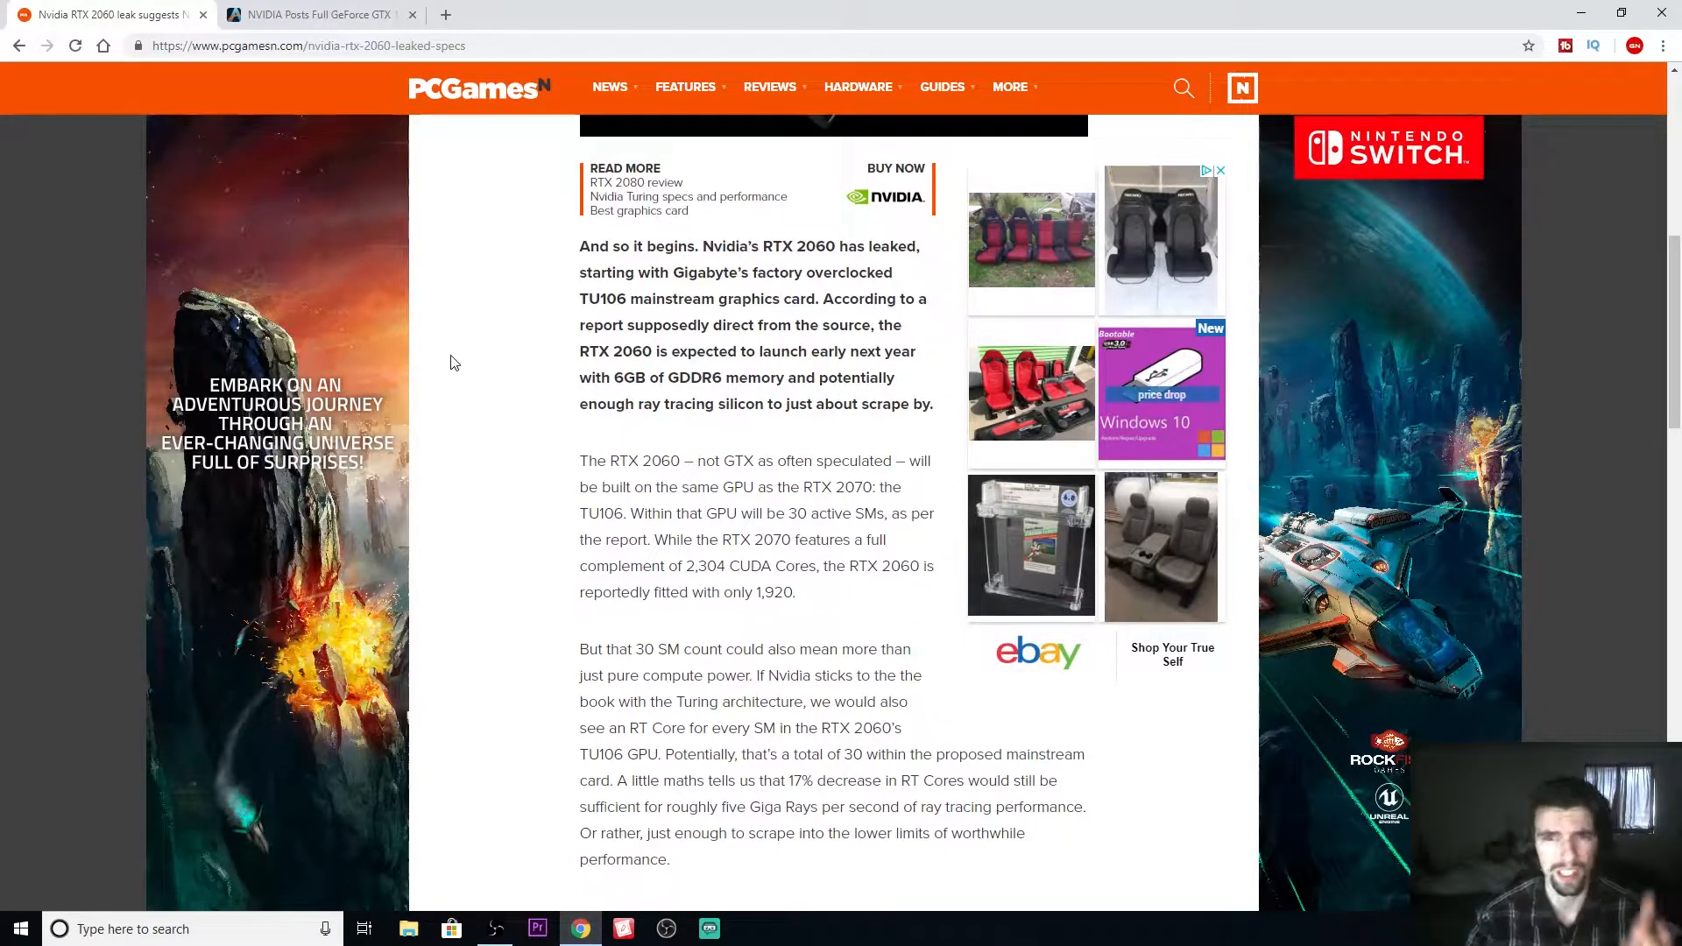
scroll(down, 3)
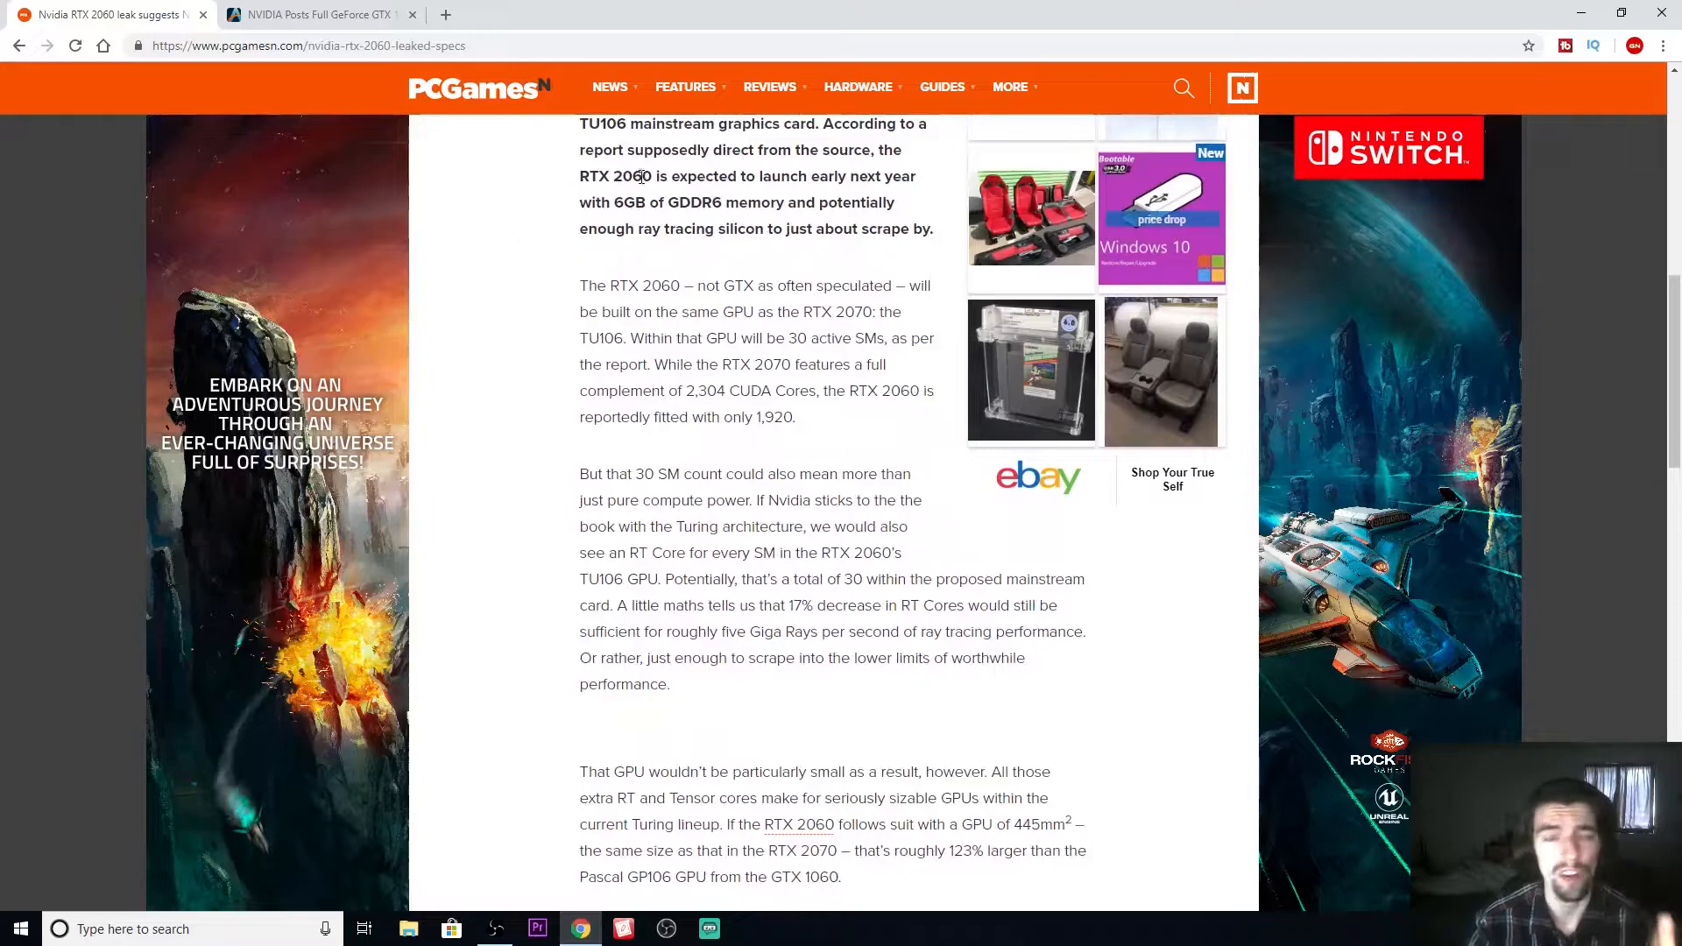
scroll(down, 3)
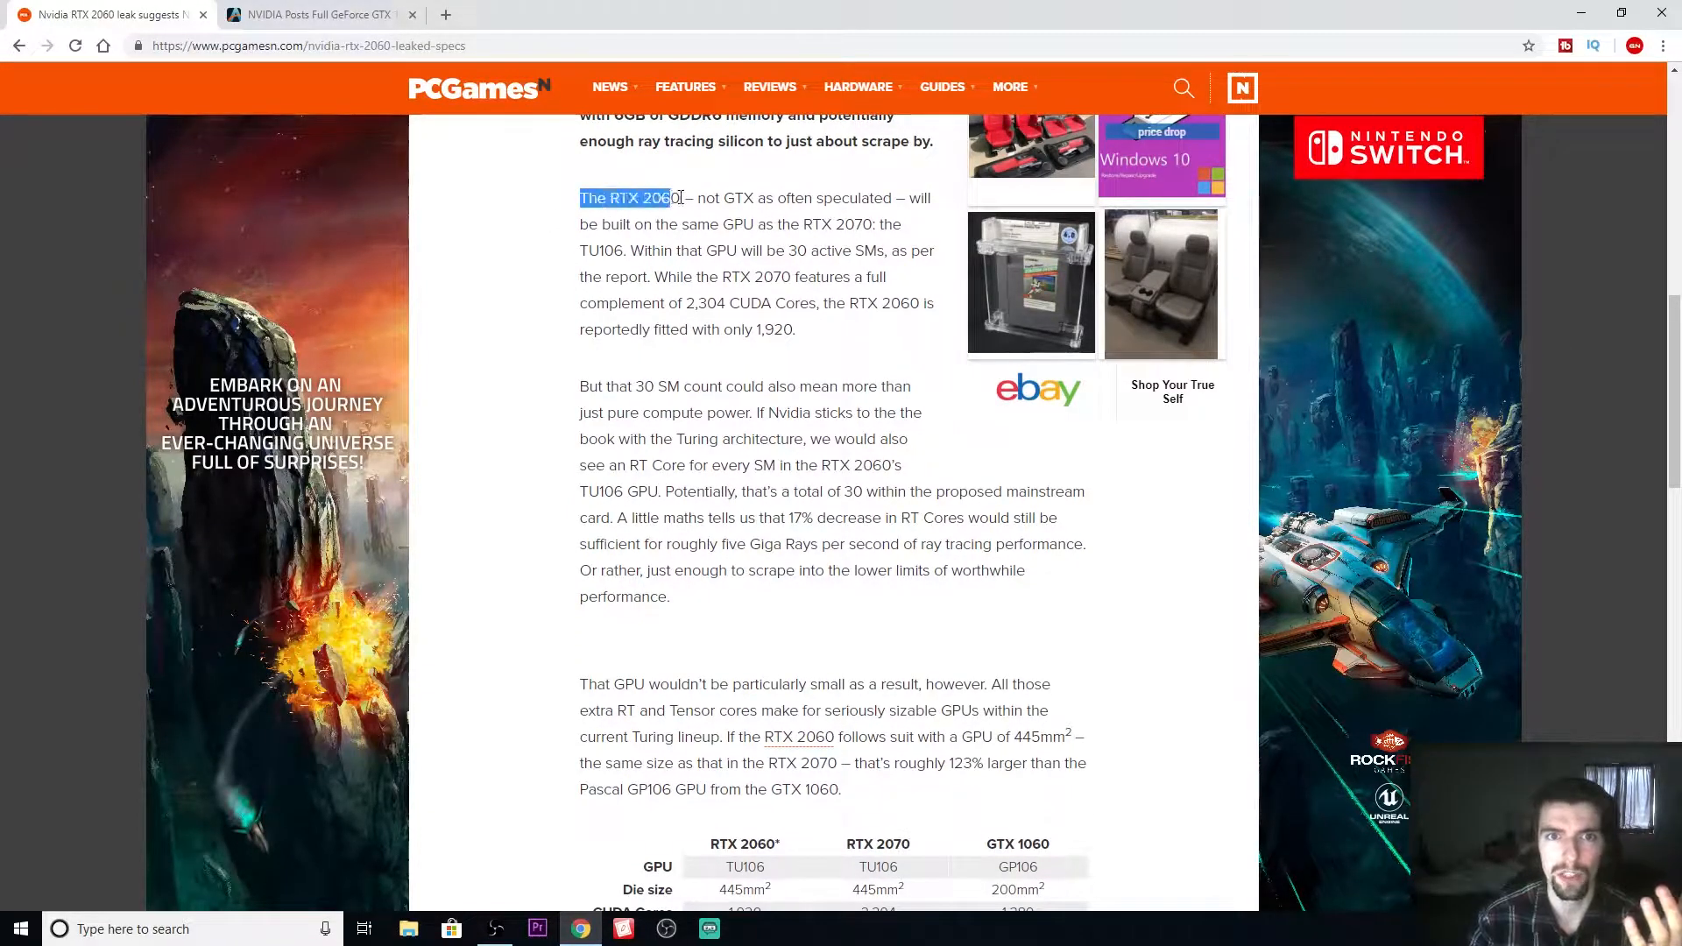
click(815, 188)
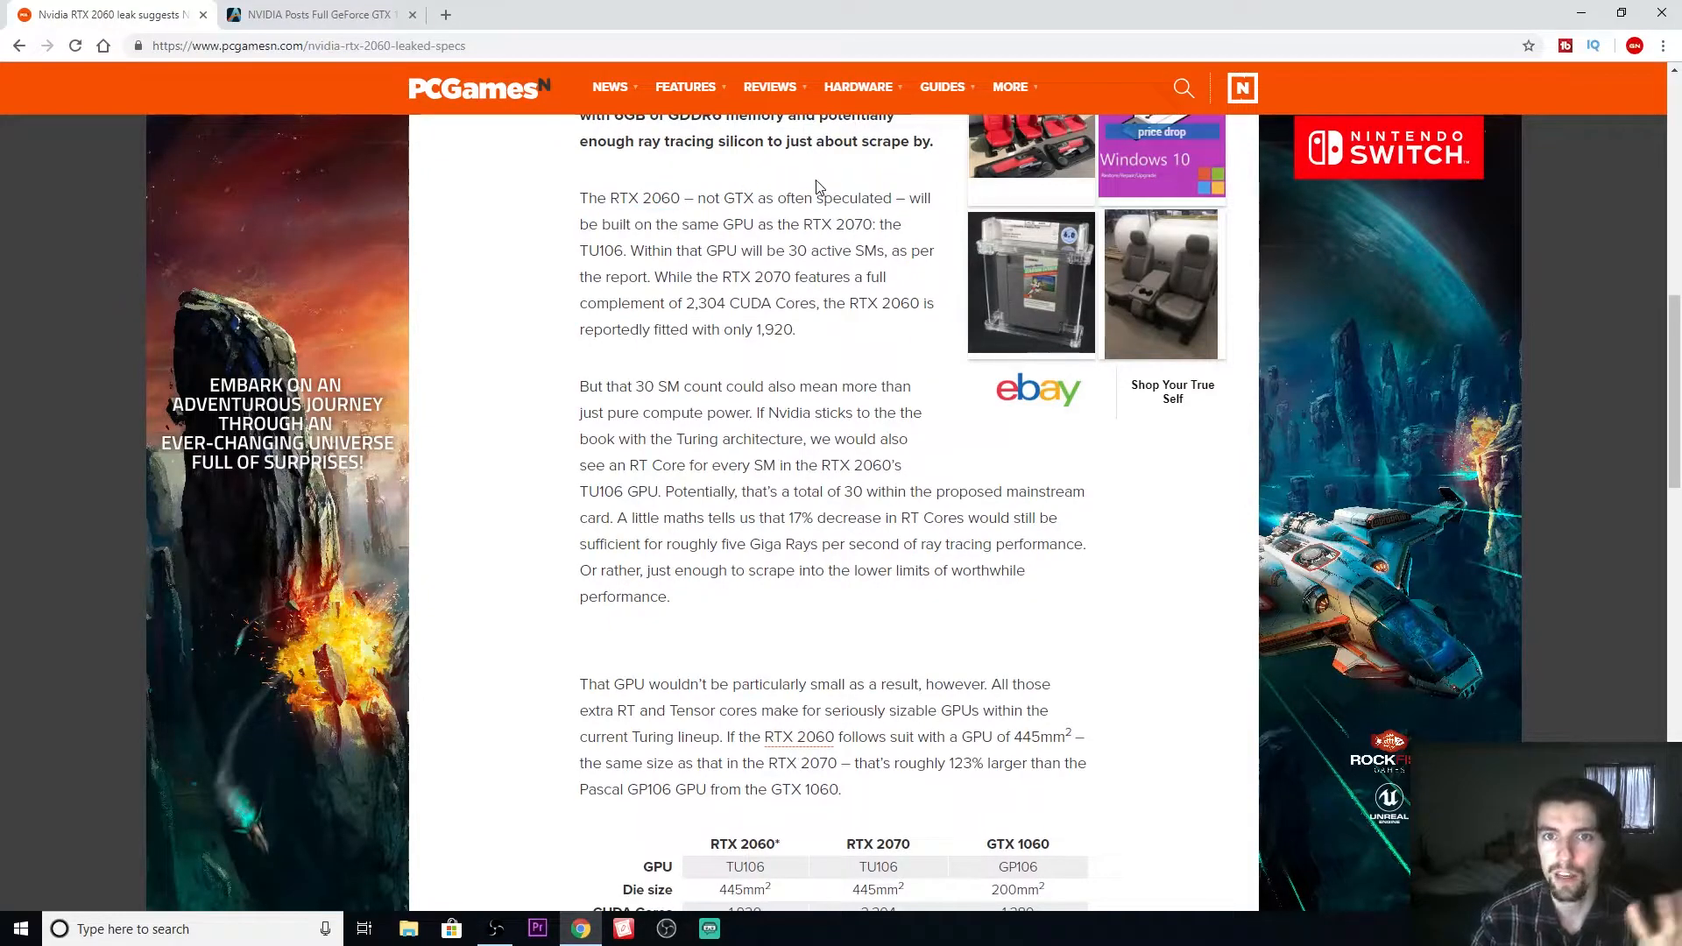
mouse_move(1009, 190)
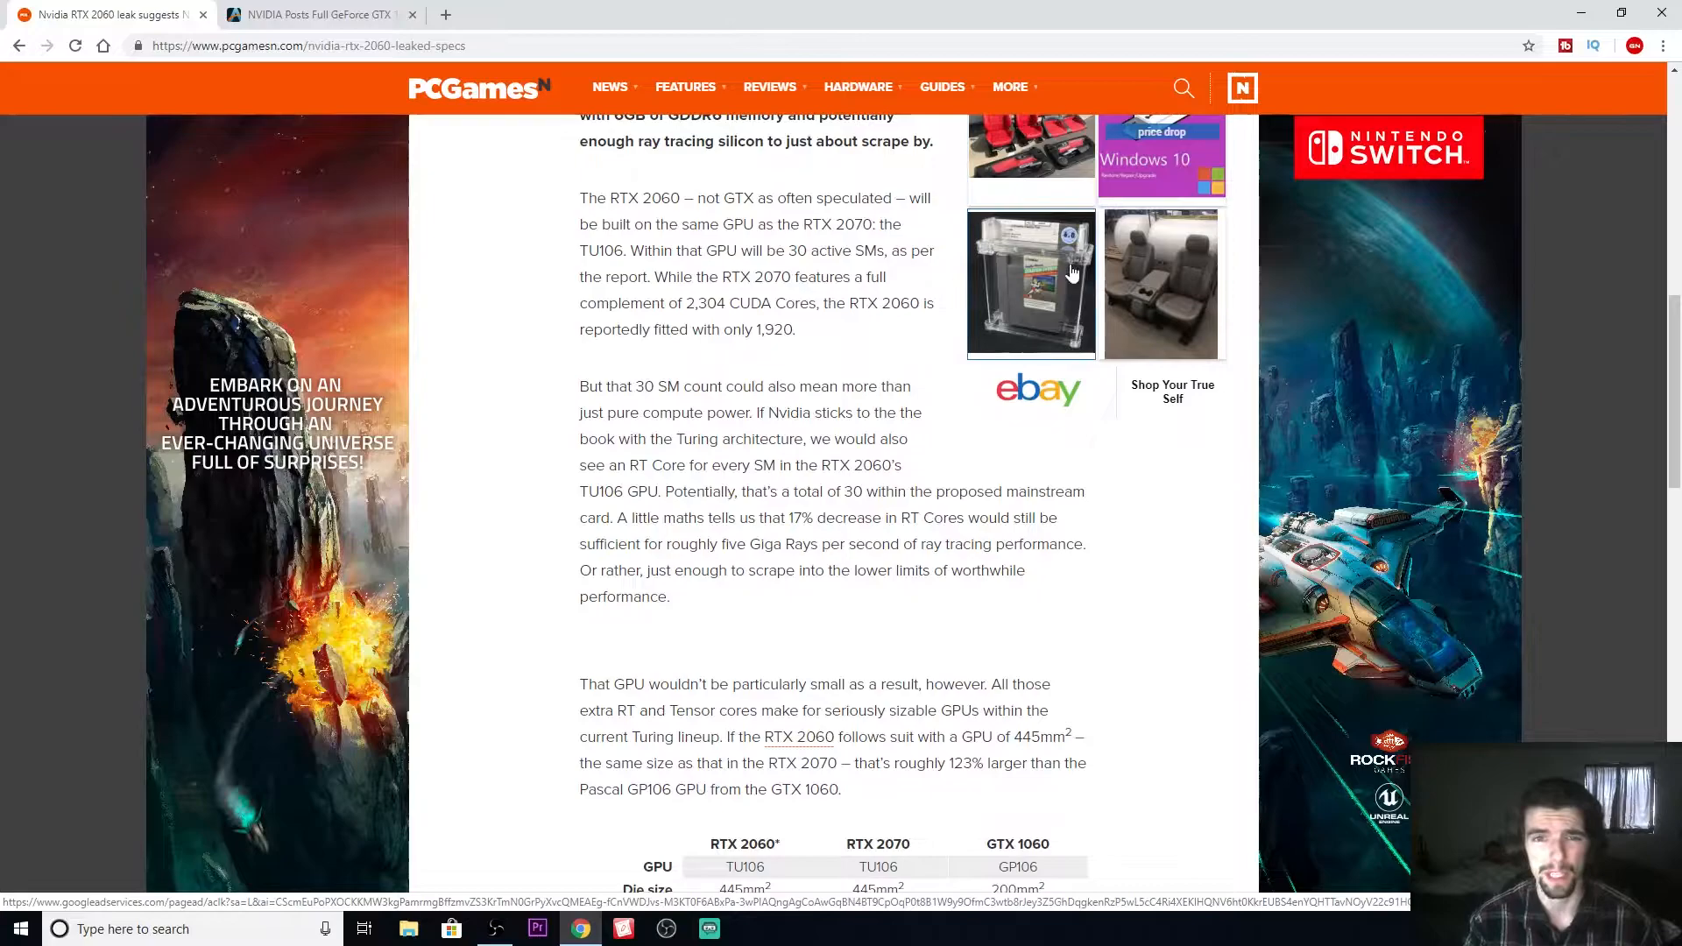
Step: Review the RTX 2060/2070/GTX 1060 spec table, then switch to the AnandTech GTX 1070 specs page
scroll(down, 3)
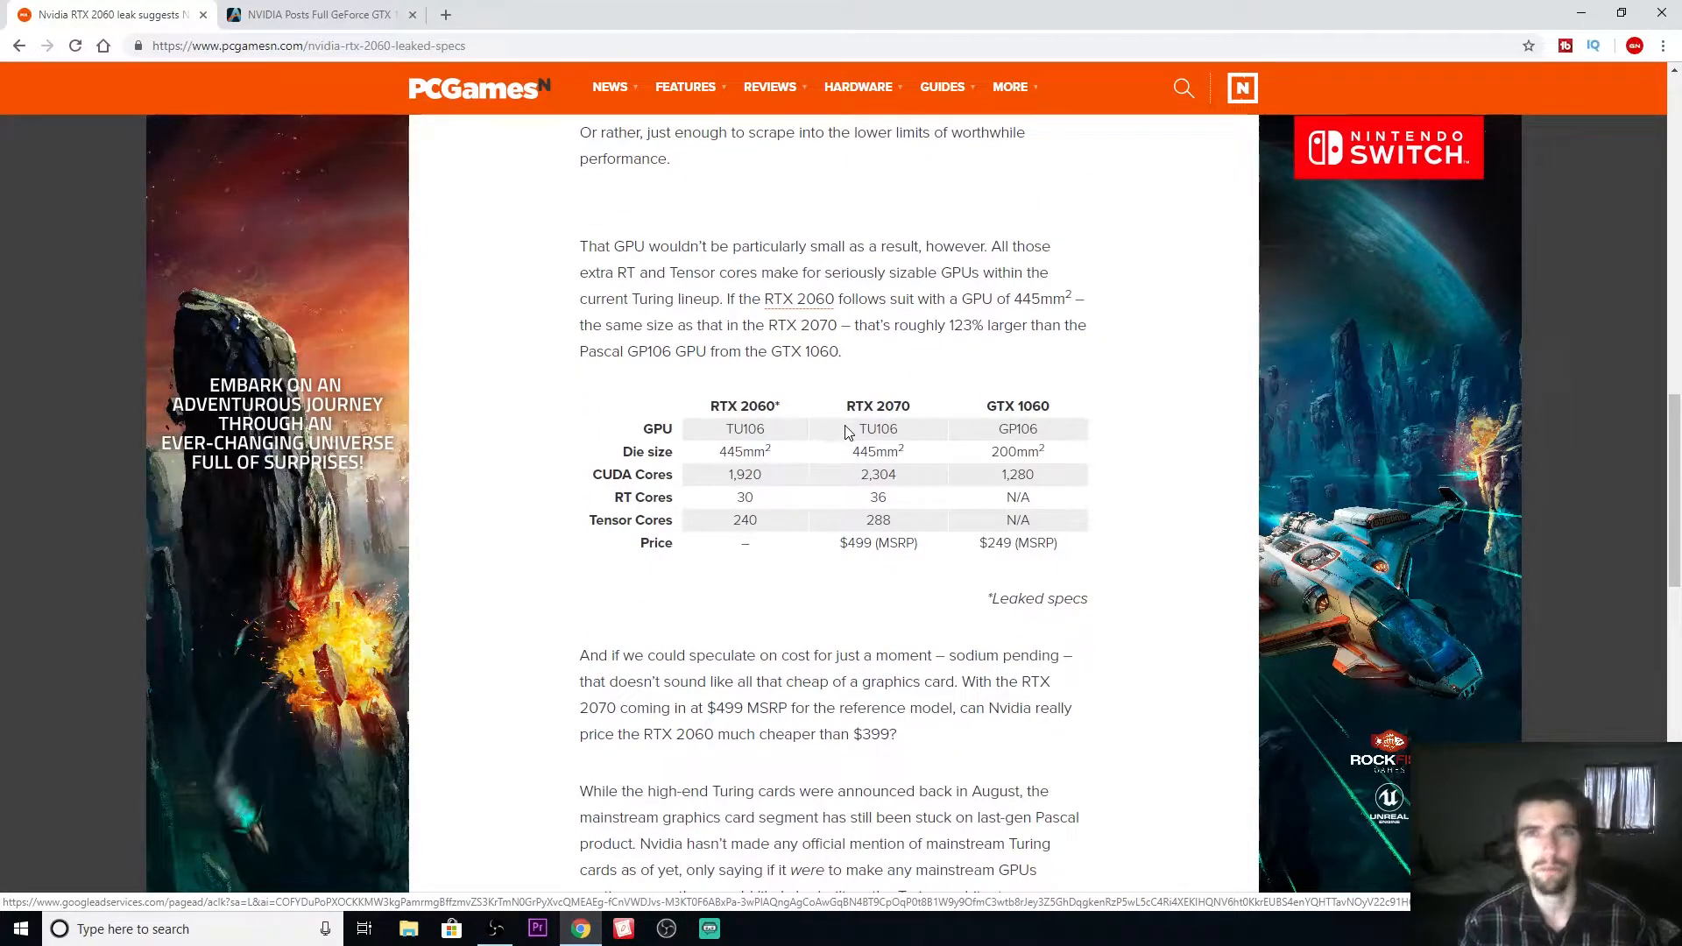
mouse_move(692, 433)
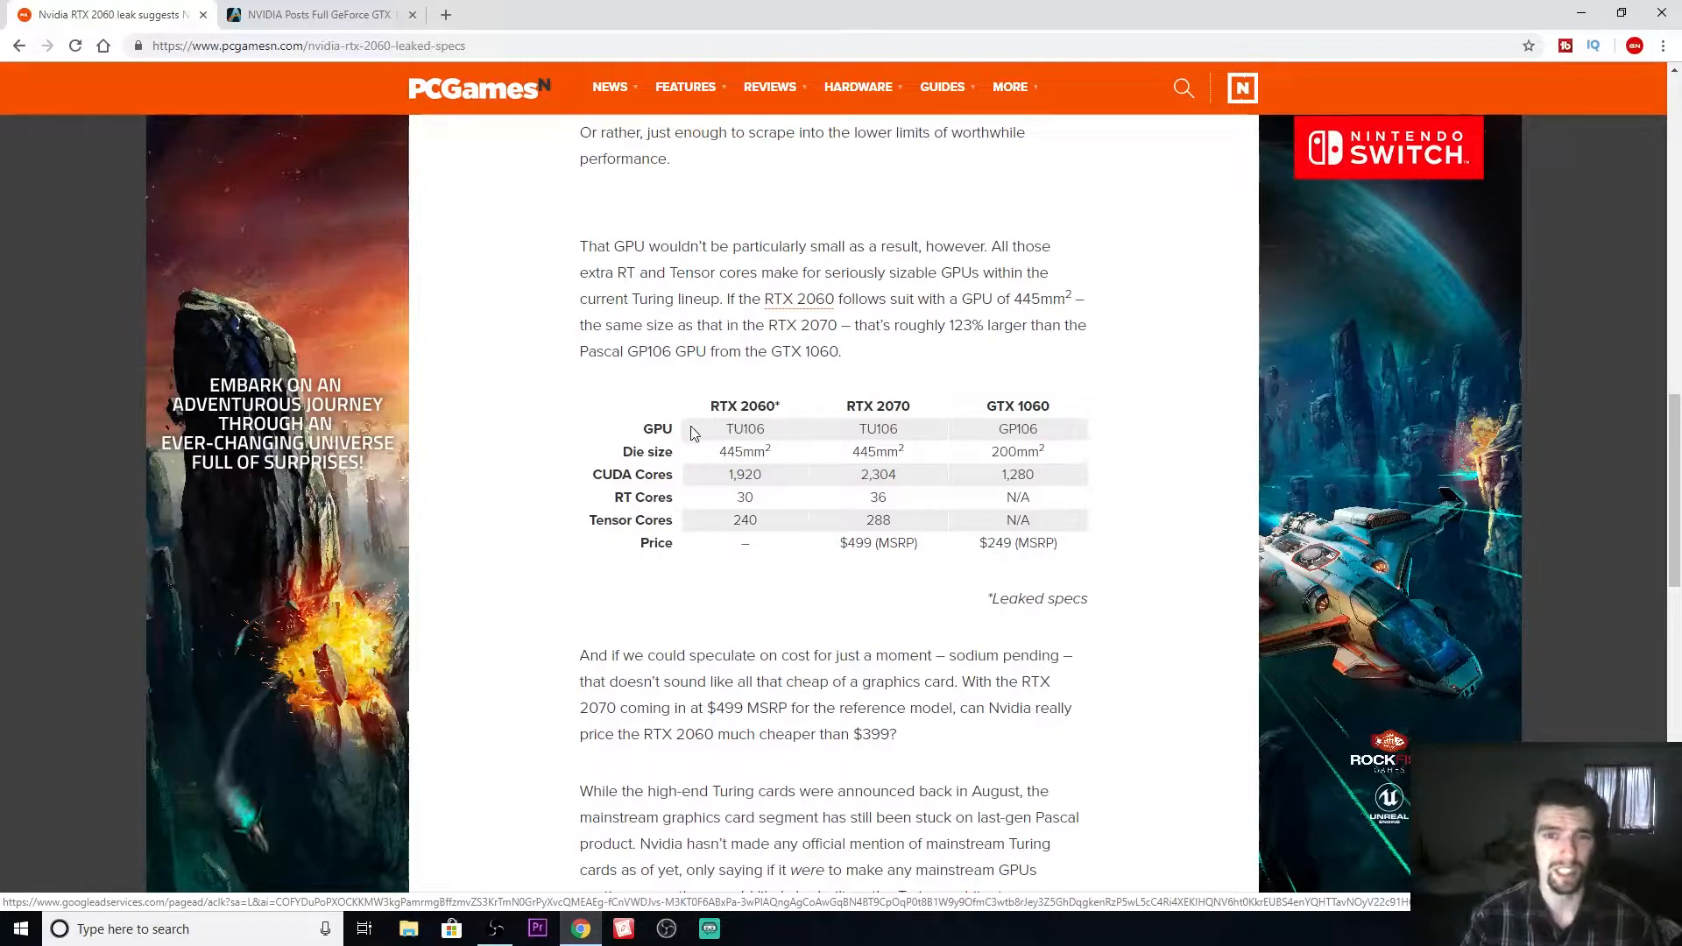
mouse_move(902, 382)
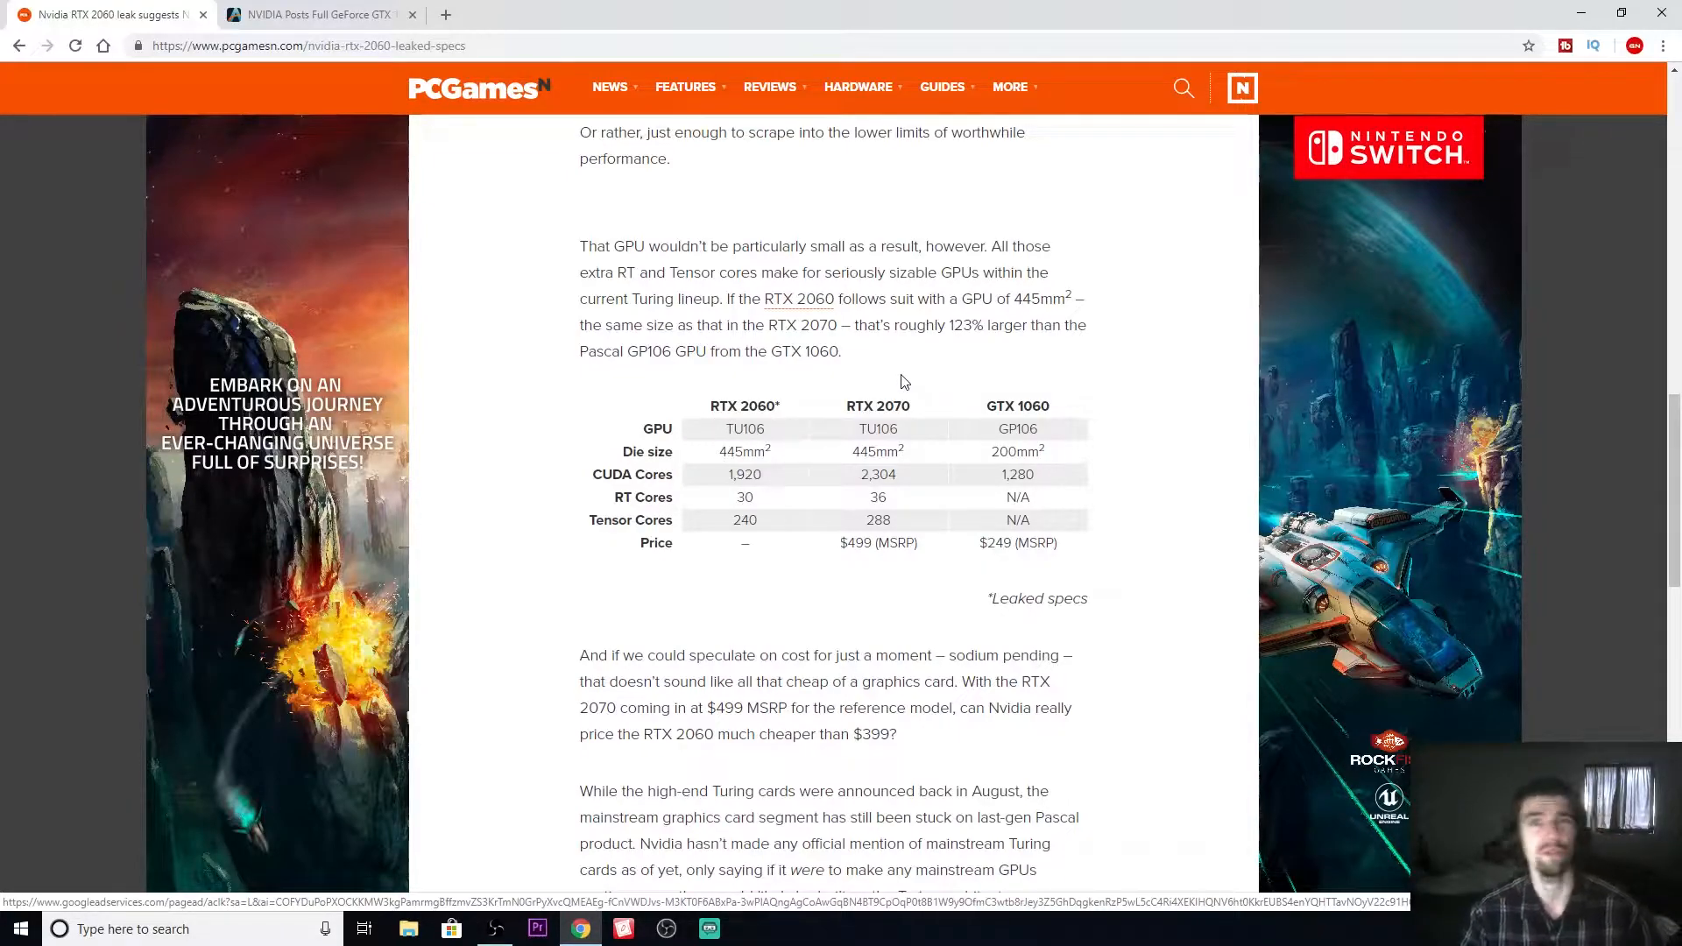
mouse_move(899, 461)
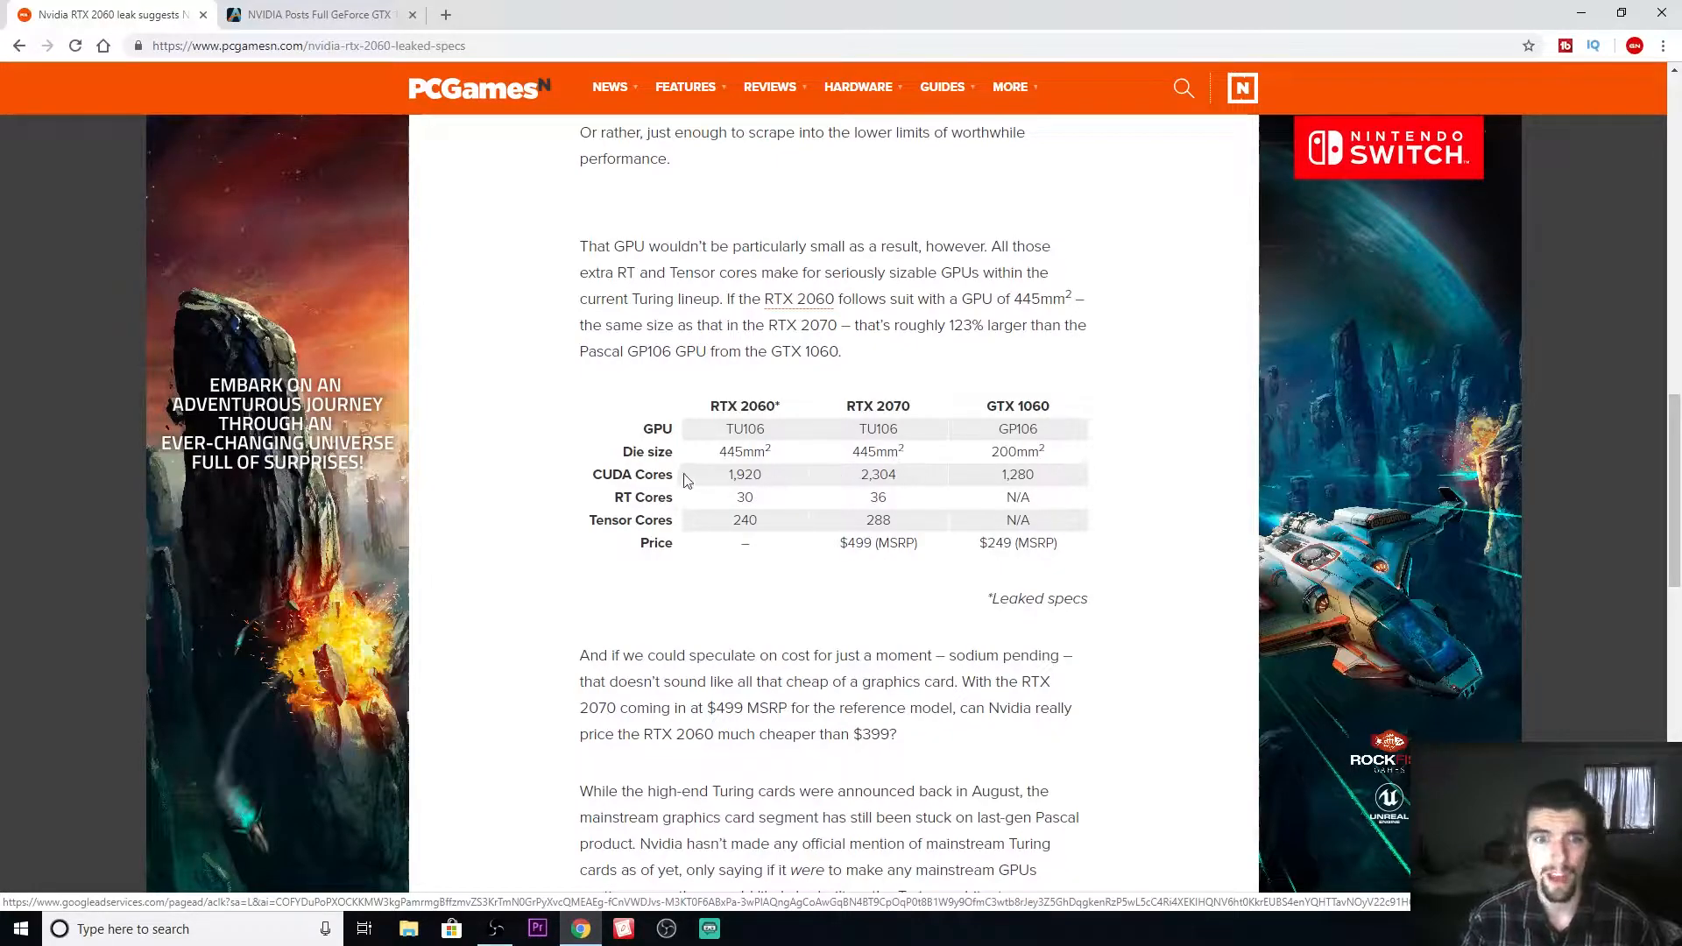
mouse_move(883, 491)
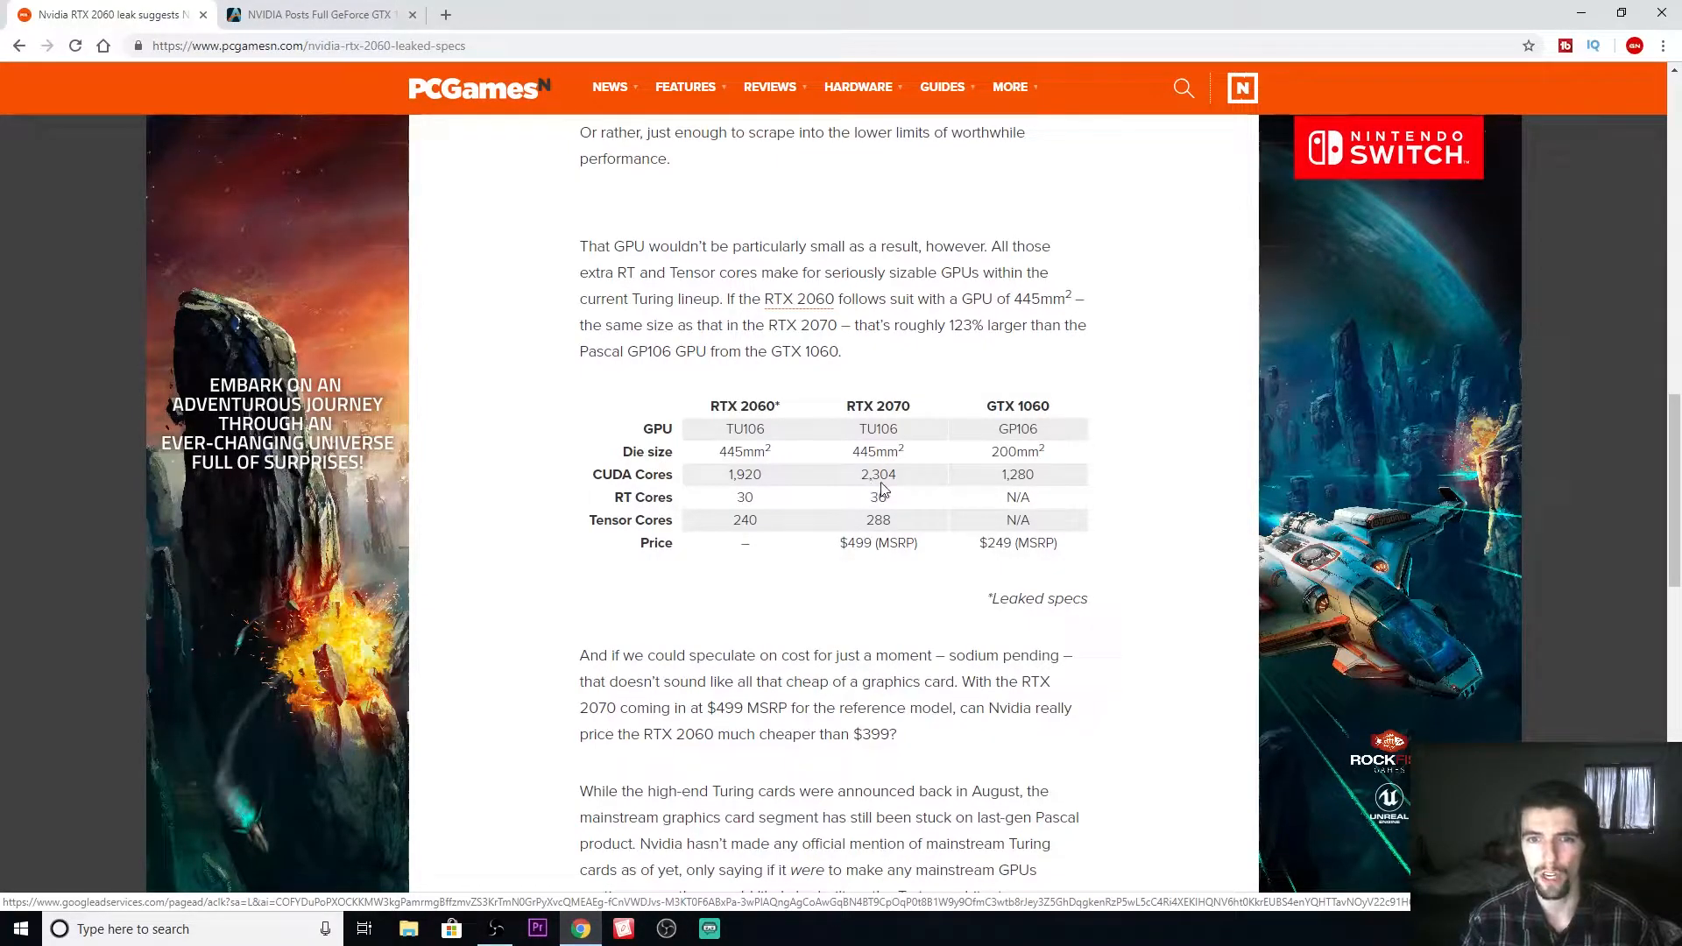
mouse_move(887, 503)
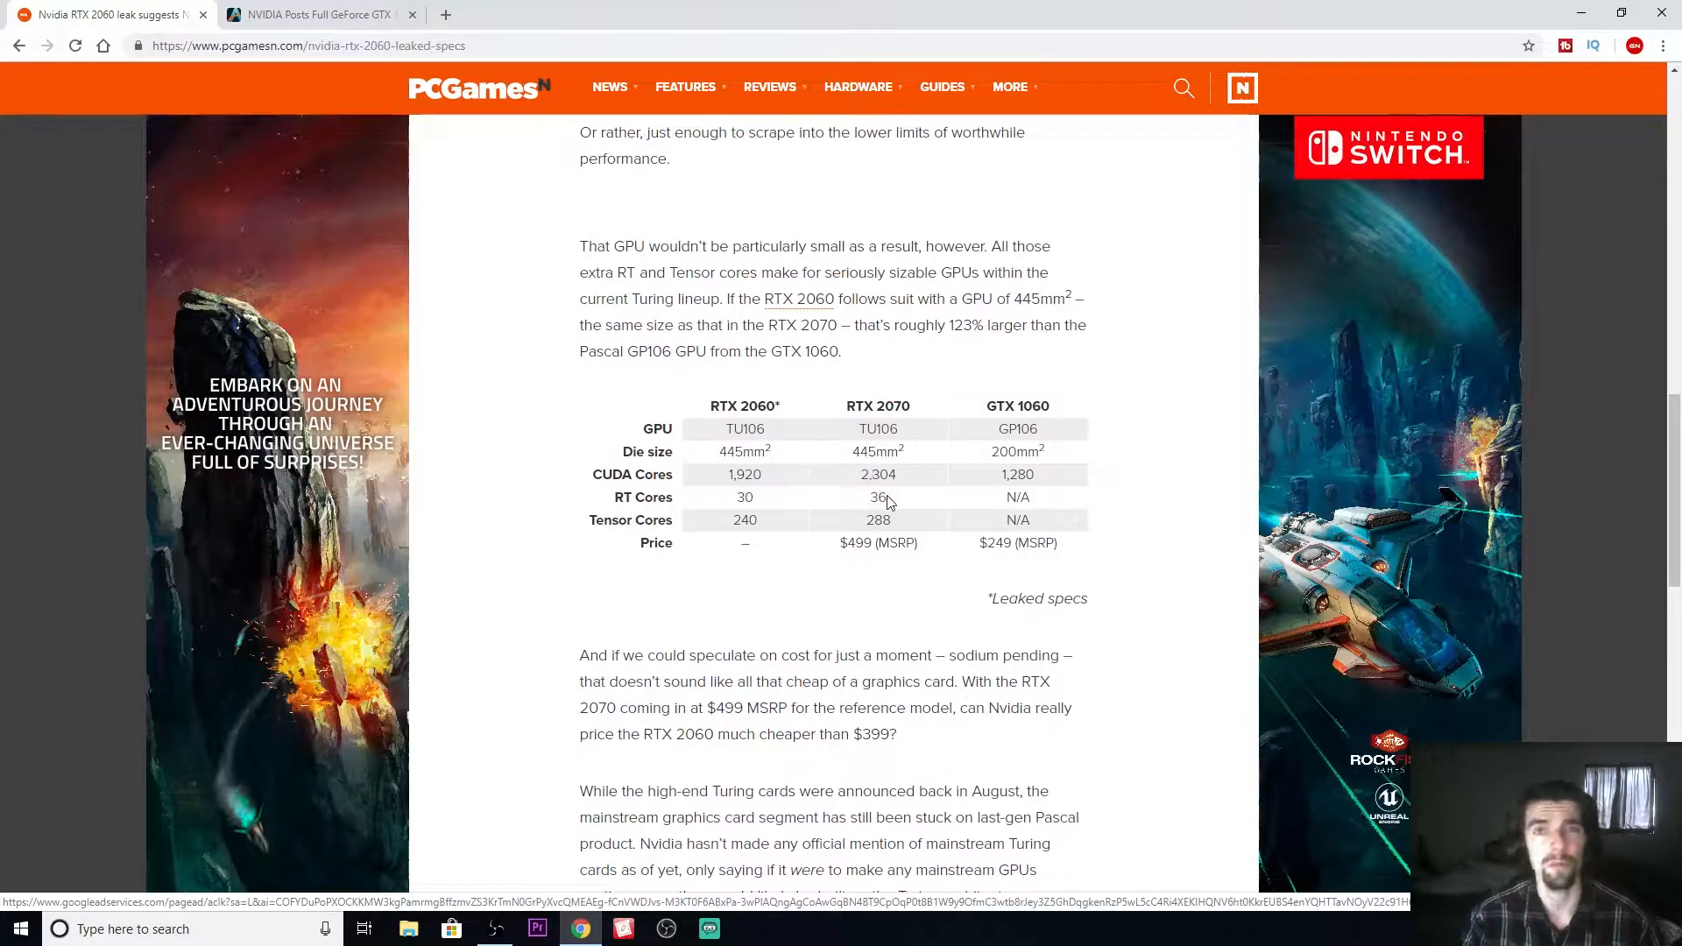
mouse_move(743, 426)
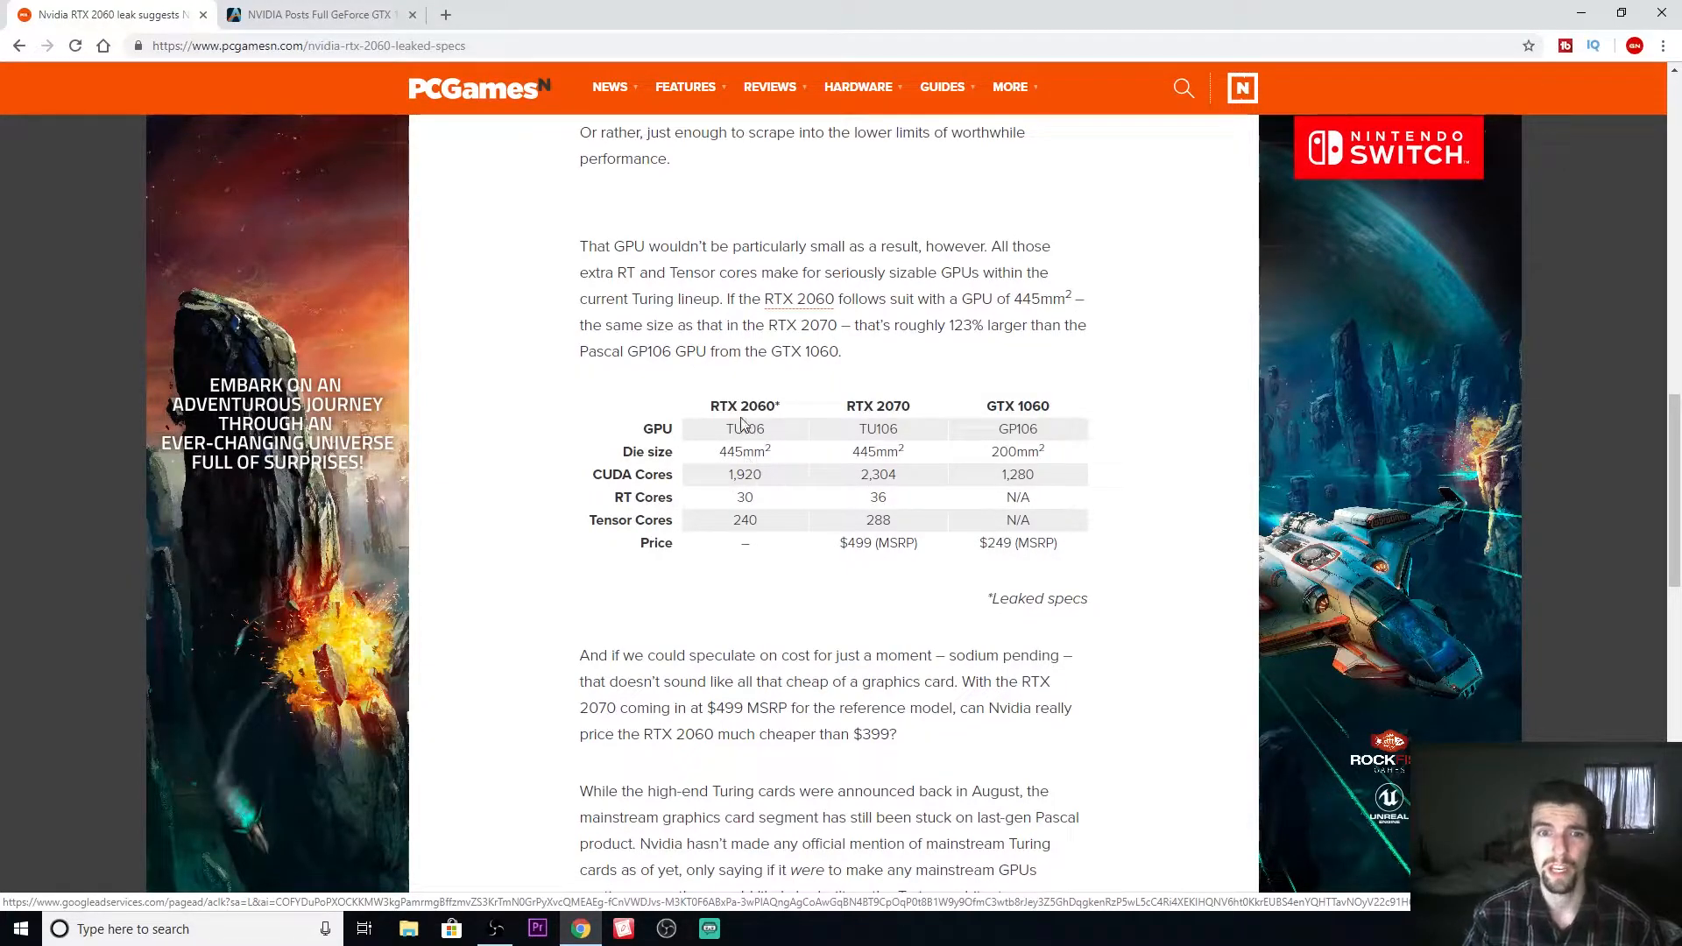
click(317, 14)
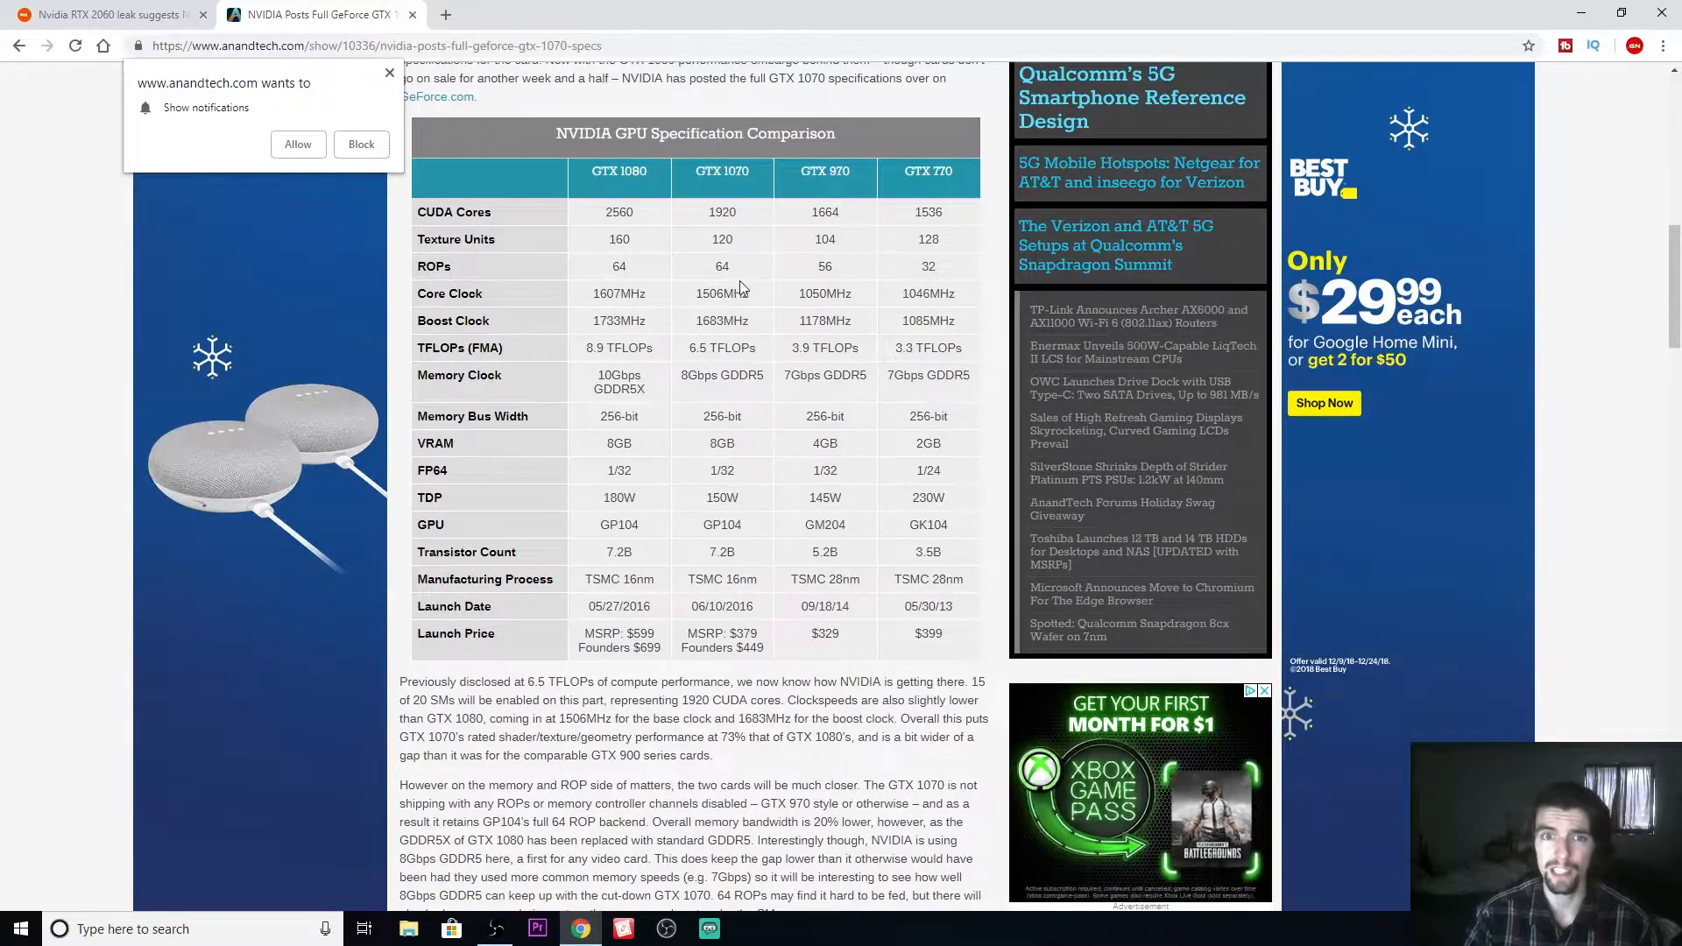
Step: Return to the PCGamesN article and bring its leaked RTX 2060 spec table back into view
double_click(722, 212)
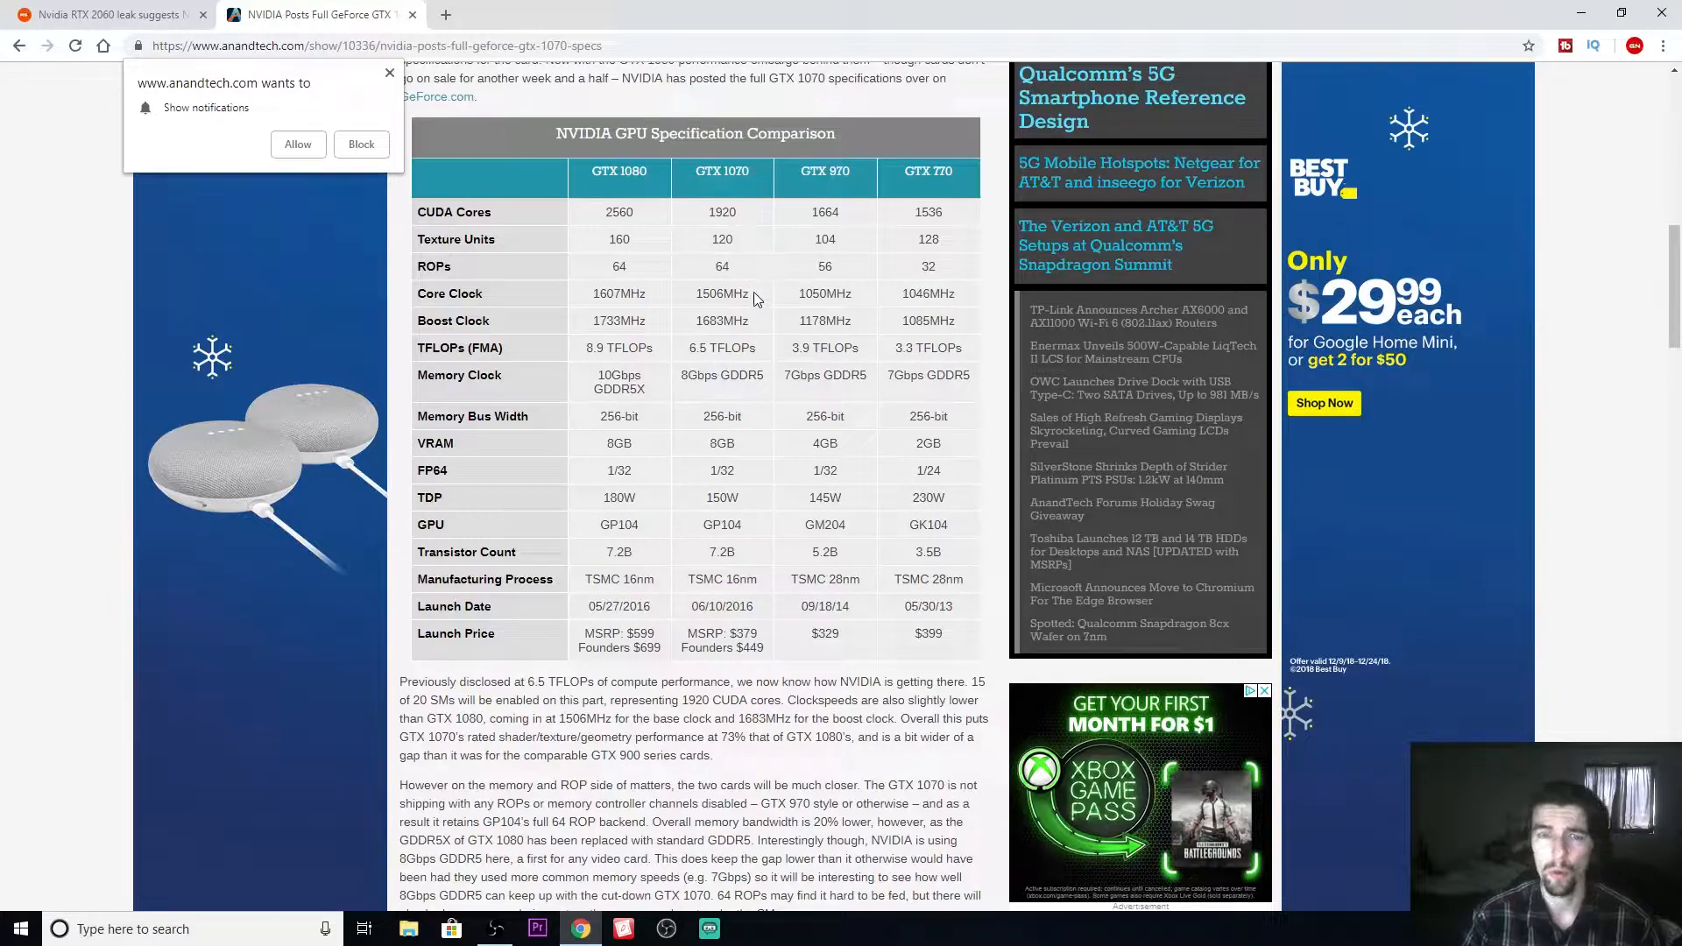
click(101, 14)
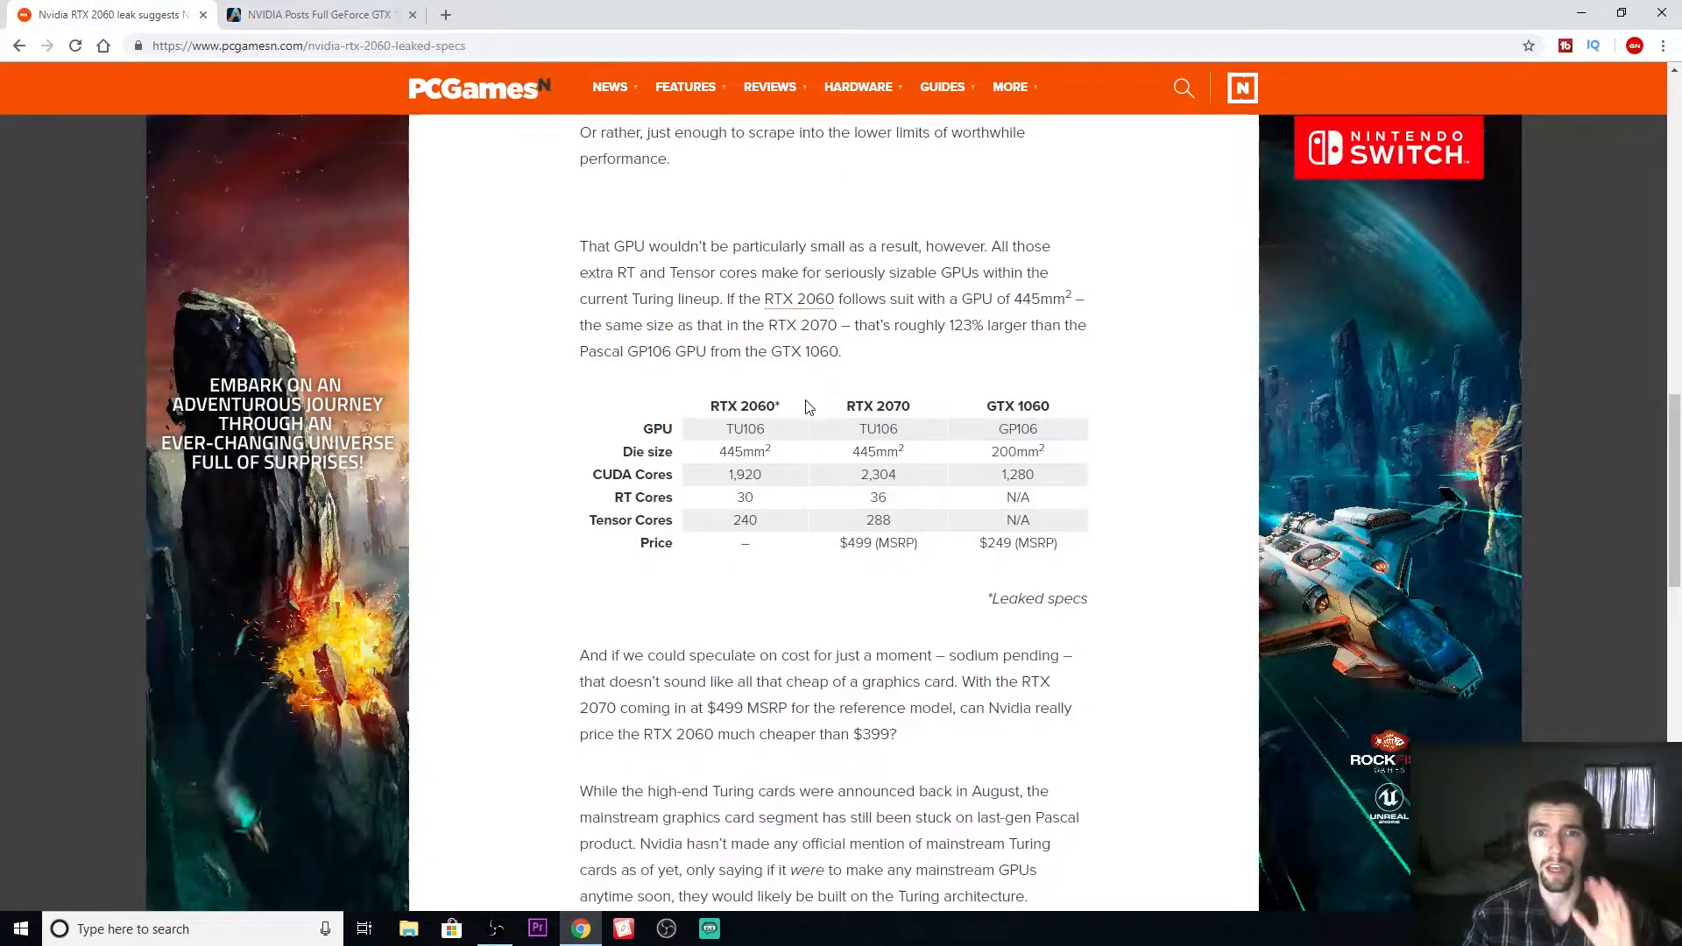
mouse_move(694, 405)
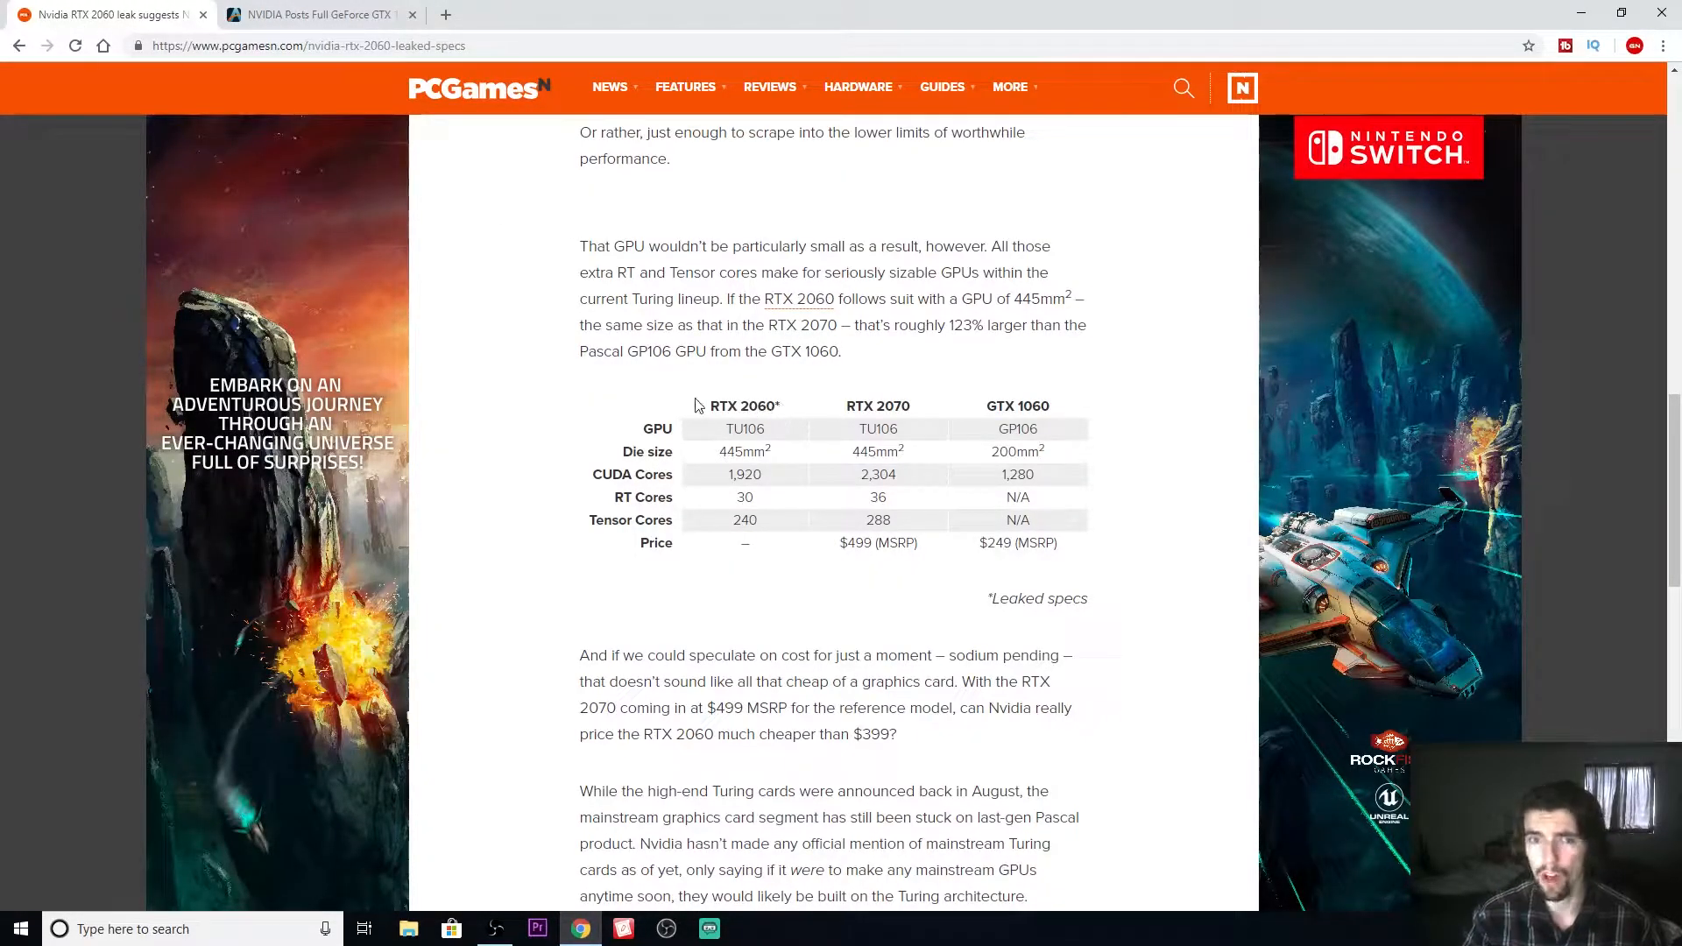
mouse_move(453, 126)
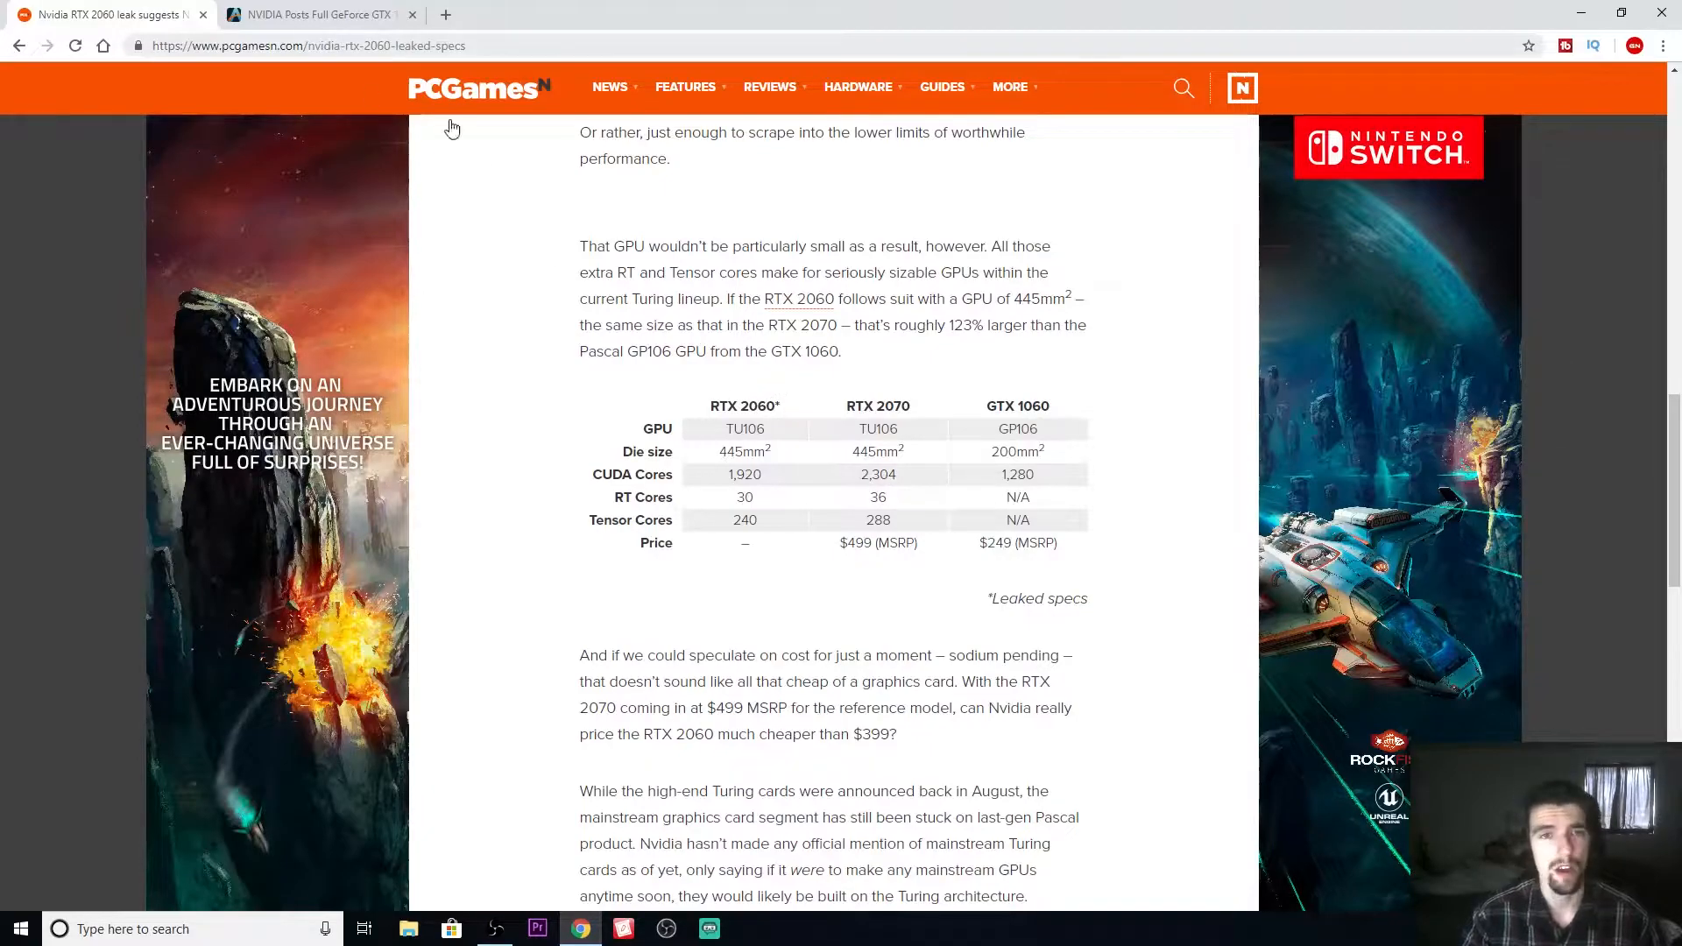
scroll(down, 3)
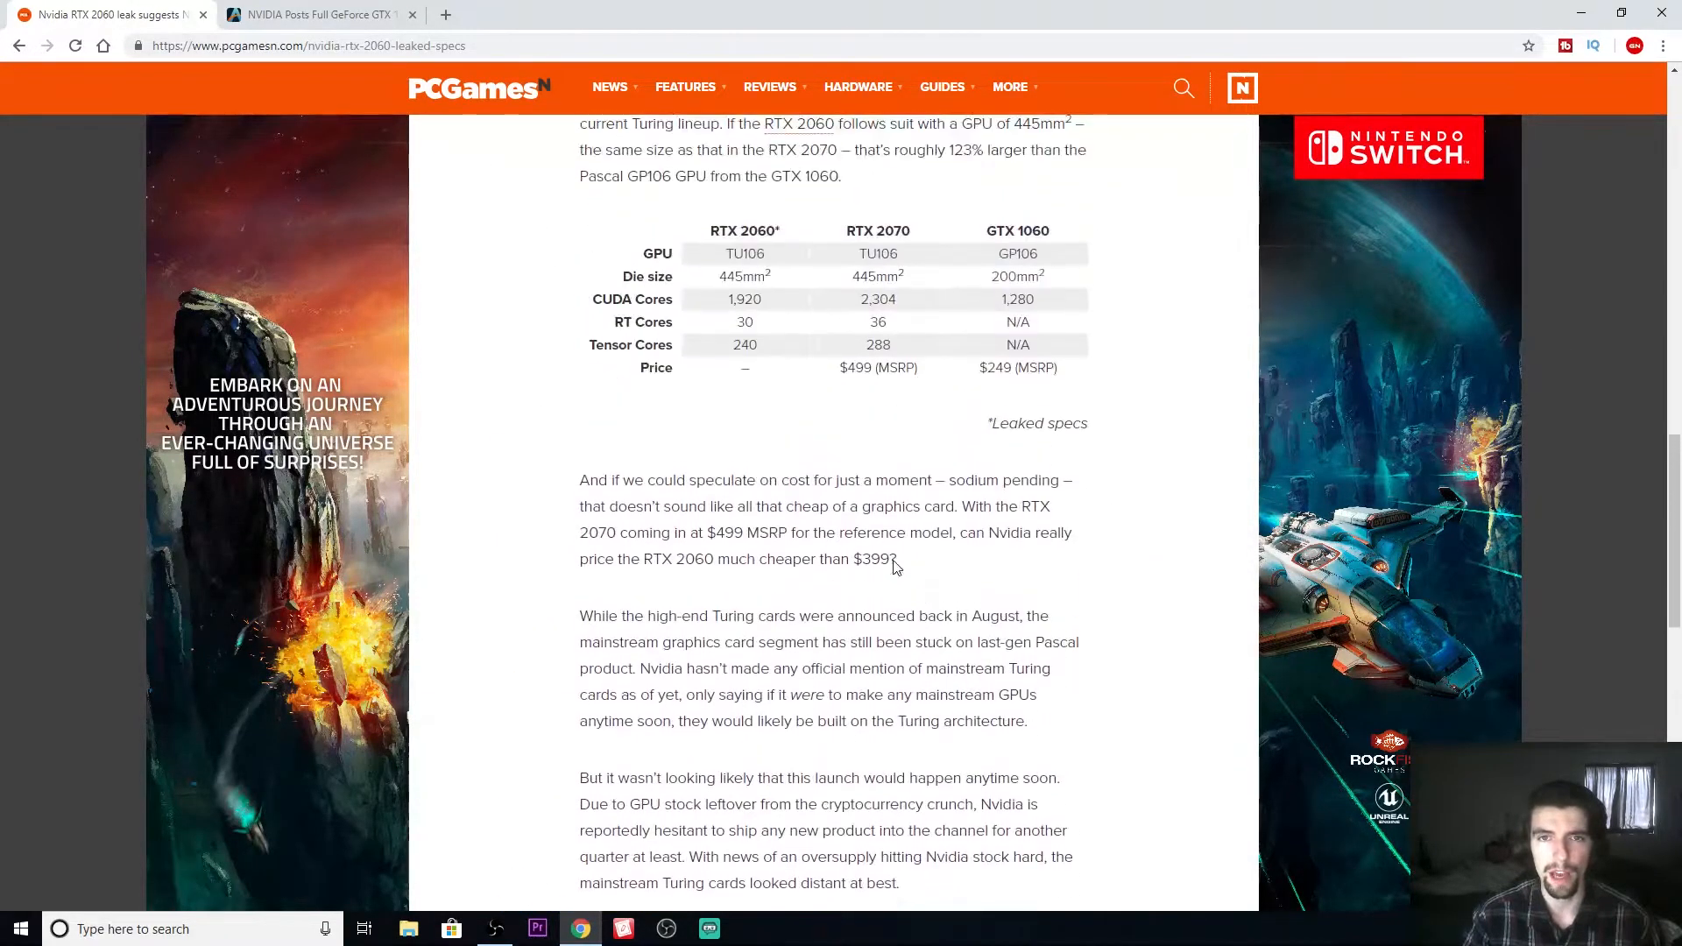
scroll(up, 3)
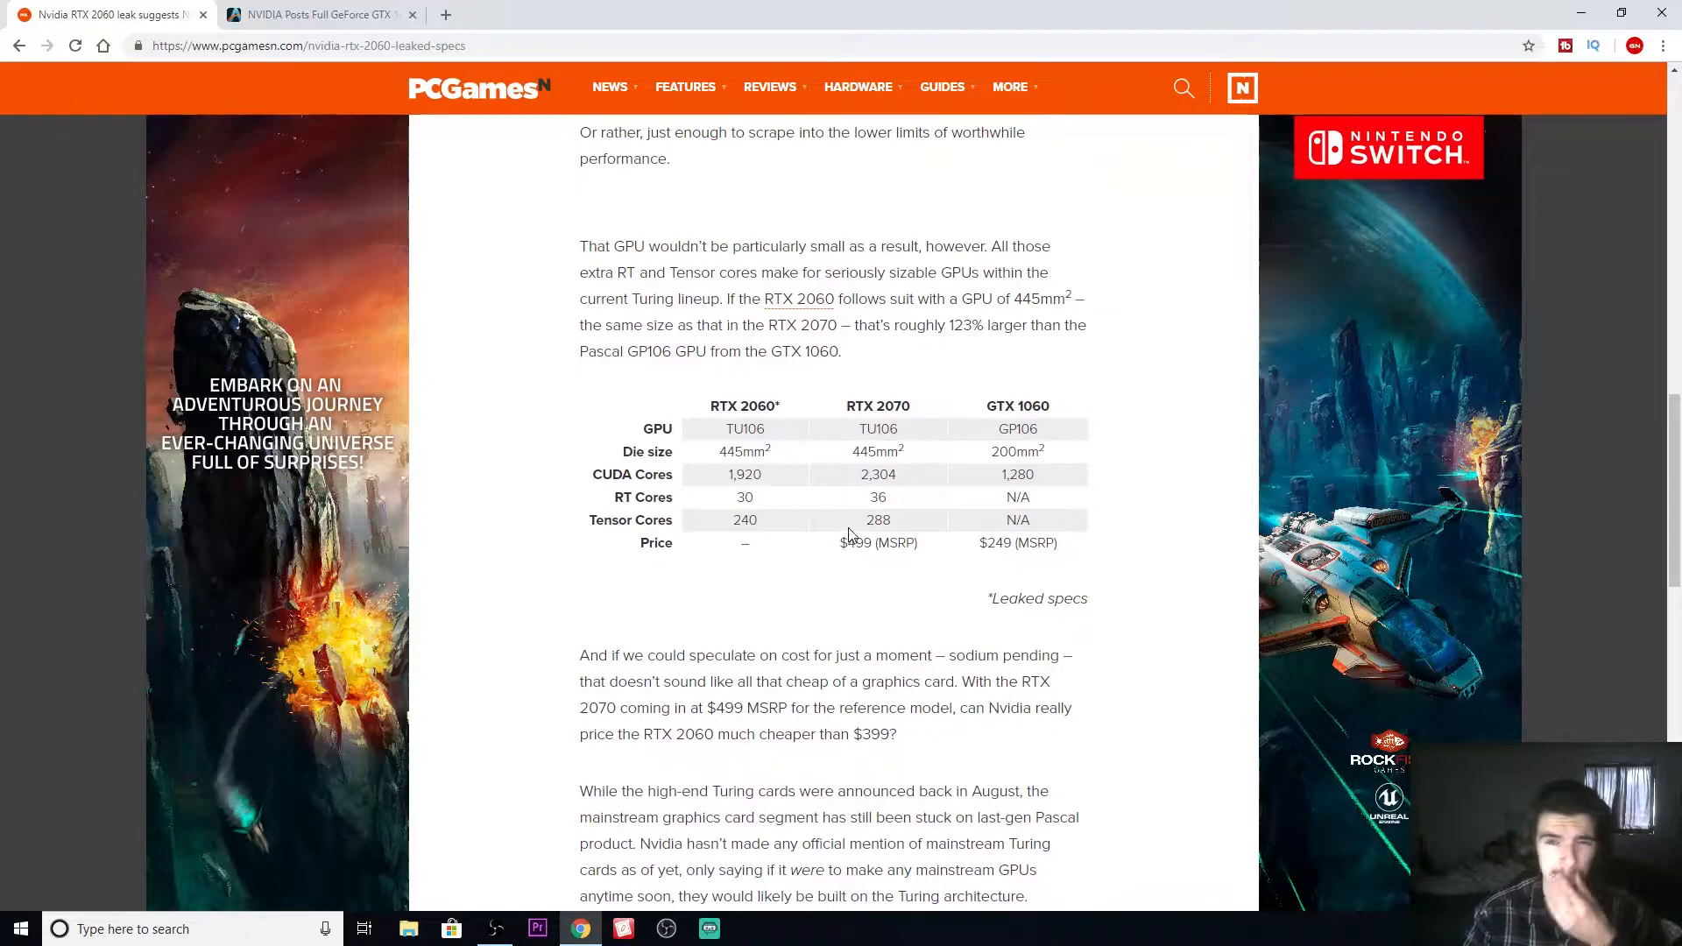
mouse_move(317, 14)
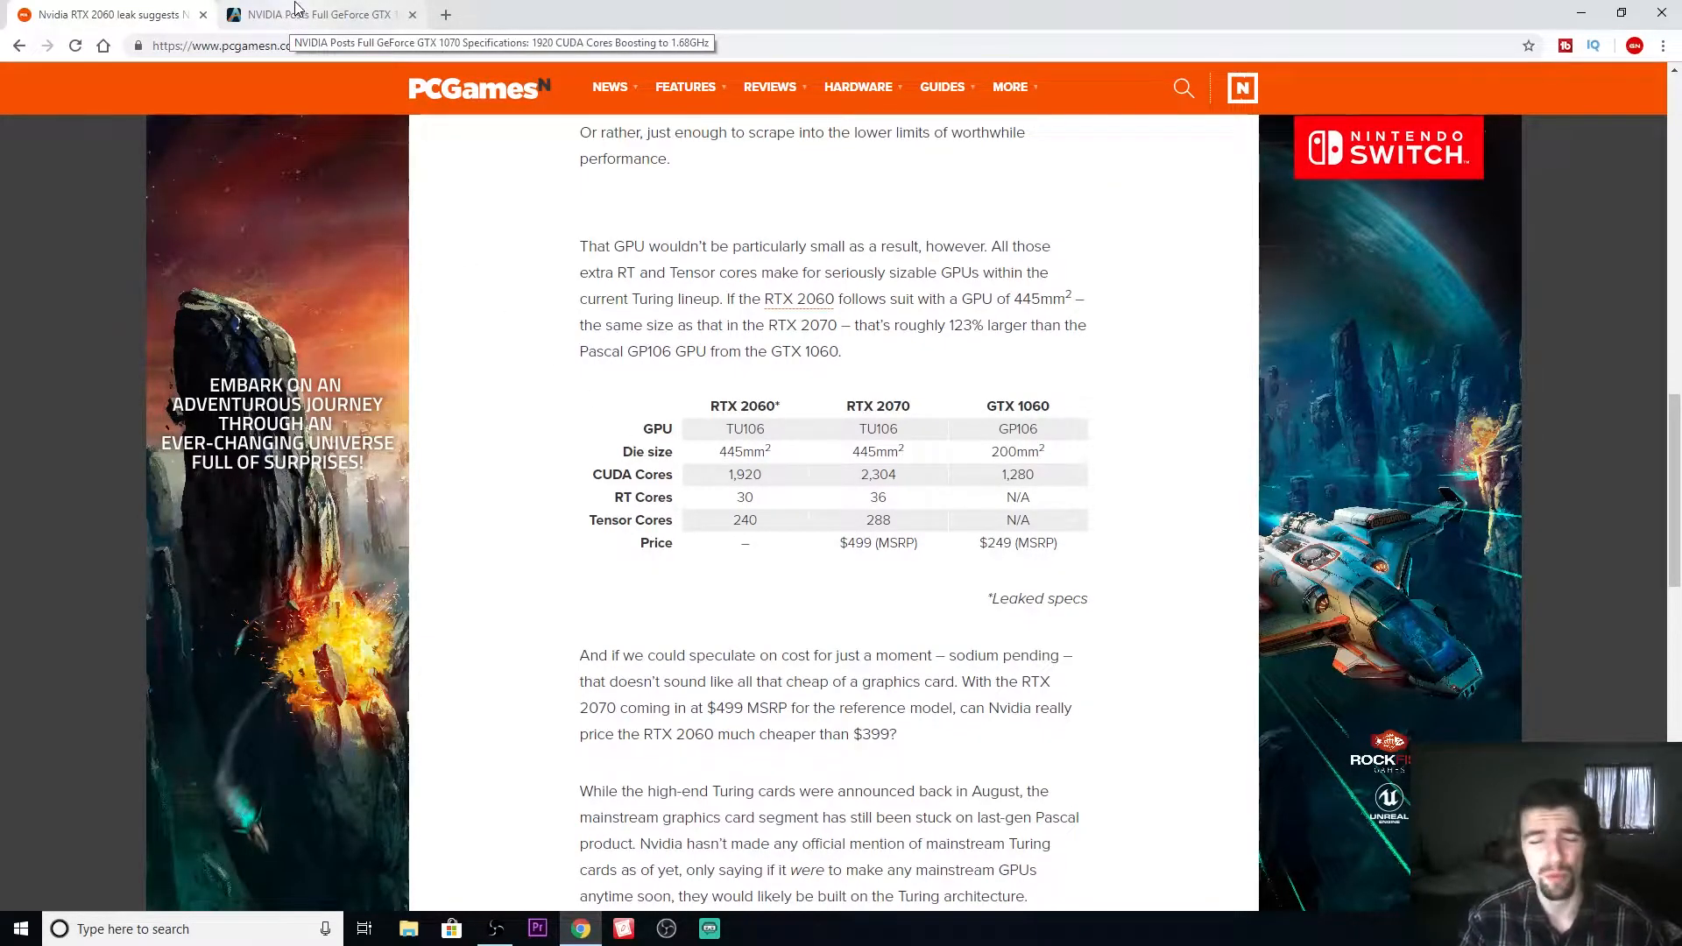
click(323, 14)
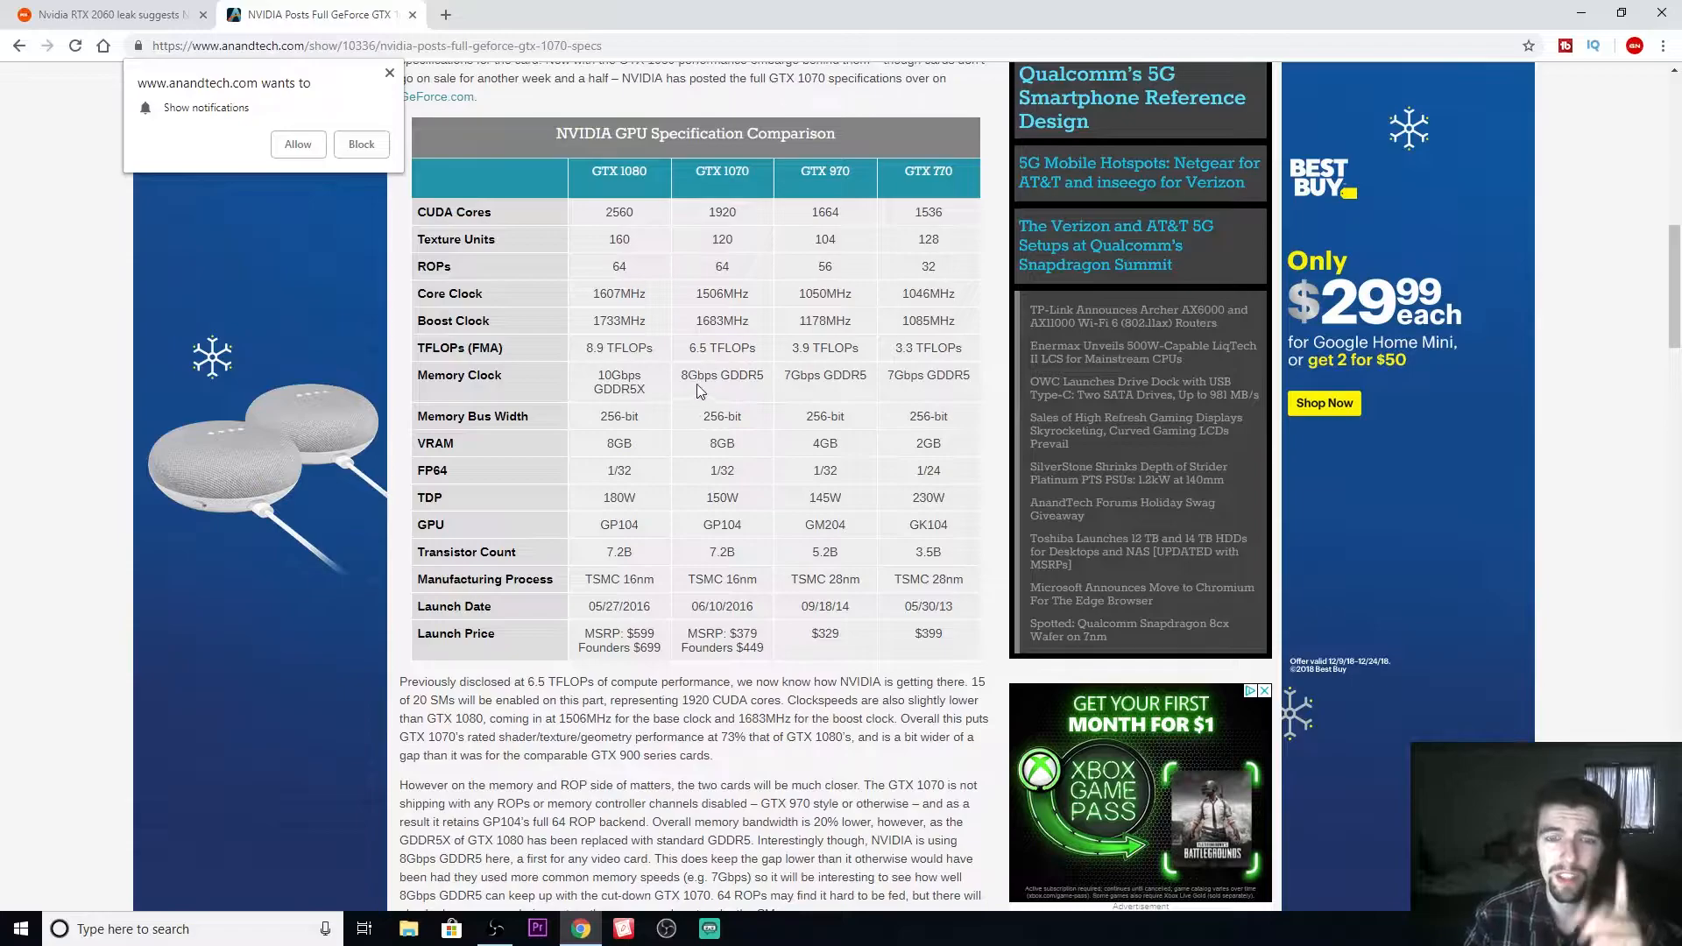
double_click(720, 375)
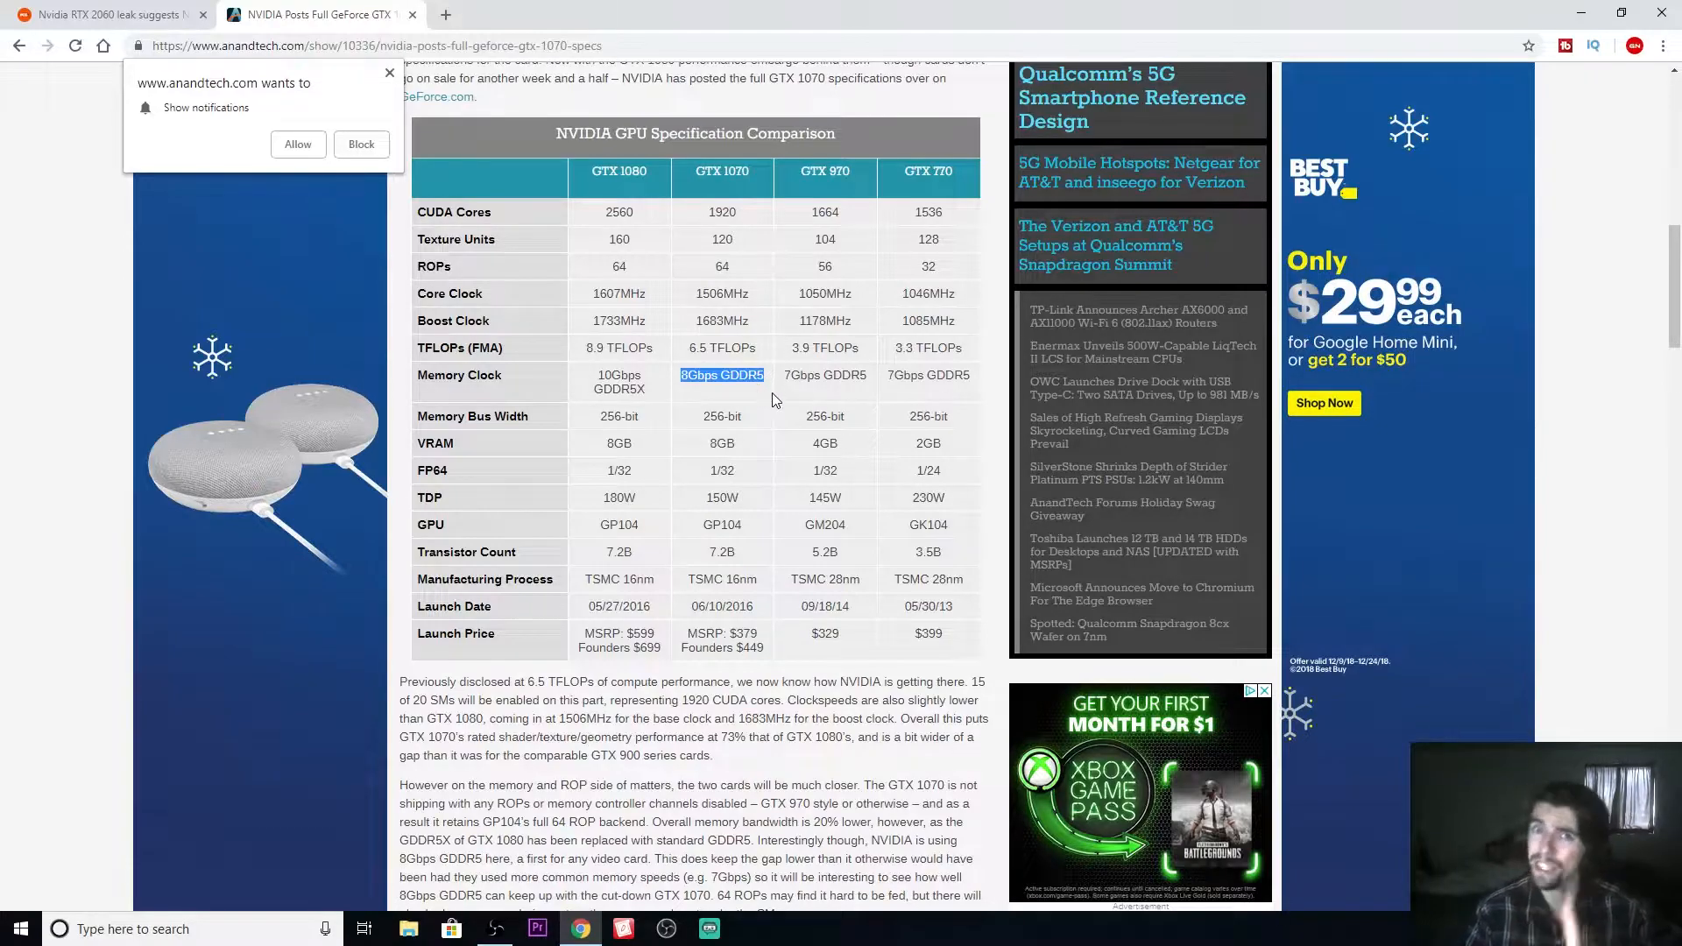
mouse_move(767, 445)
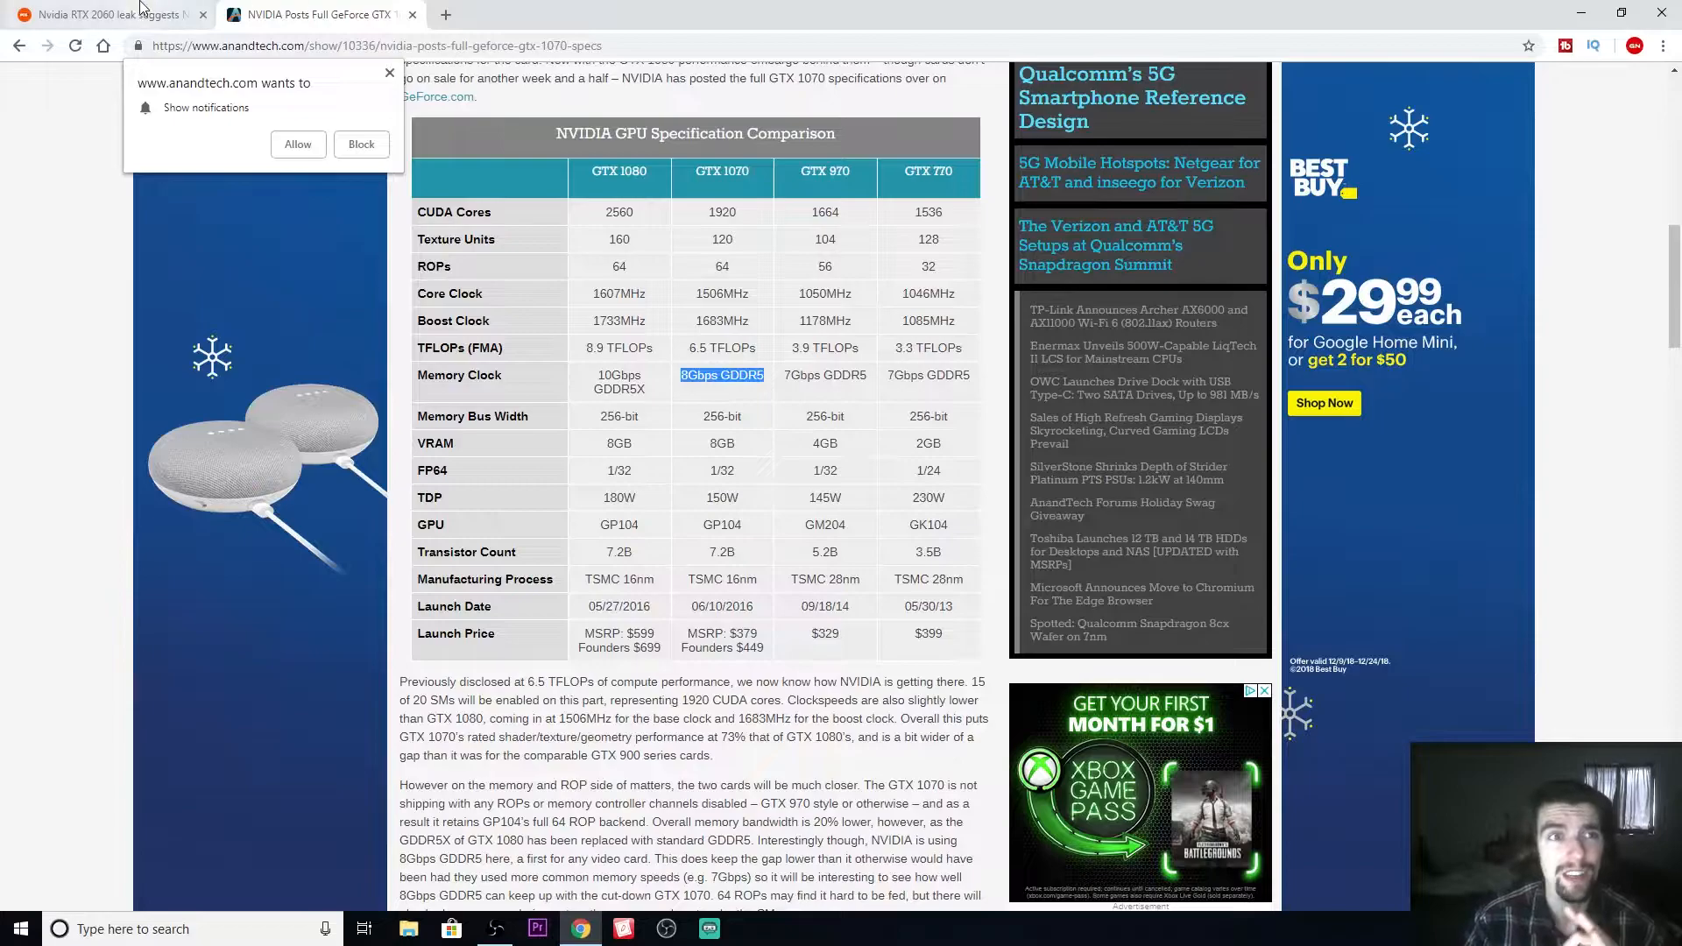
click(102, 14)
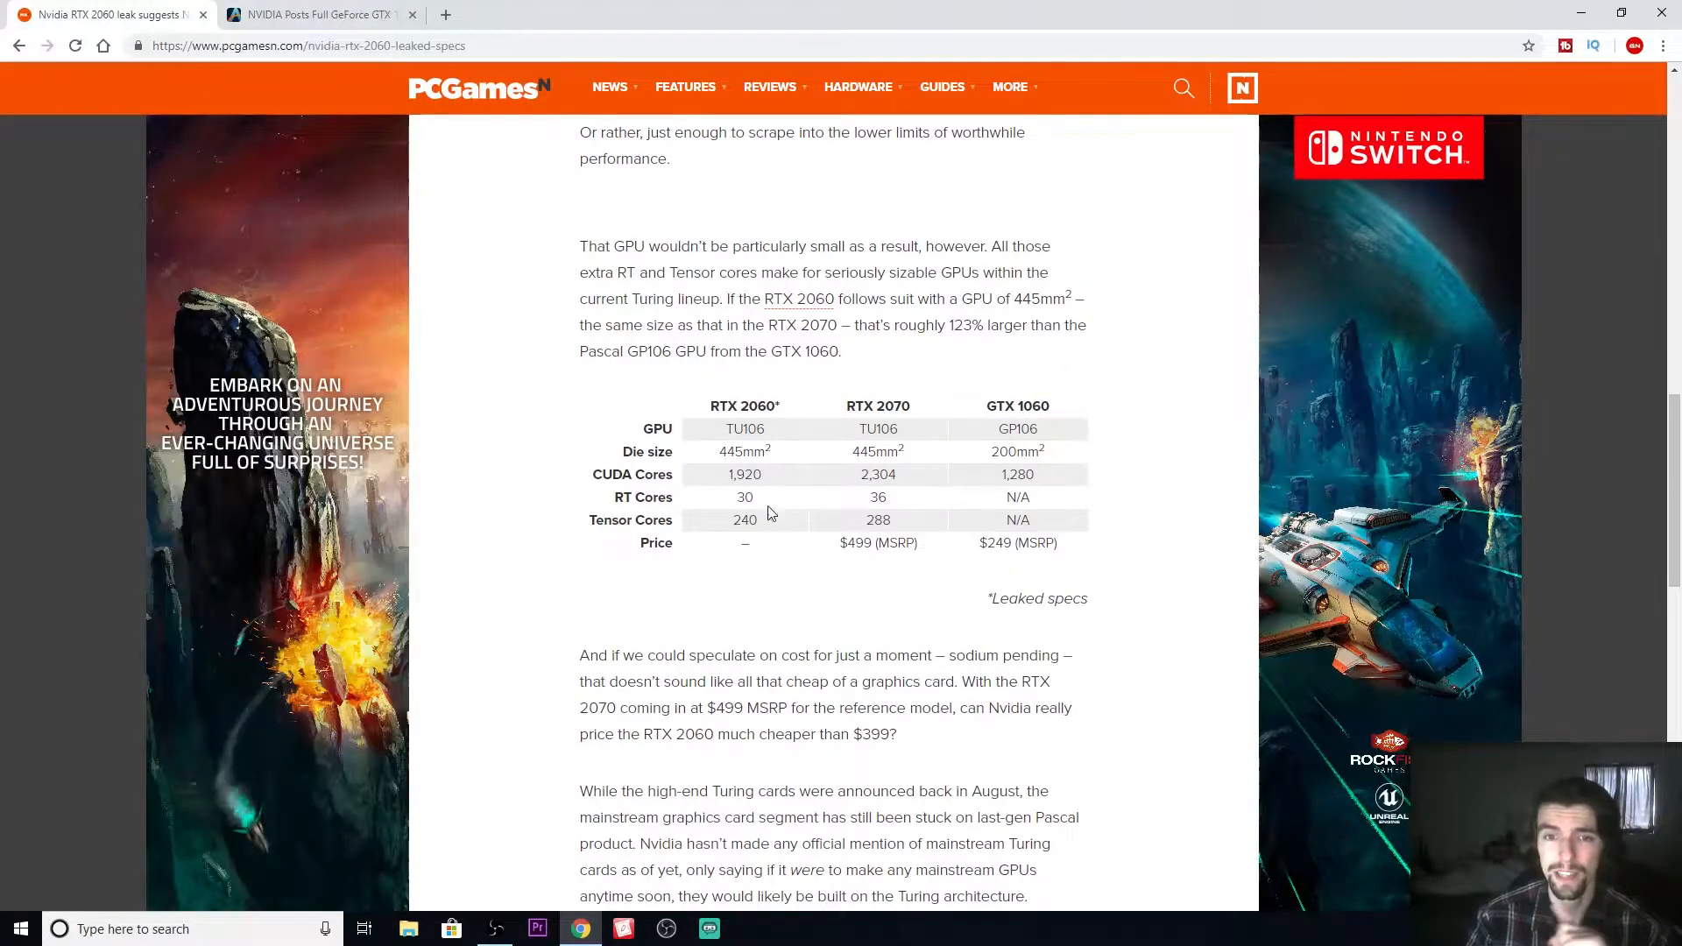
mouse_move(734, 552)
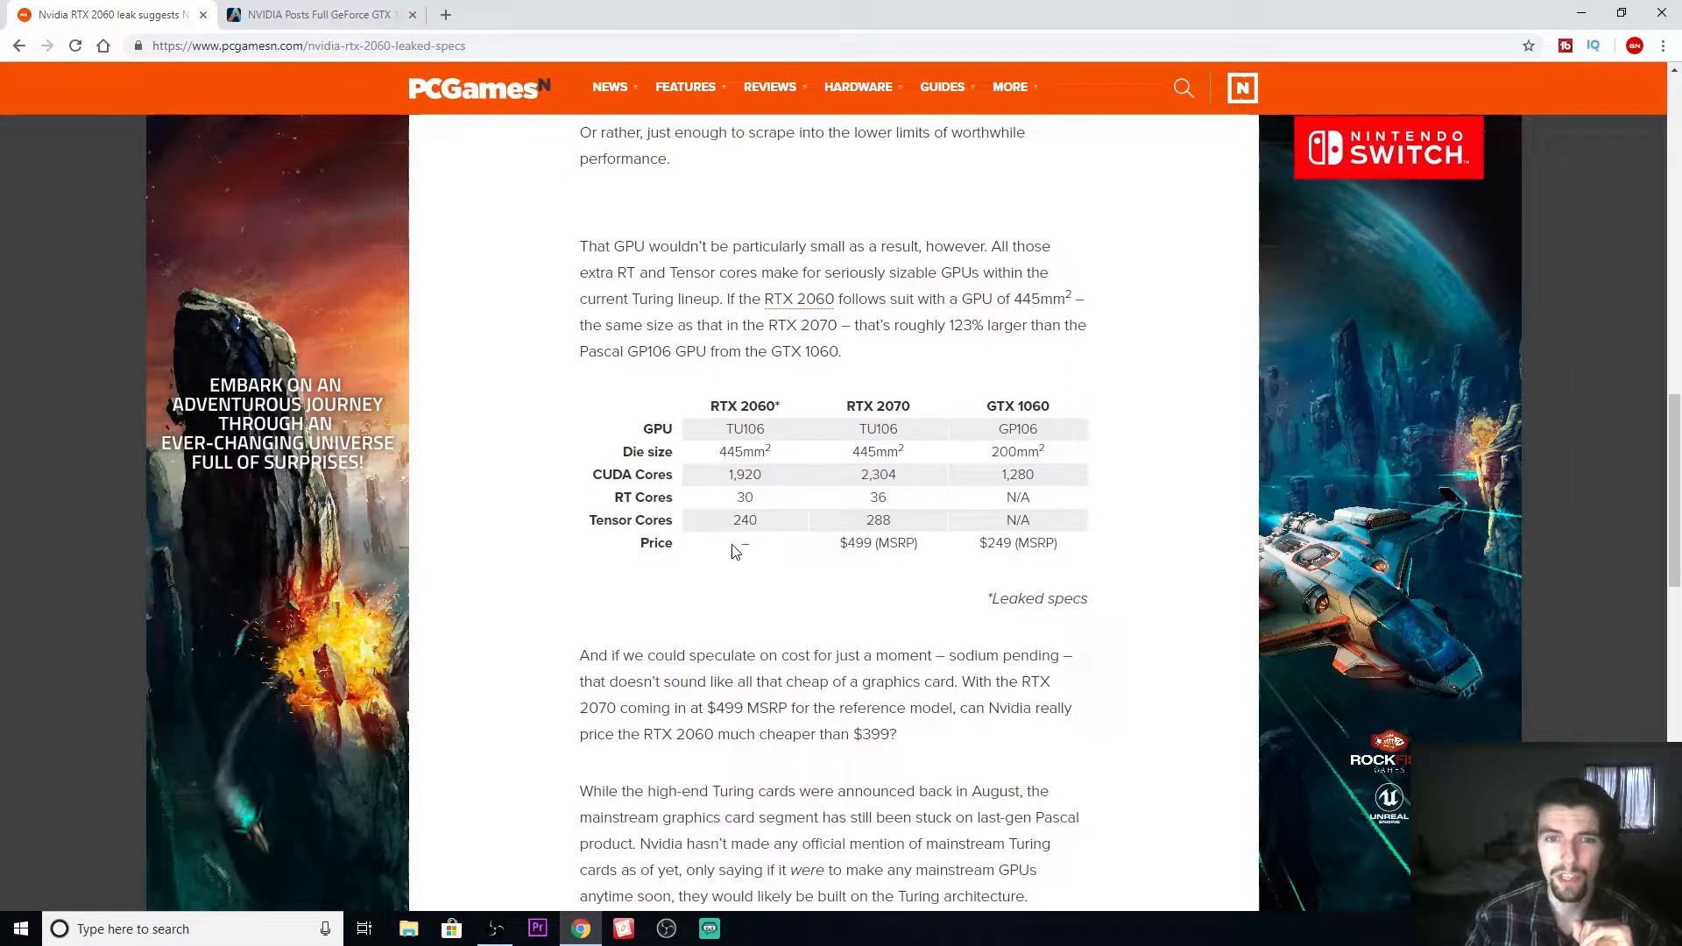
Step: Go back up to the article's opening paragraph on the Gigabyte TU106 card with 6GB of GDDR6
scroll(up, 3)
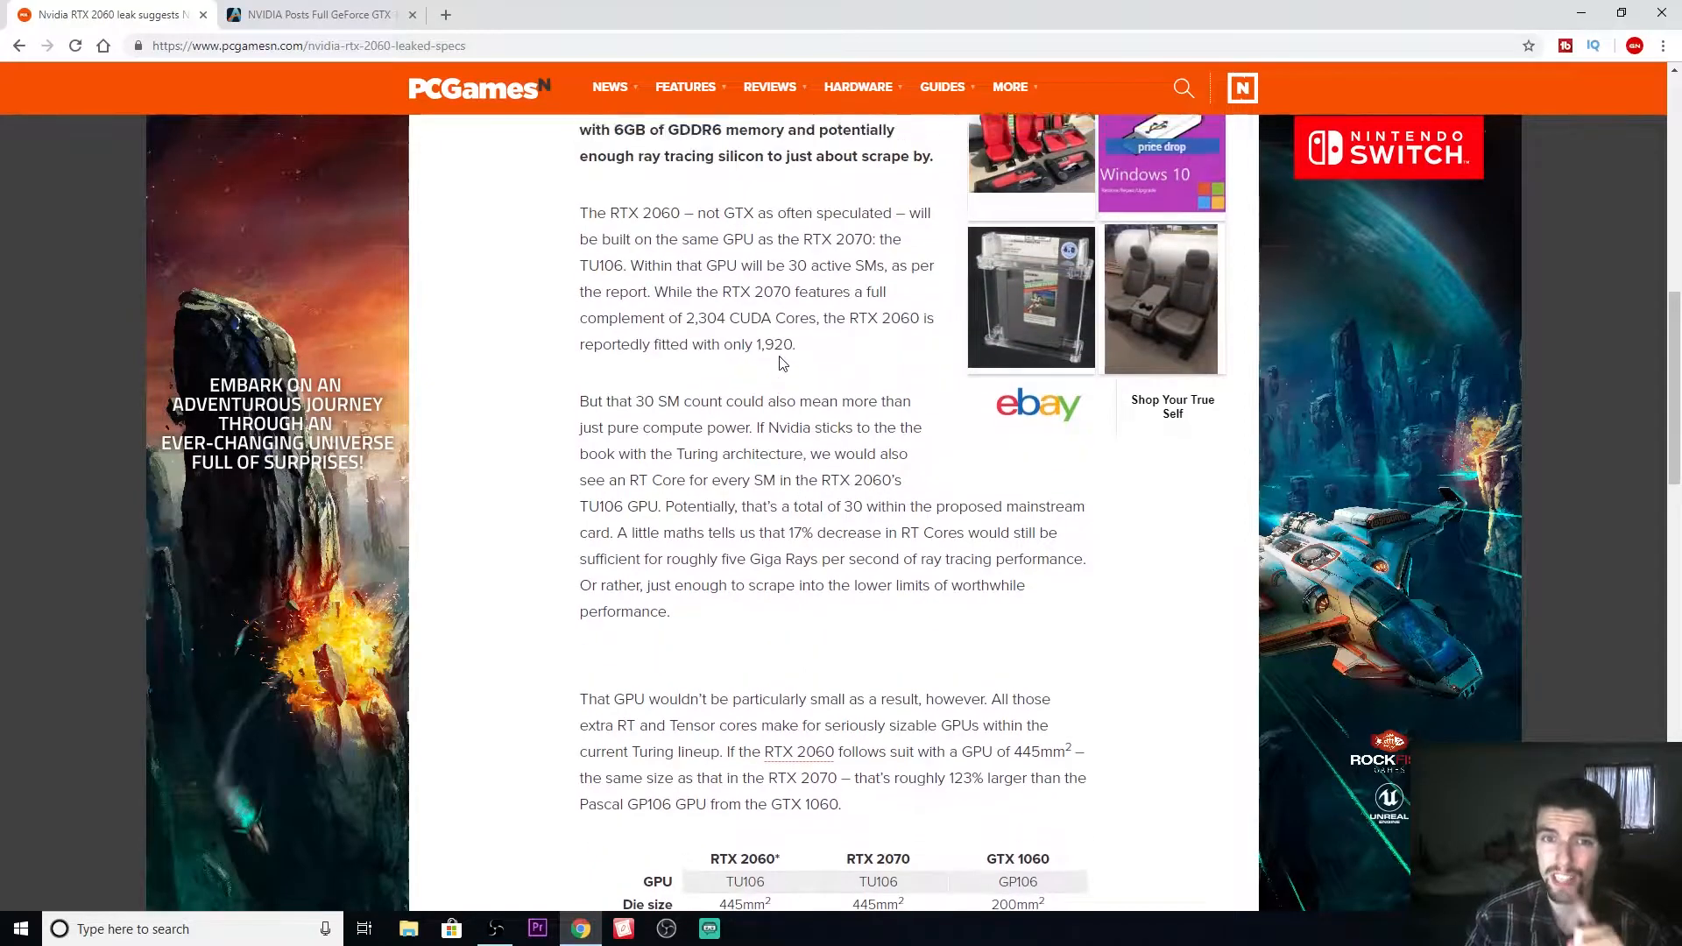
scroll(up, 3)
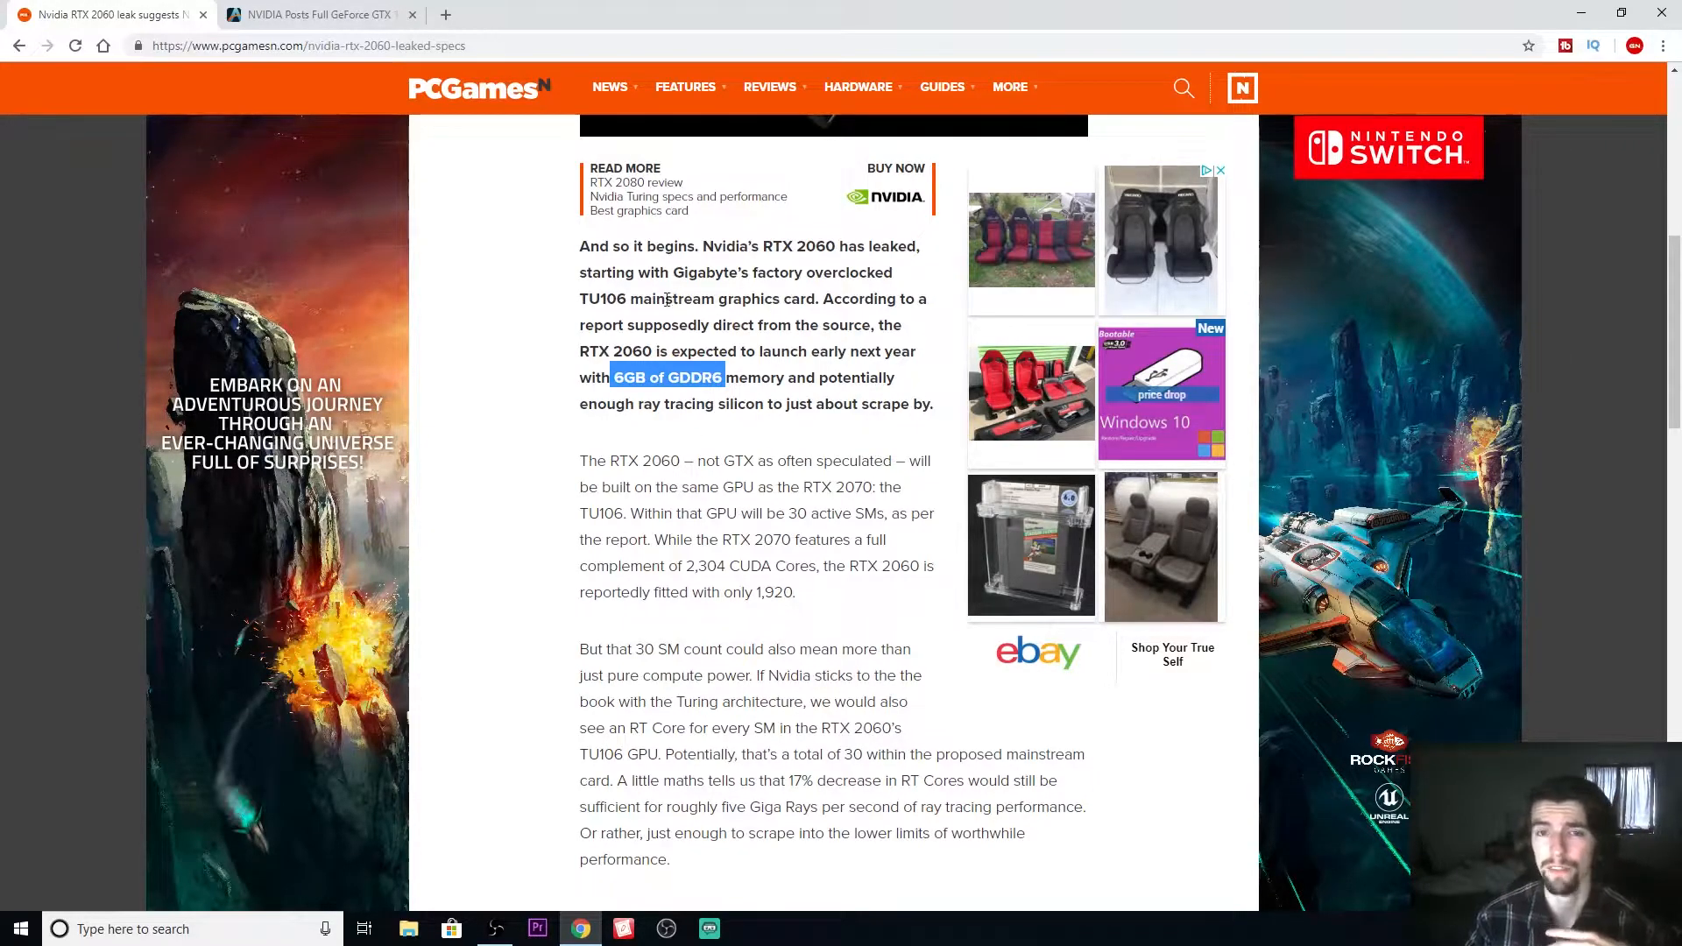
click(622, 377)
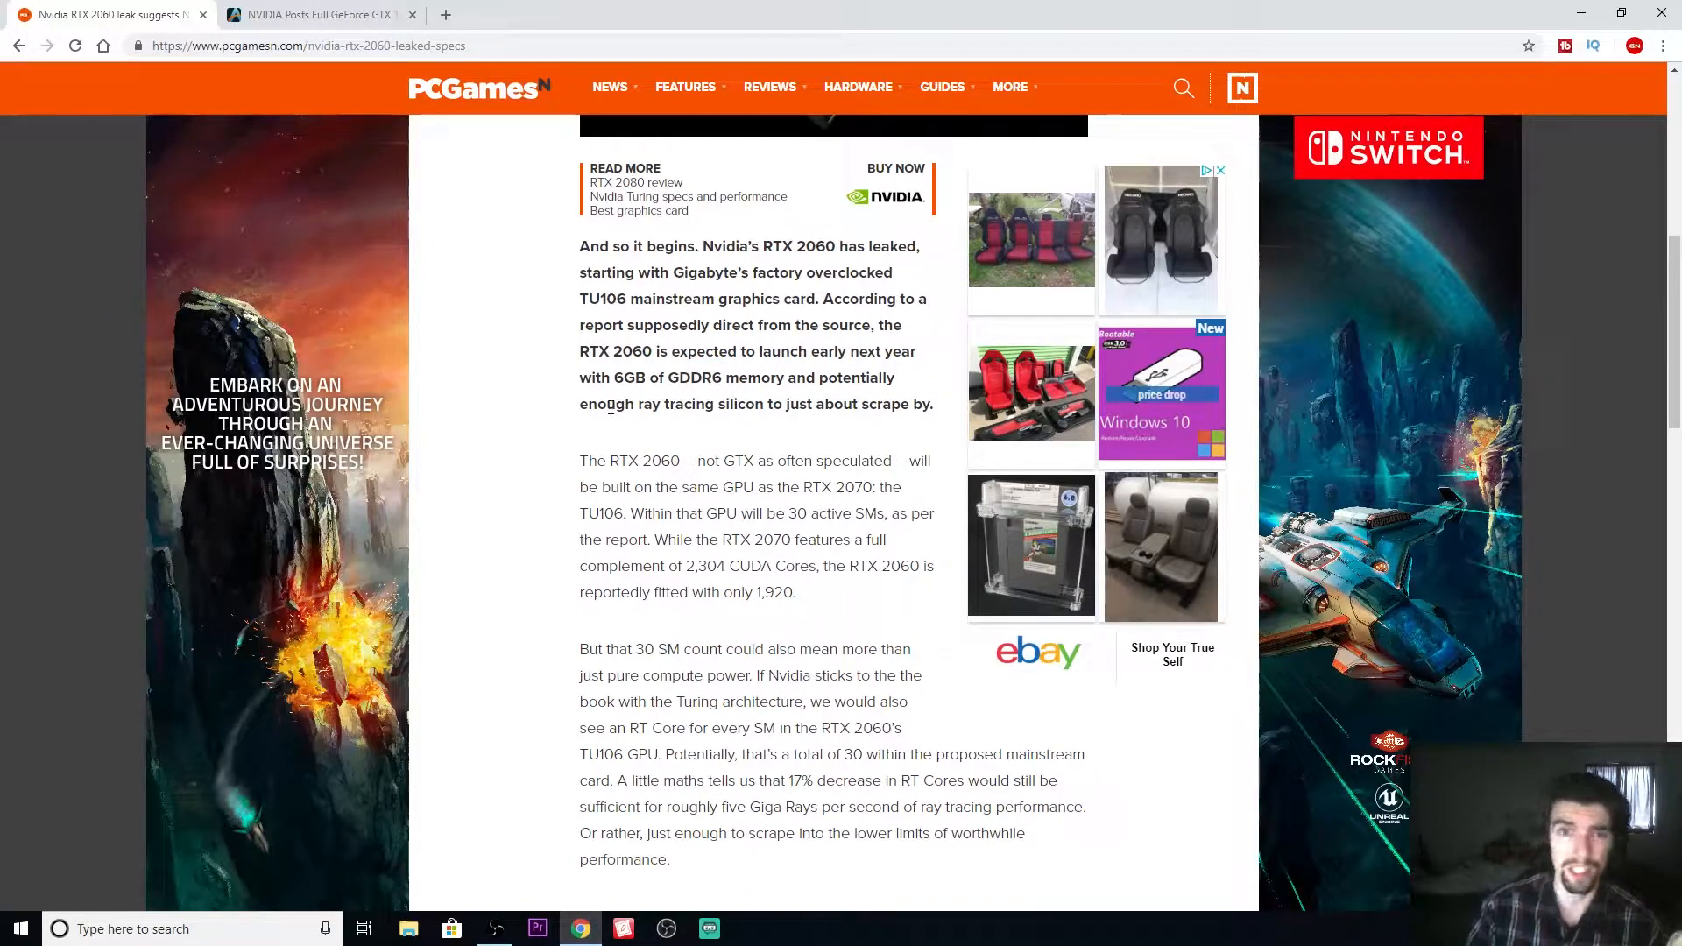
mouse_move(557, 419)
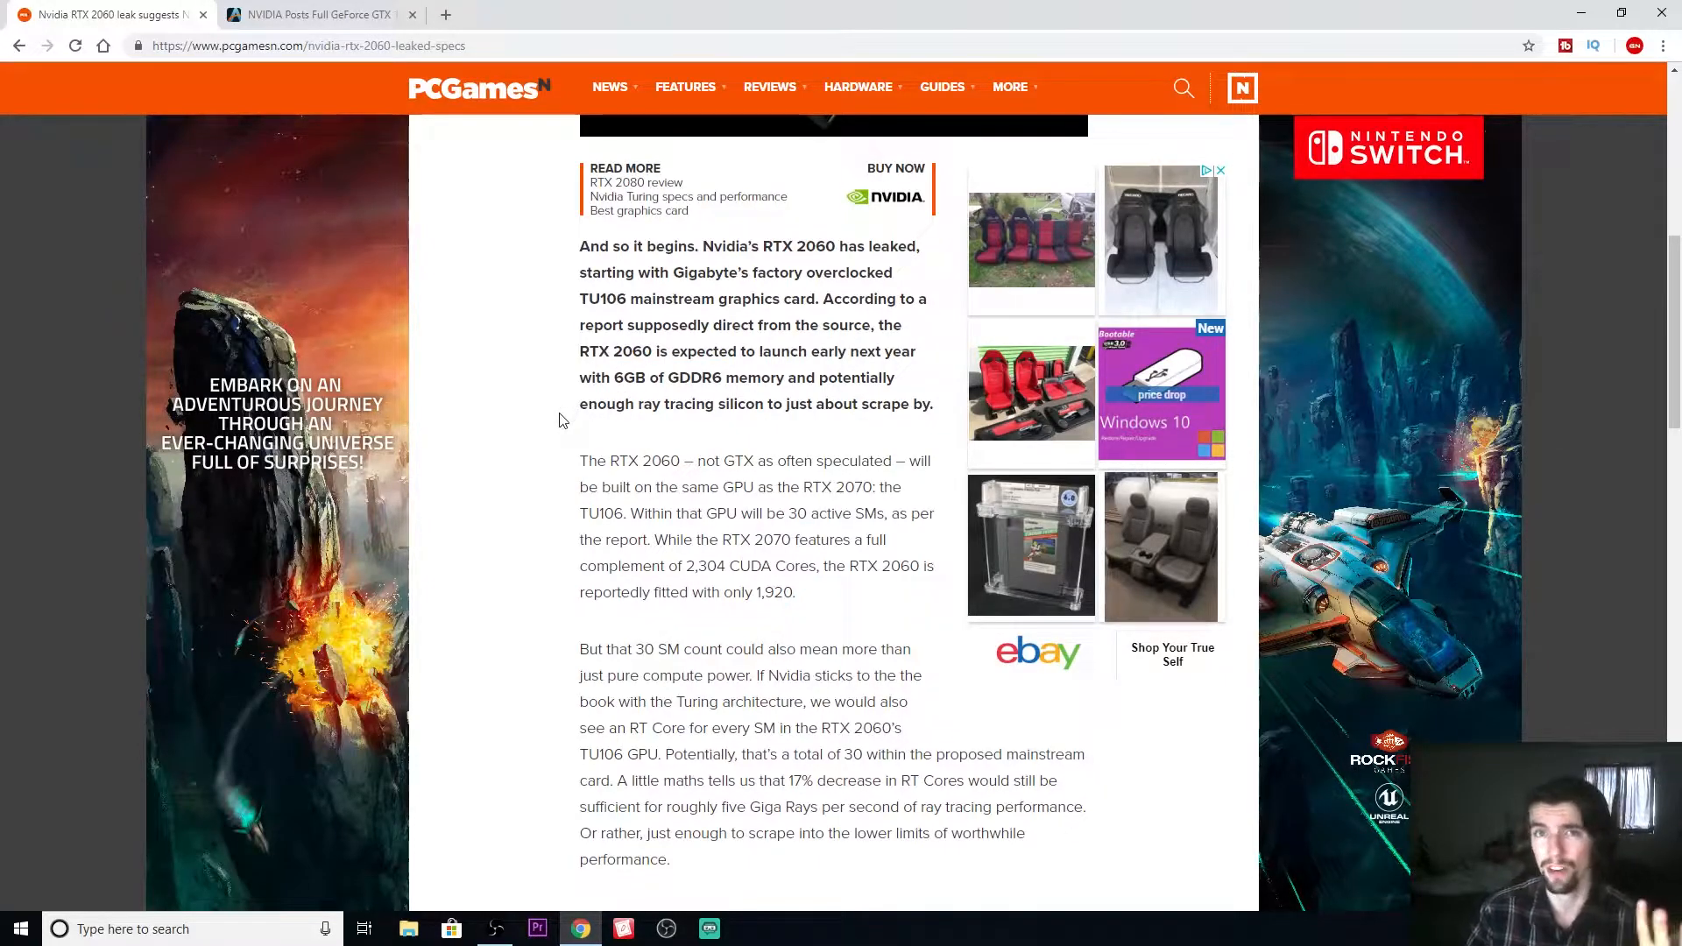
mouse_move(556, 524)
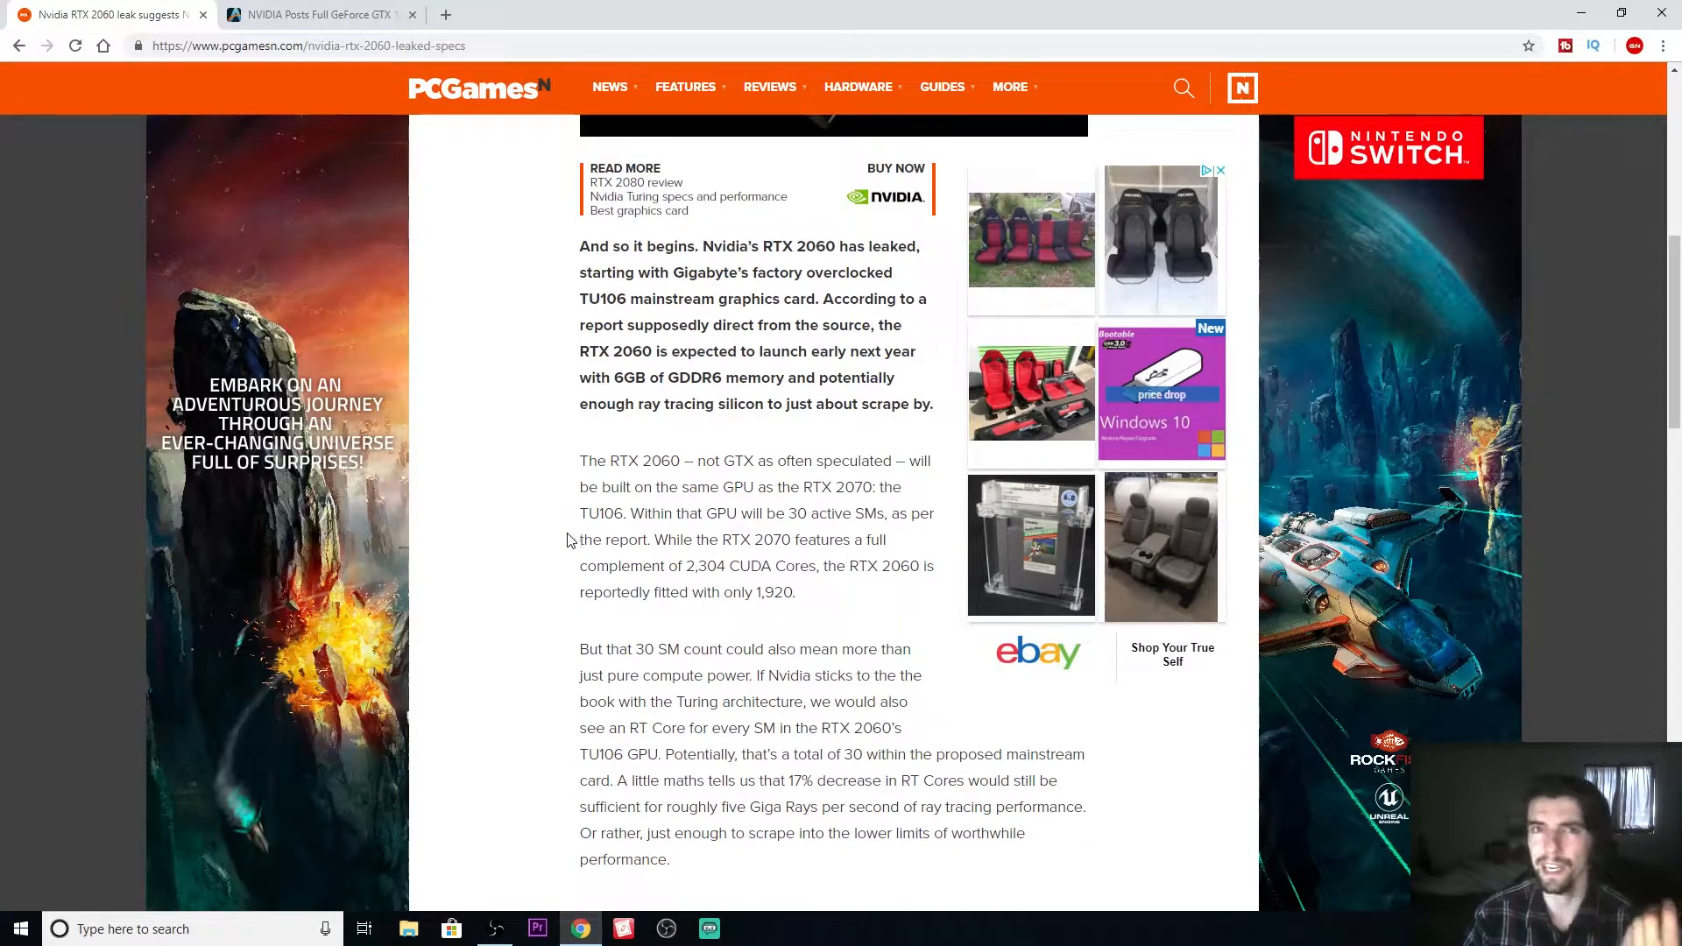
mouse_move(704, 454)
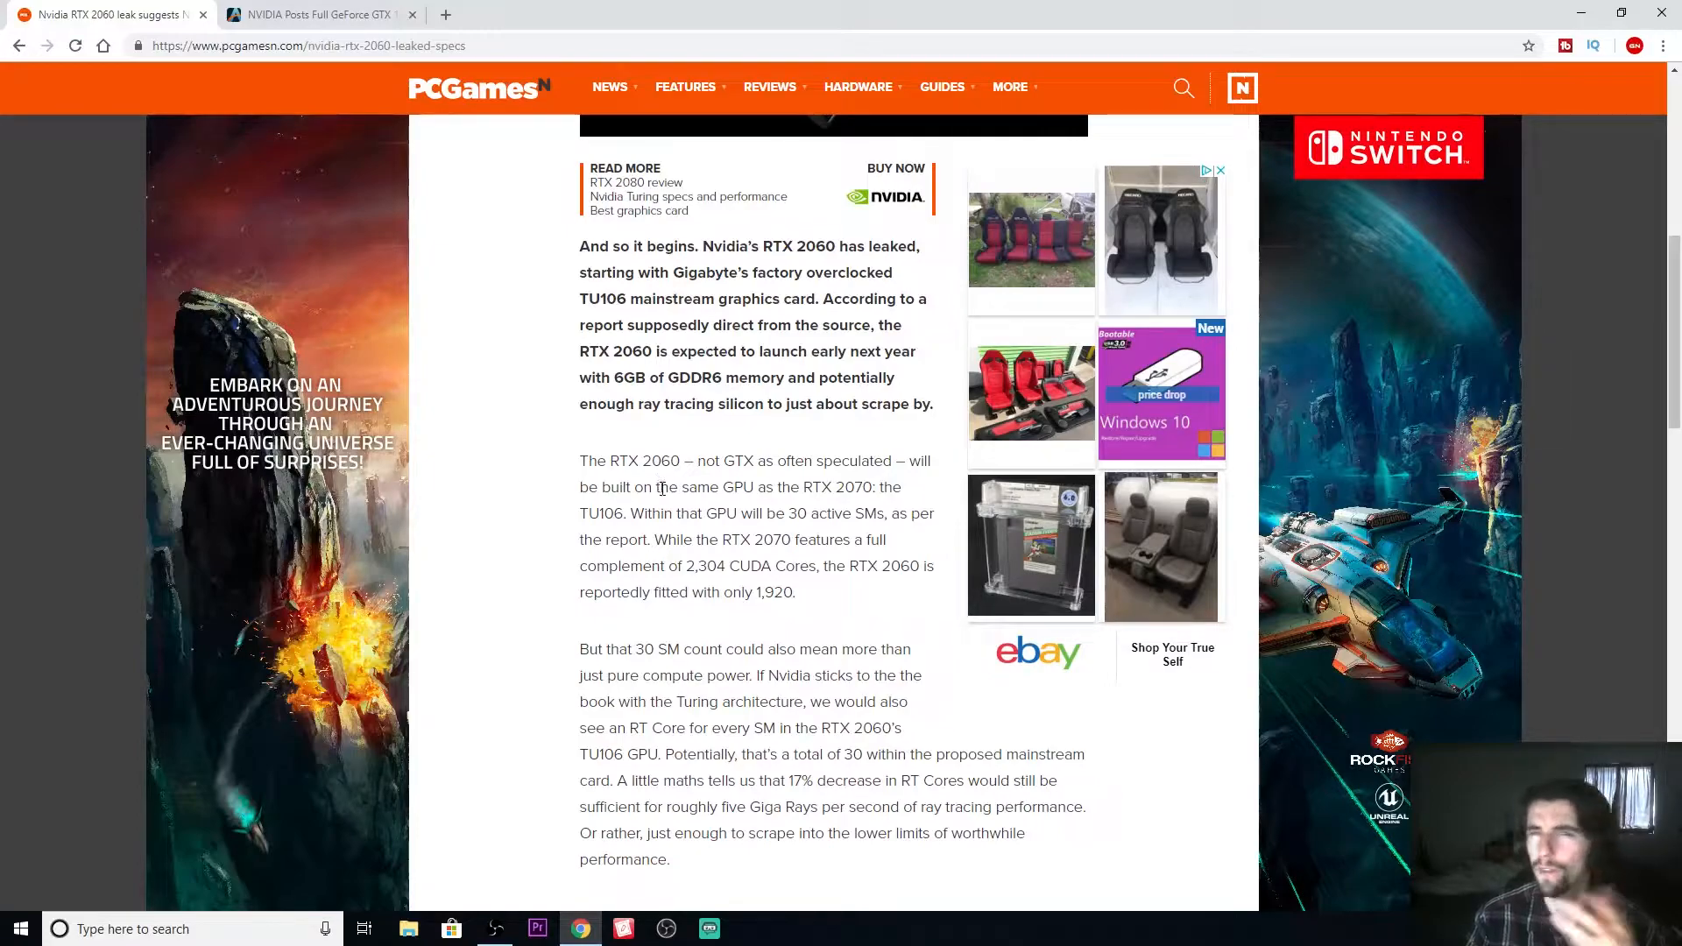
Step: Bring the RTX 2060 vs RTX 2070 vs GTX 1060 spec table with die size and core counts into view
scroll(down, 3)
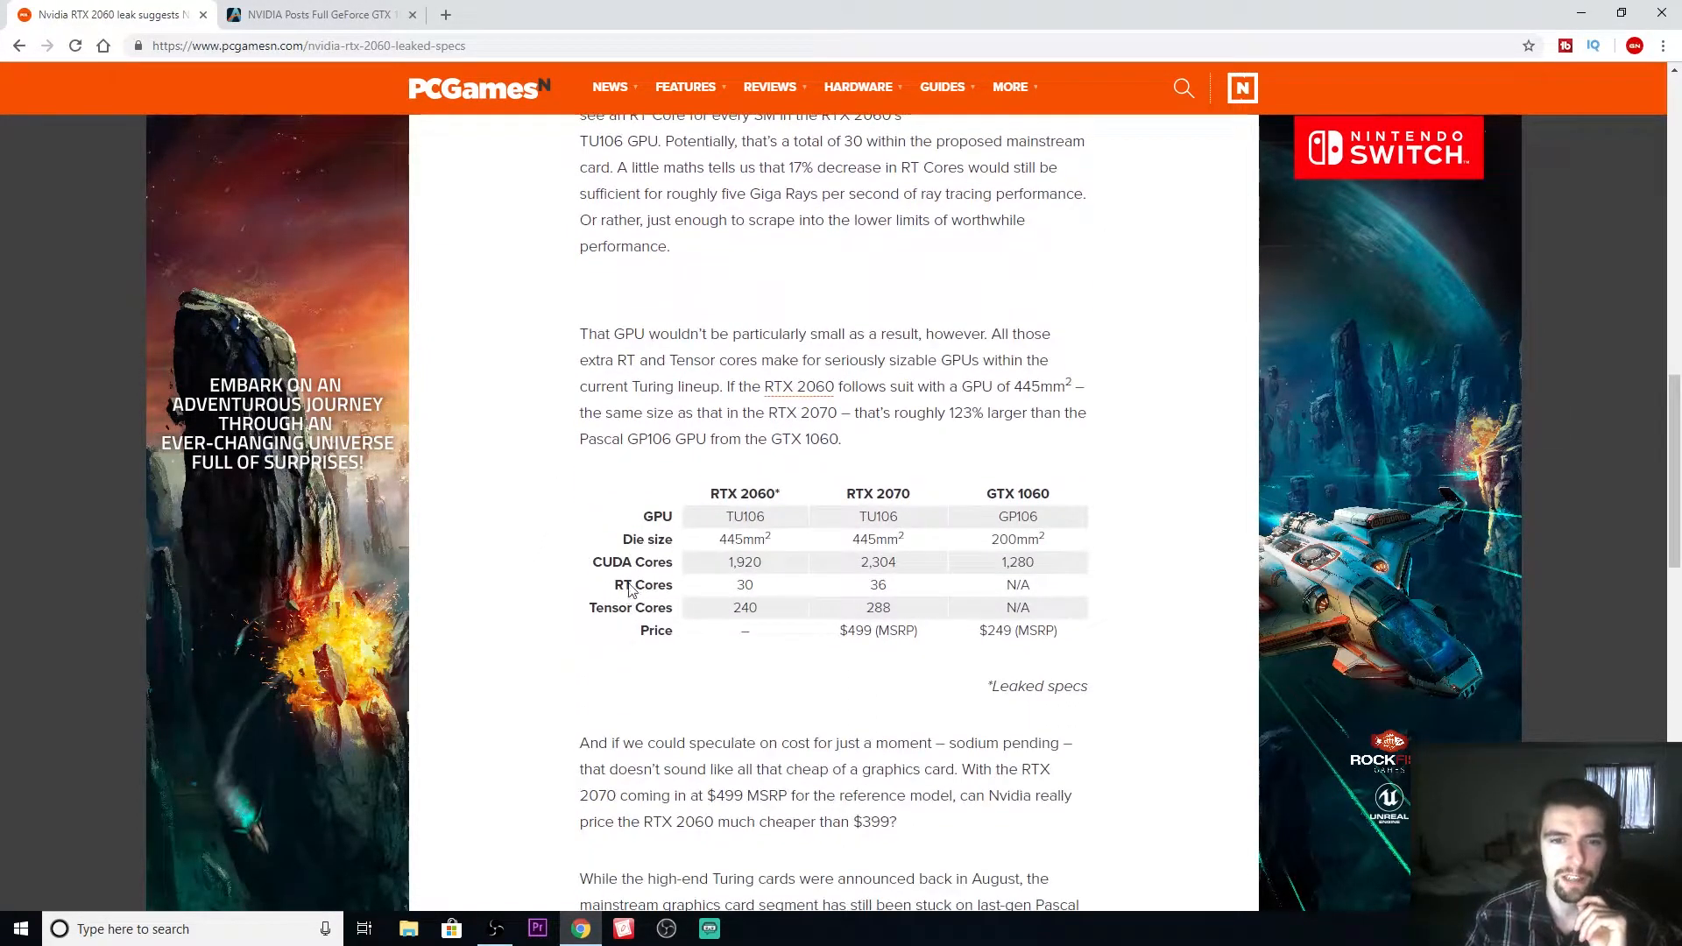
mouse_move(783, 606)
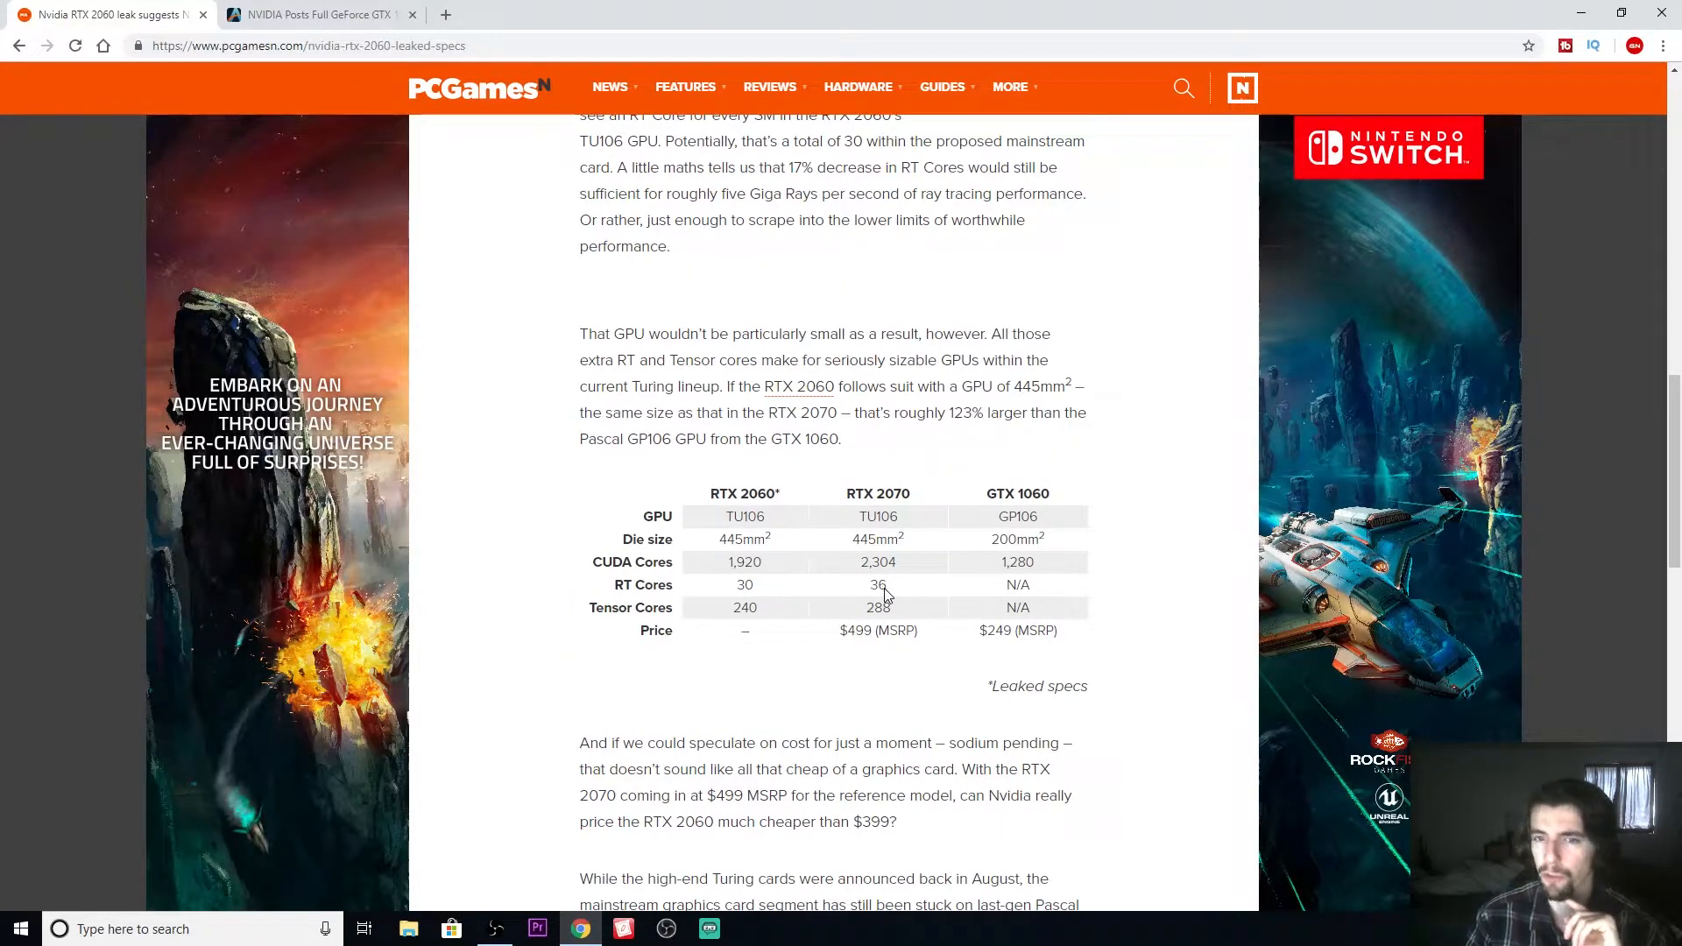
mouse_move(740, 596)
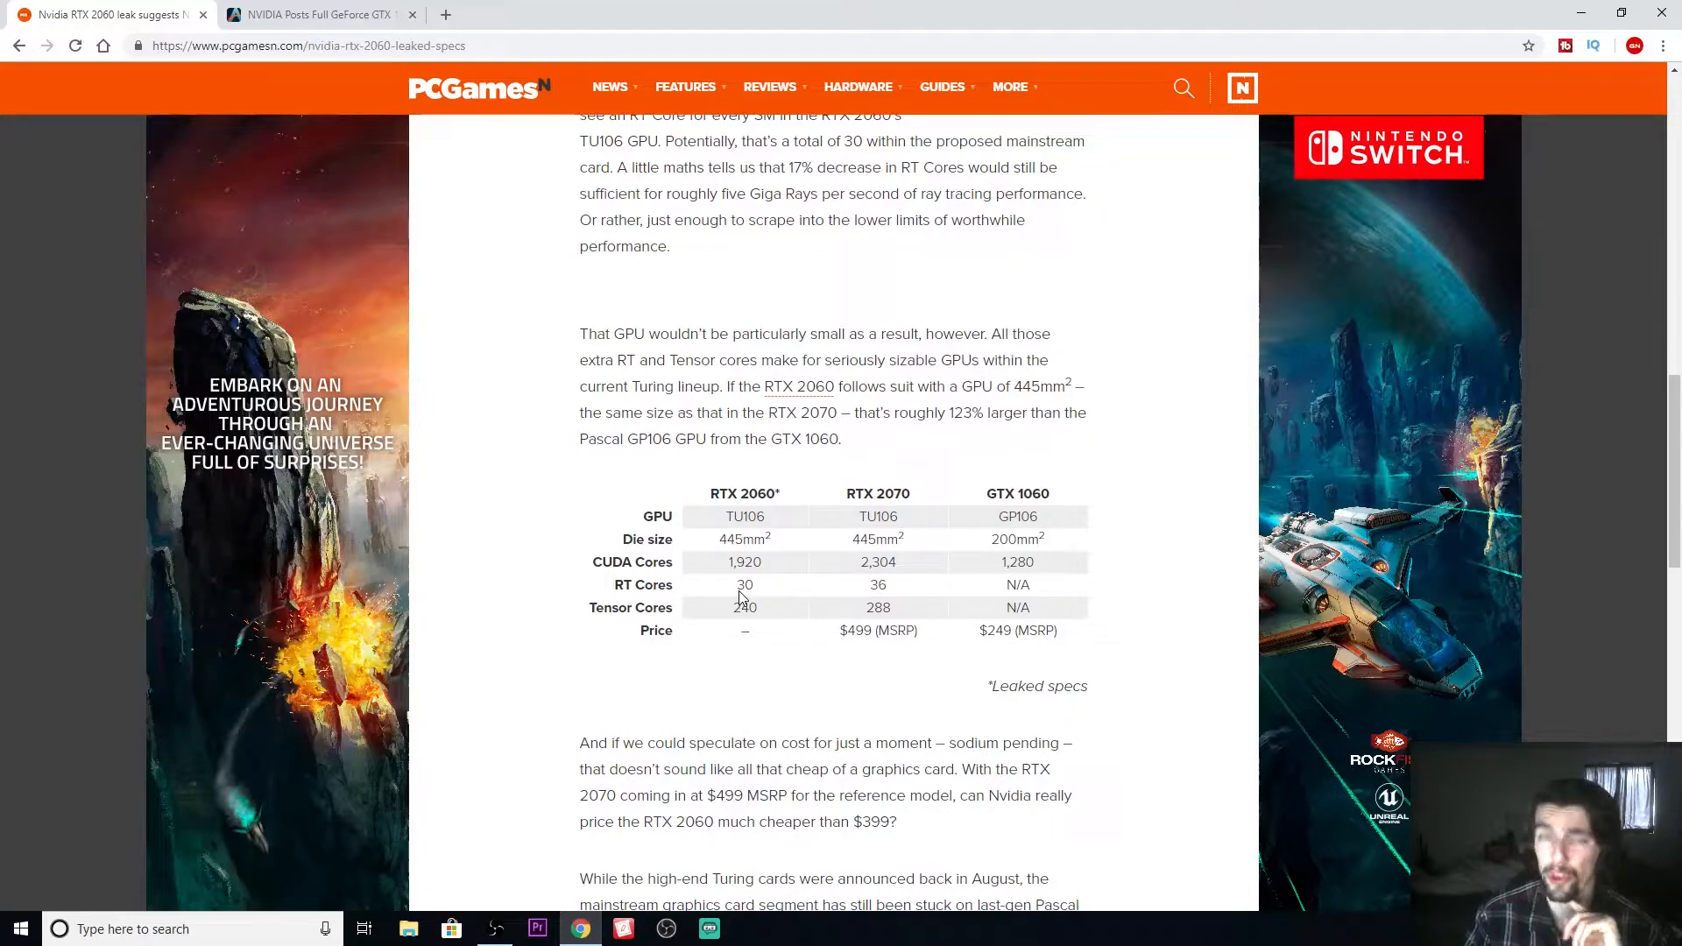
mouse_move(829, 617)
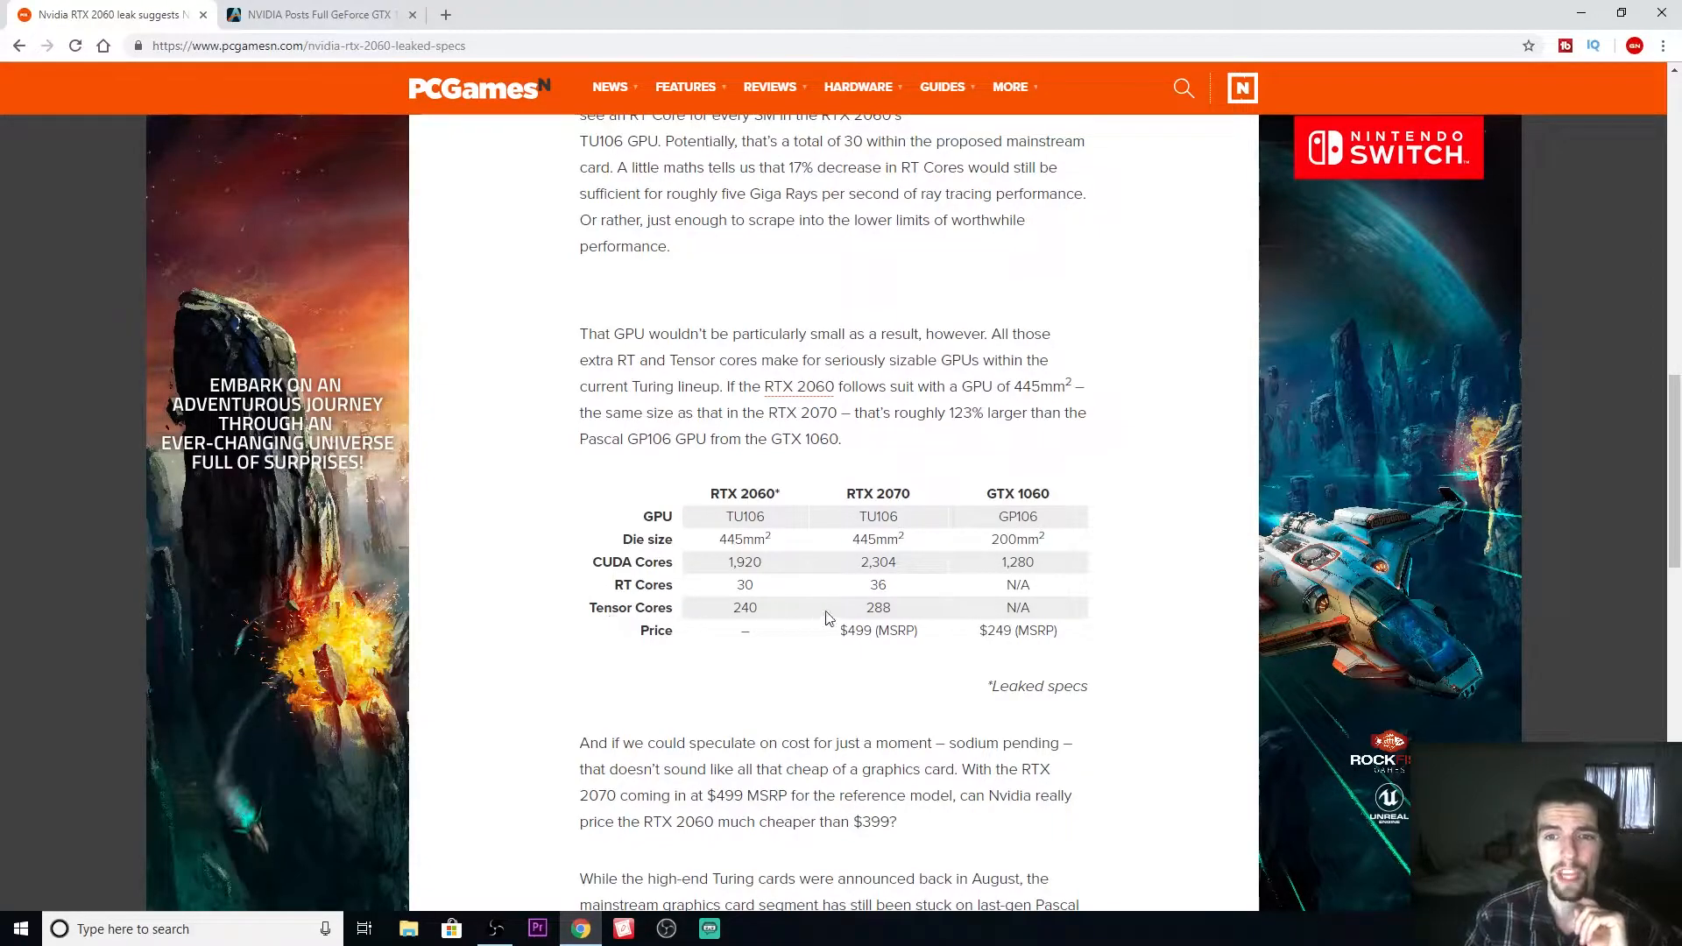
mouse_move(874, 618)
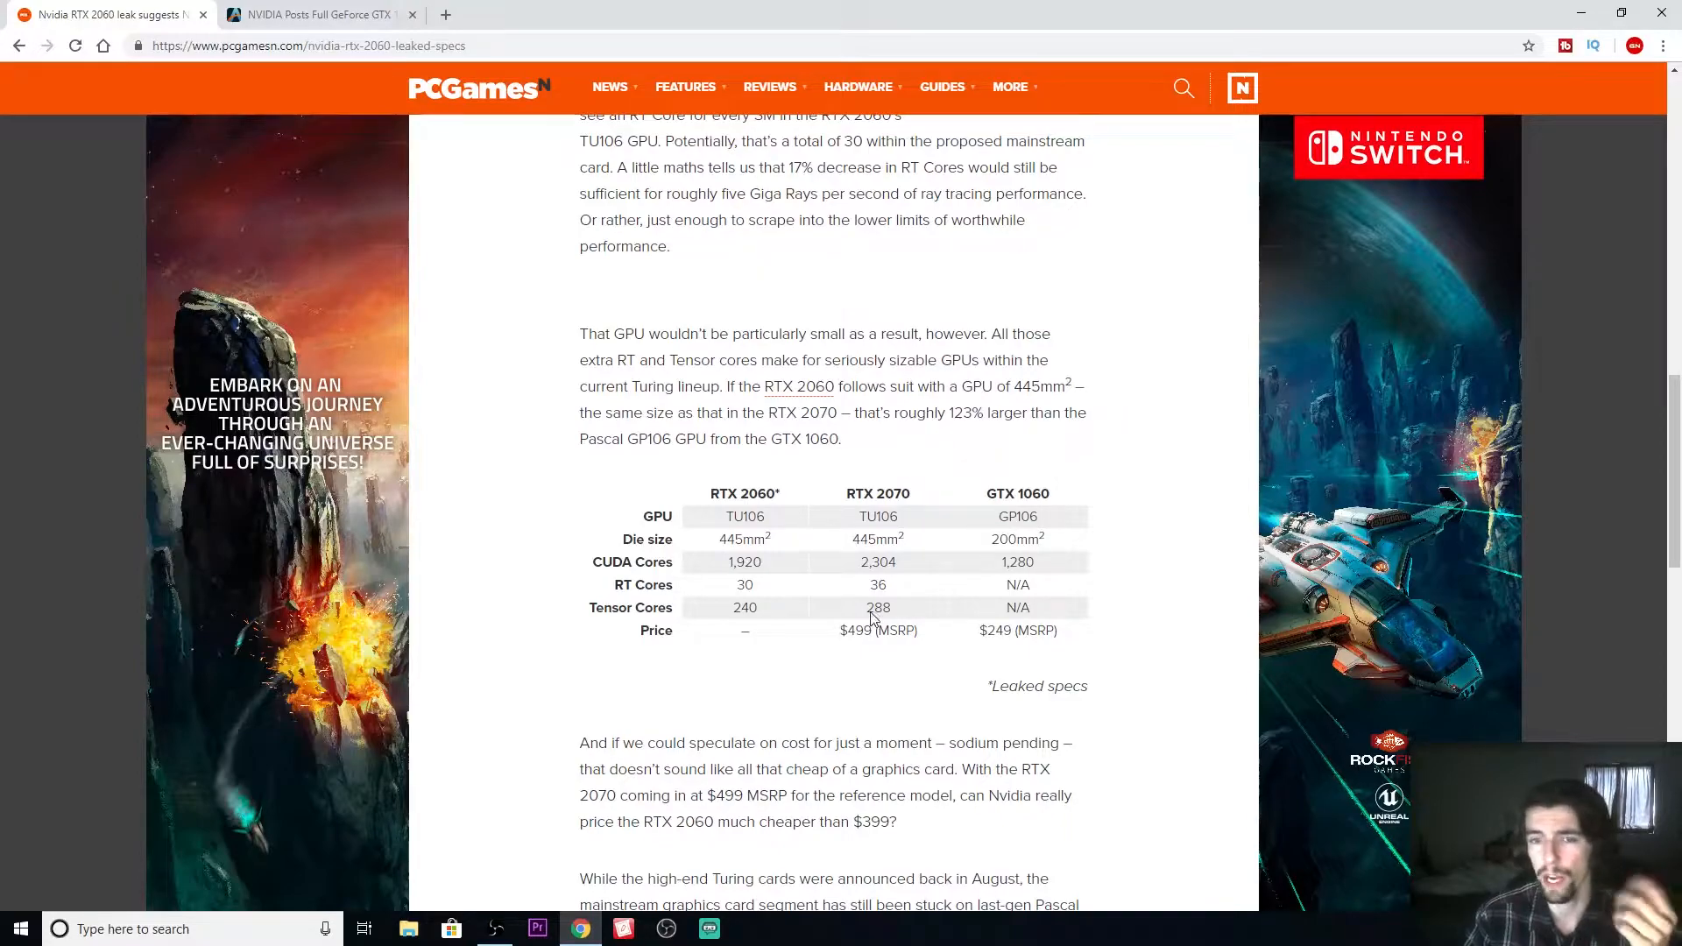
mouse_move(969, 656)
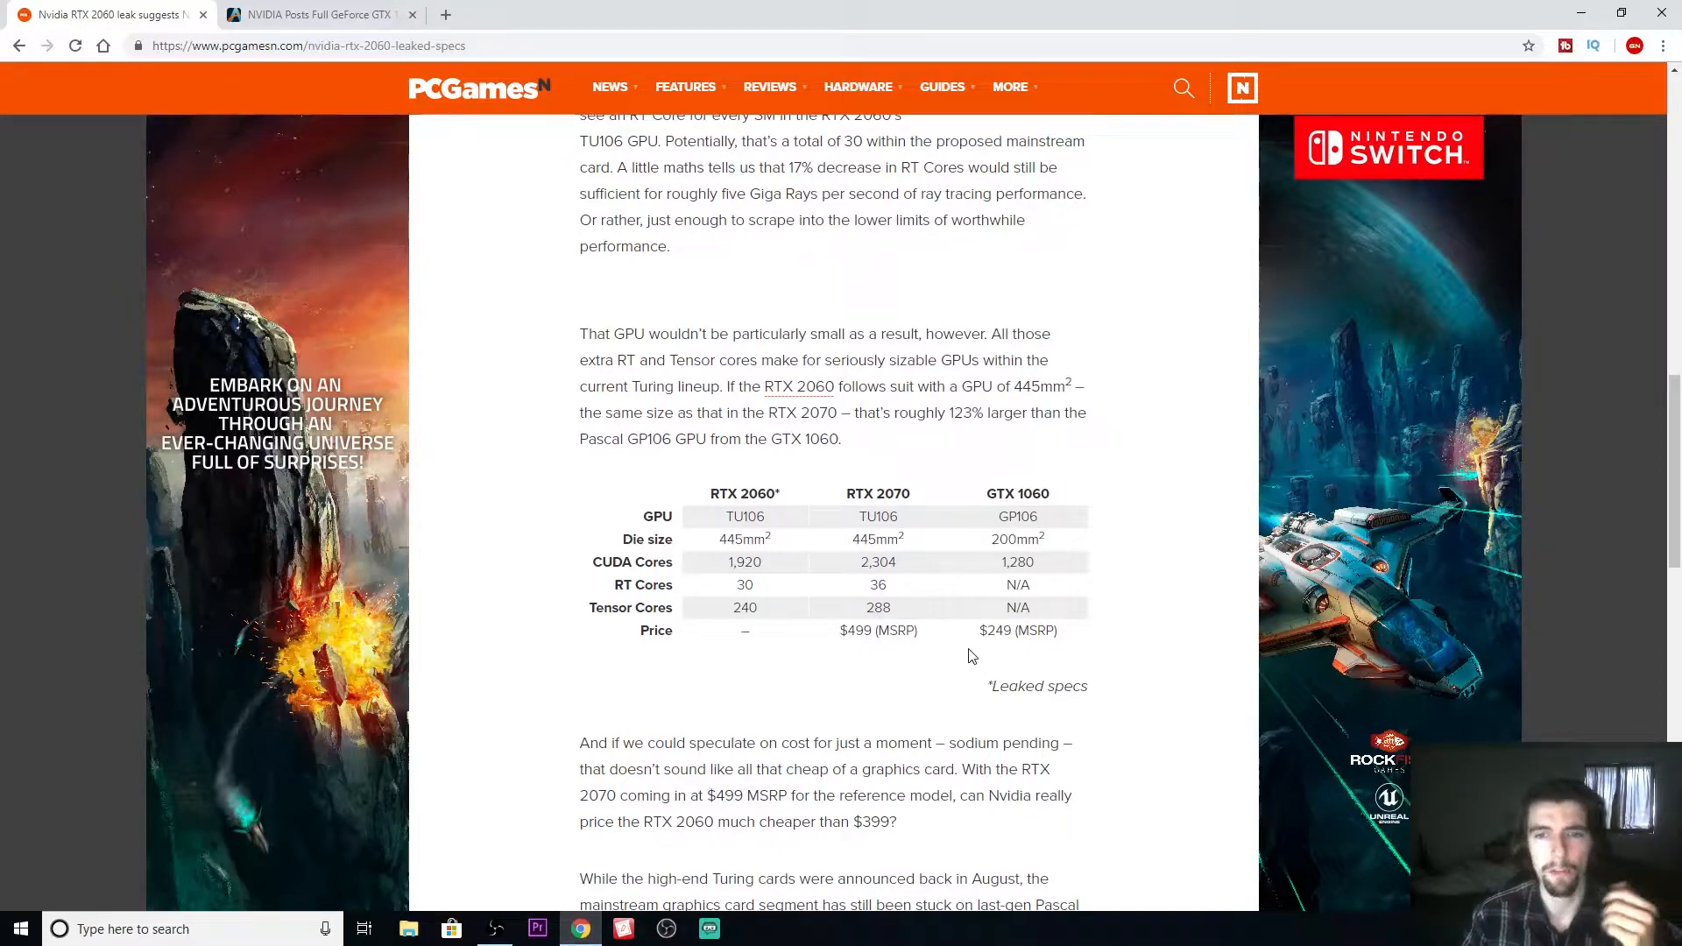
mouse_move(1040, 547)
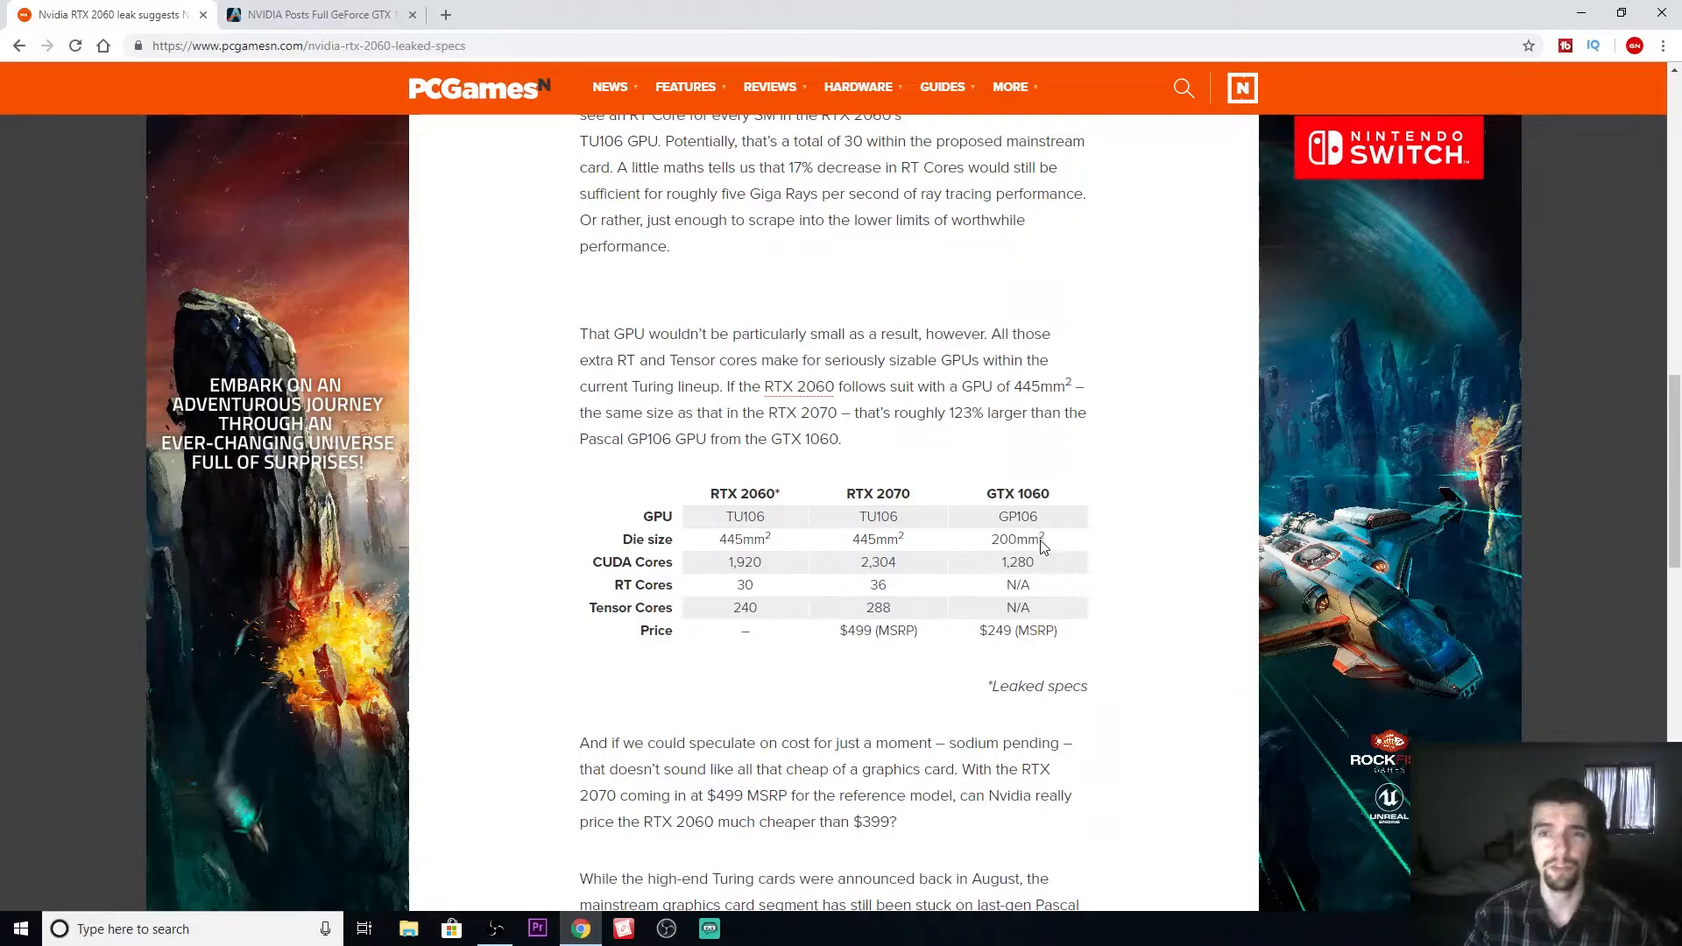
mouse_move(992, 637)
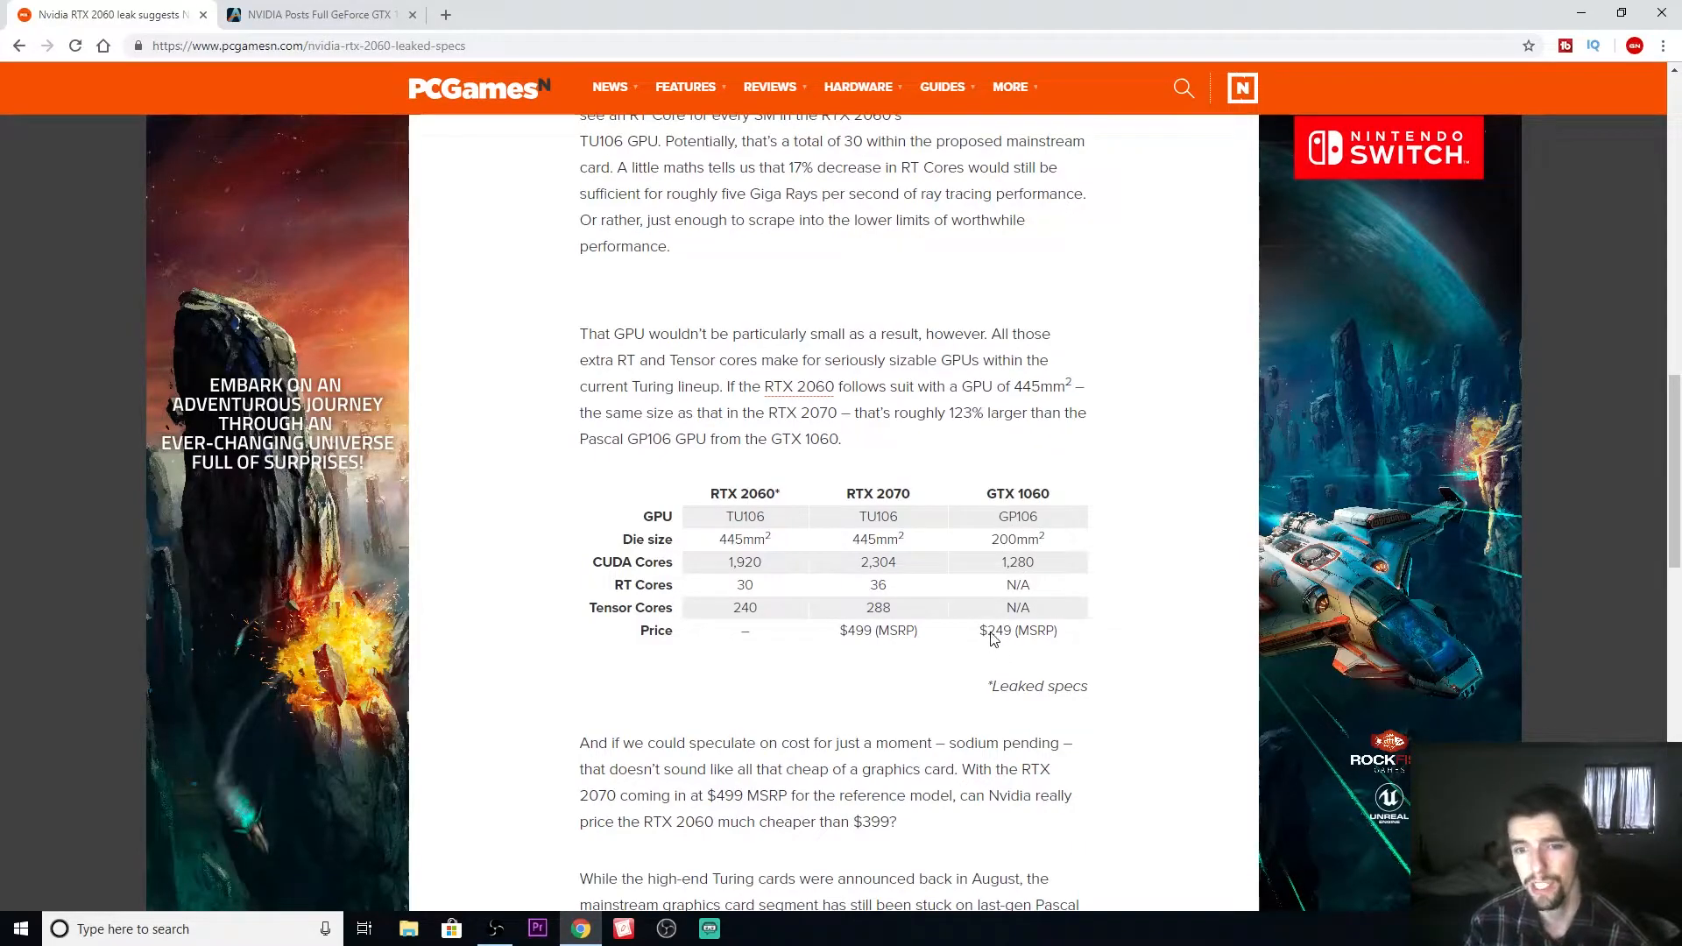
mouse_move(1101, 655)
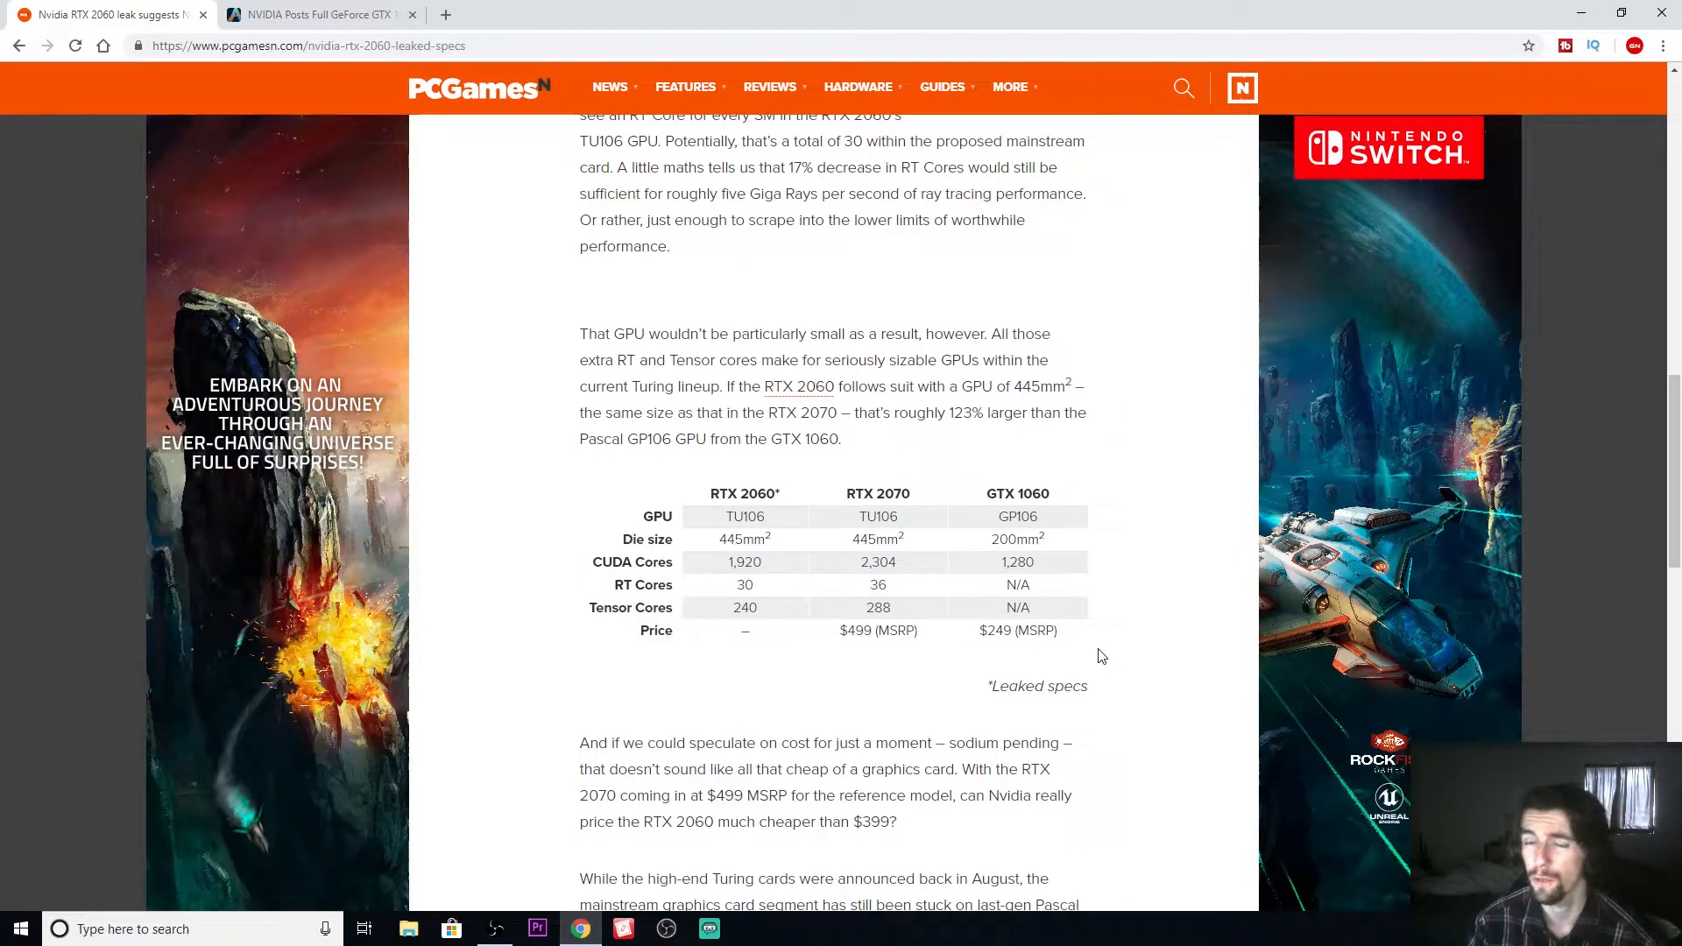
mouse_move(751, 646)
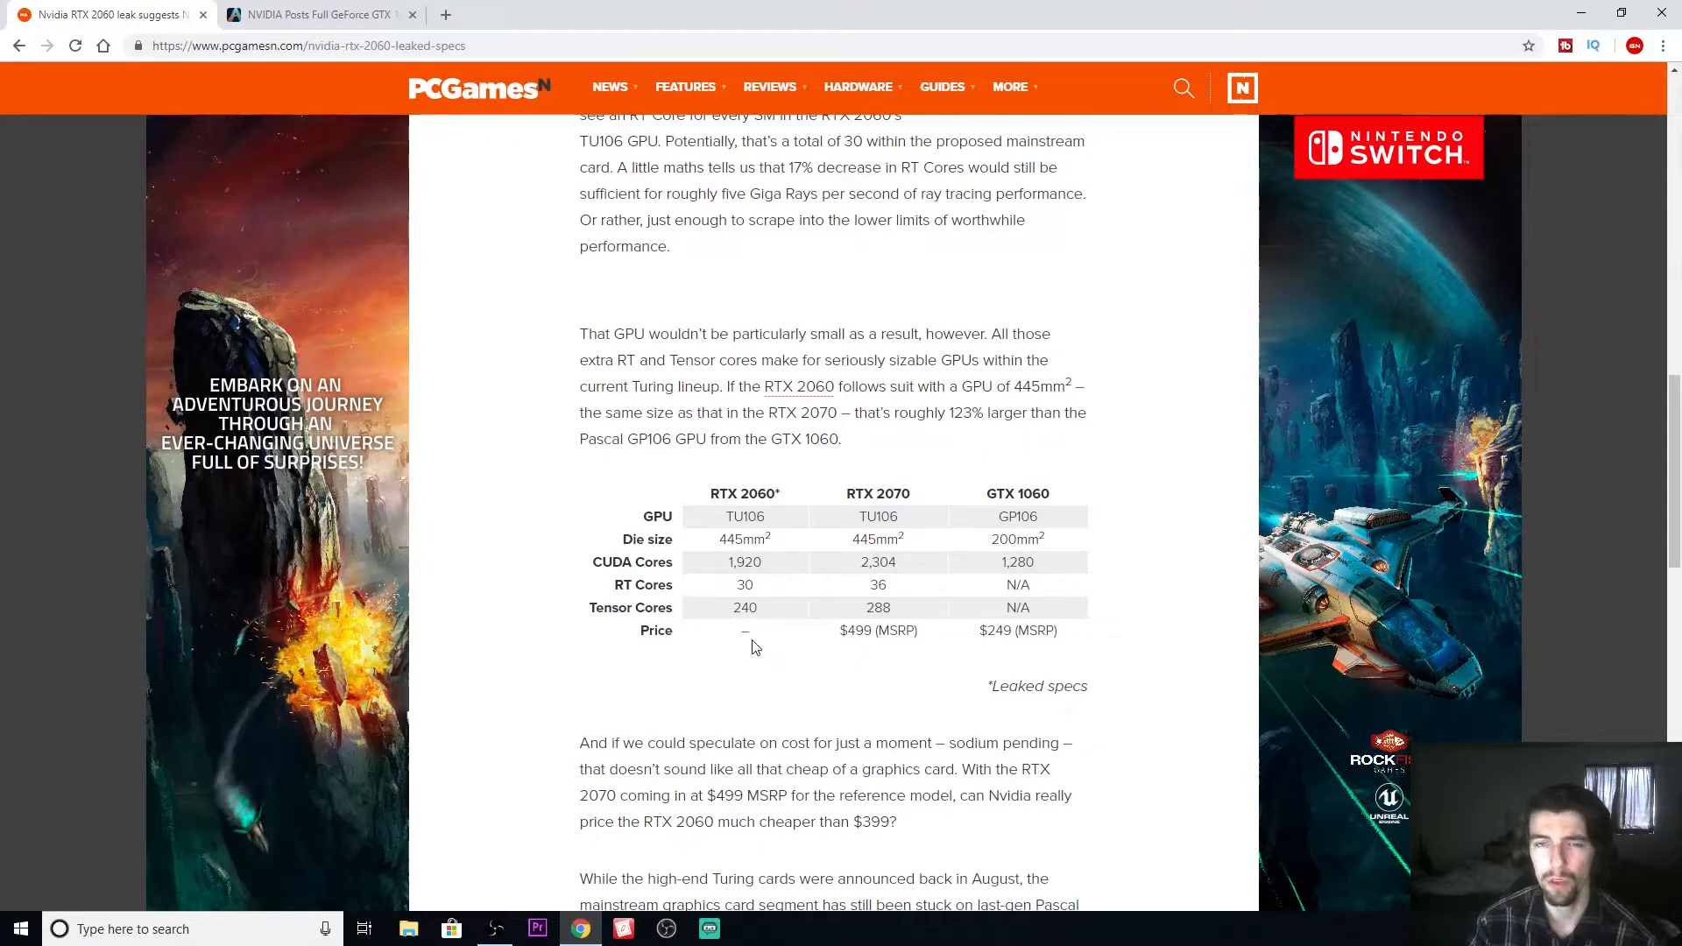
mouse_move(799, 729)
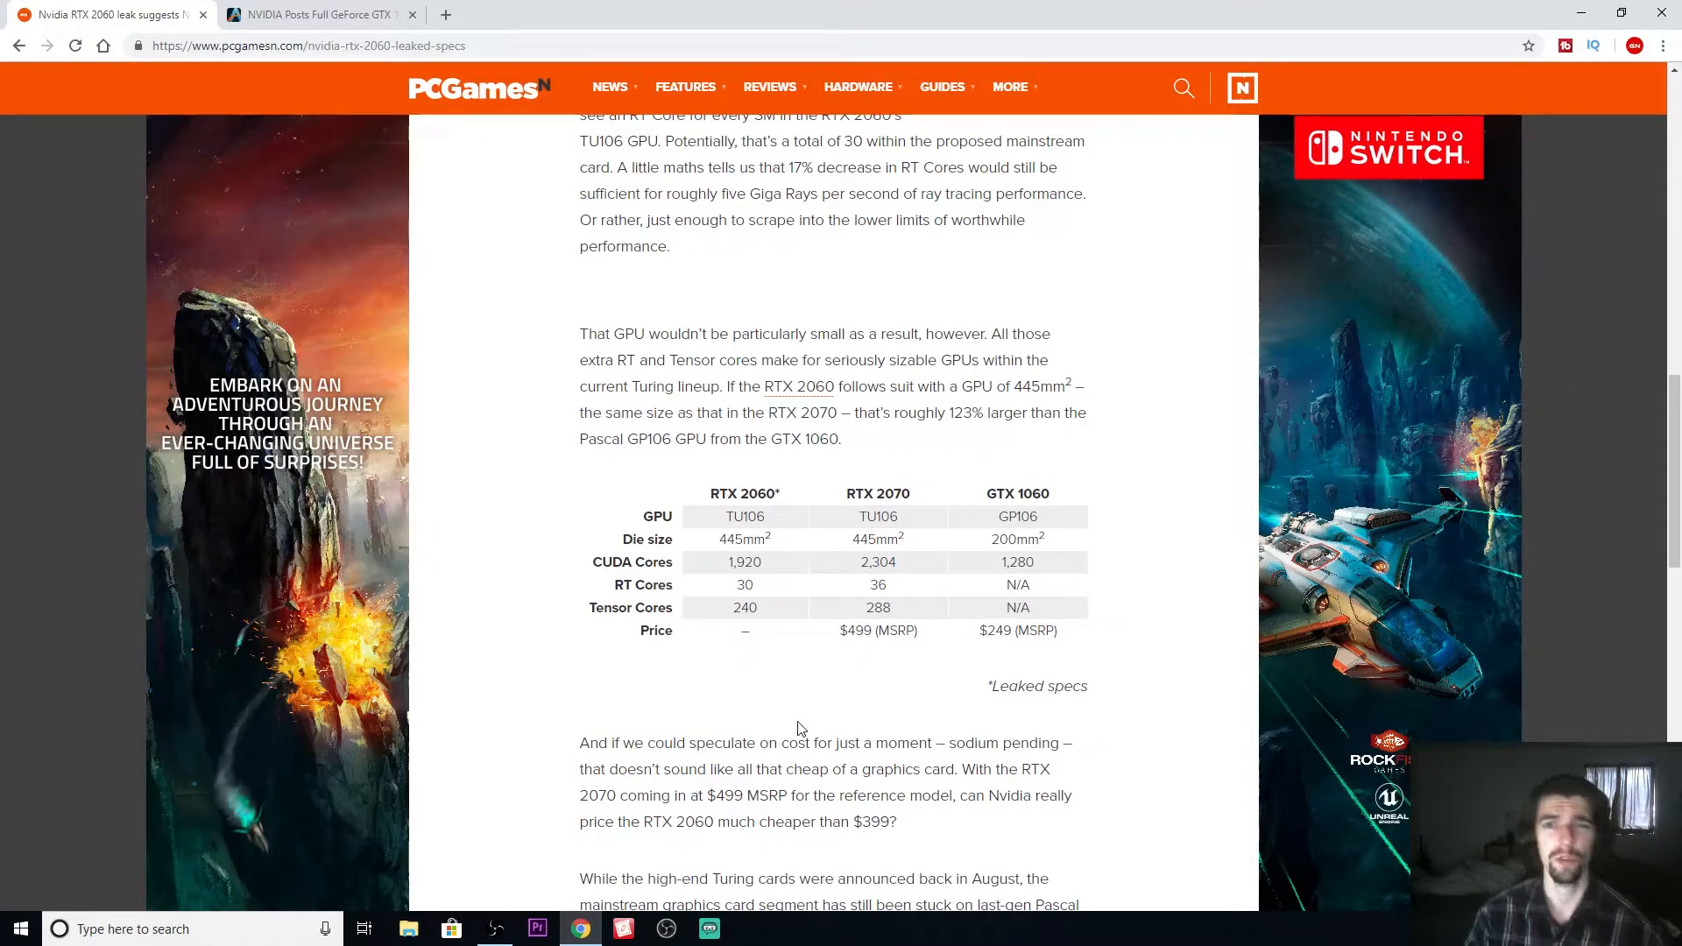
scroll(up, 3)
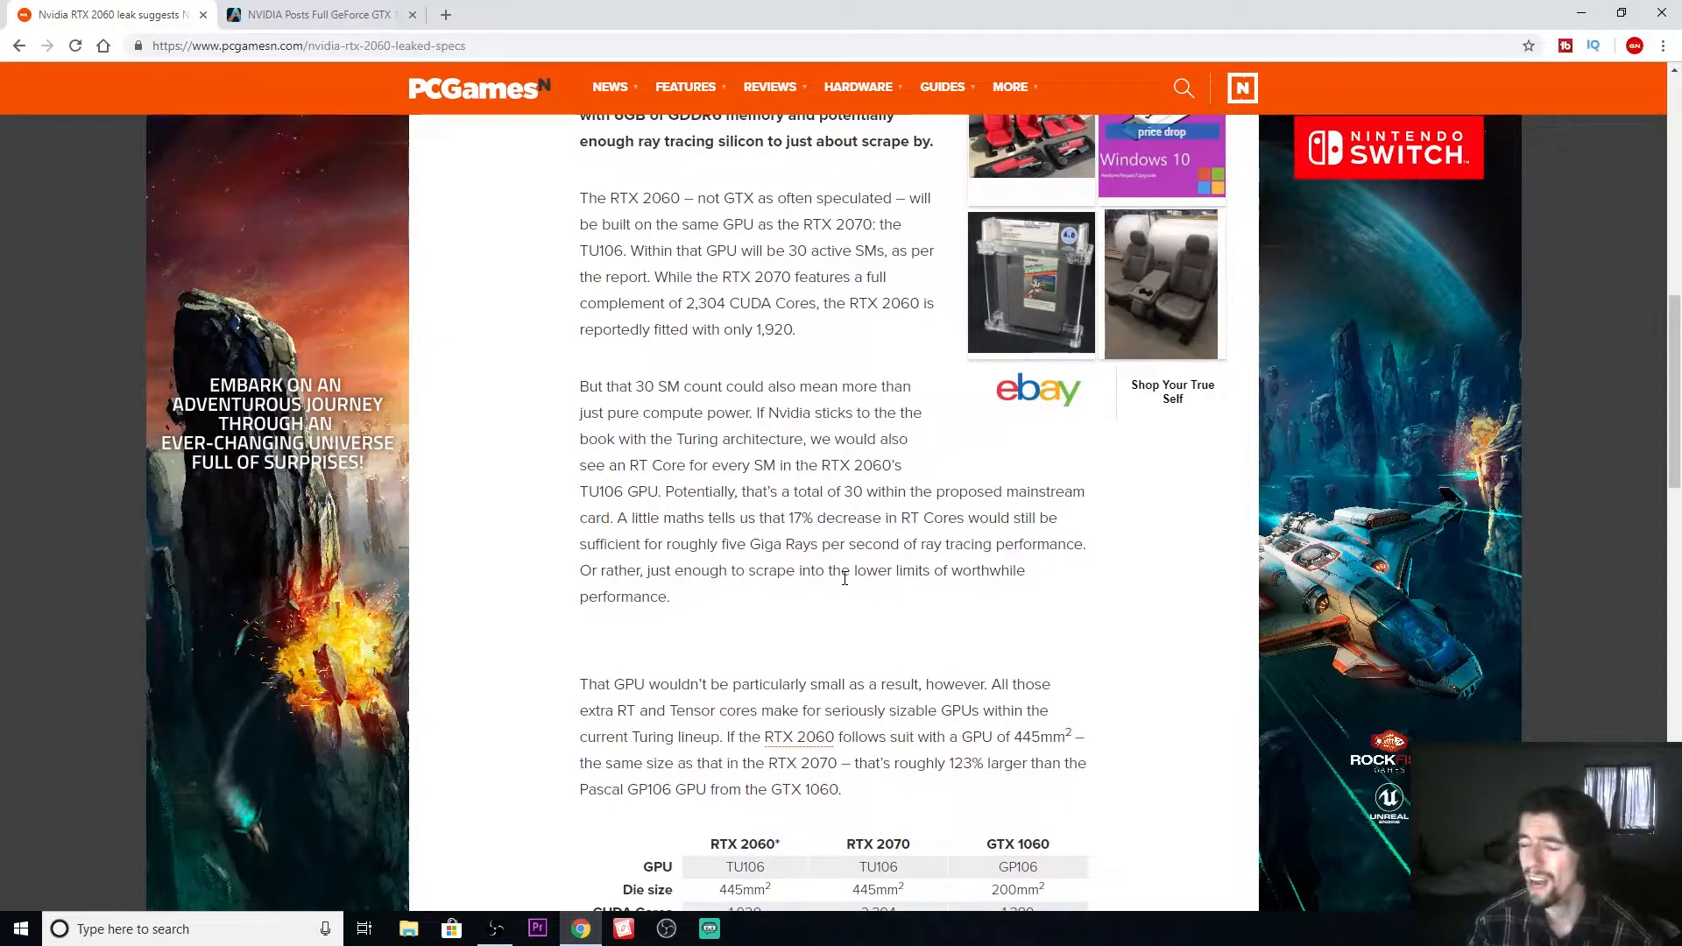
scroll(up, 3)
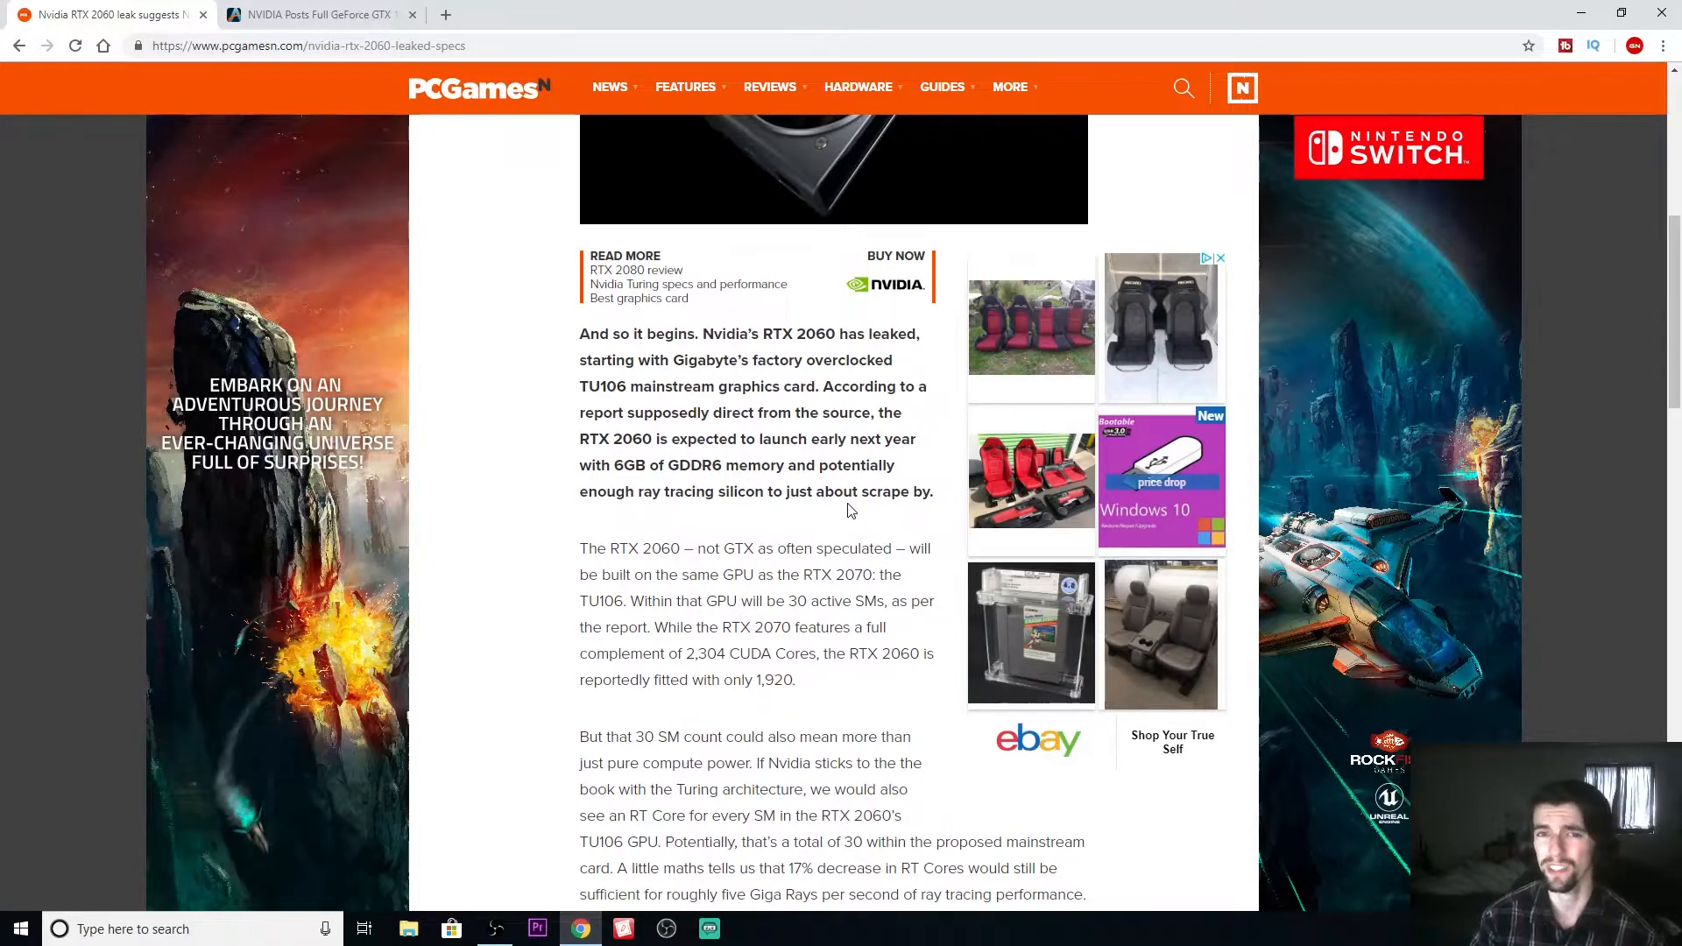
scroll(down, 3)
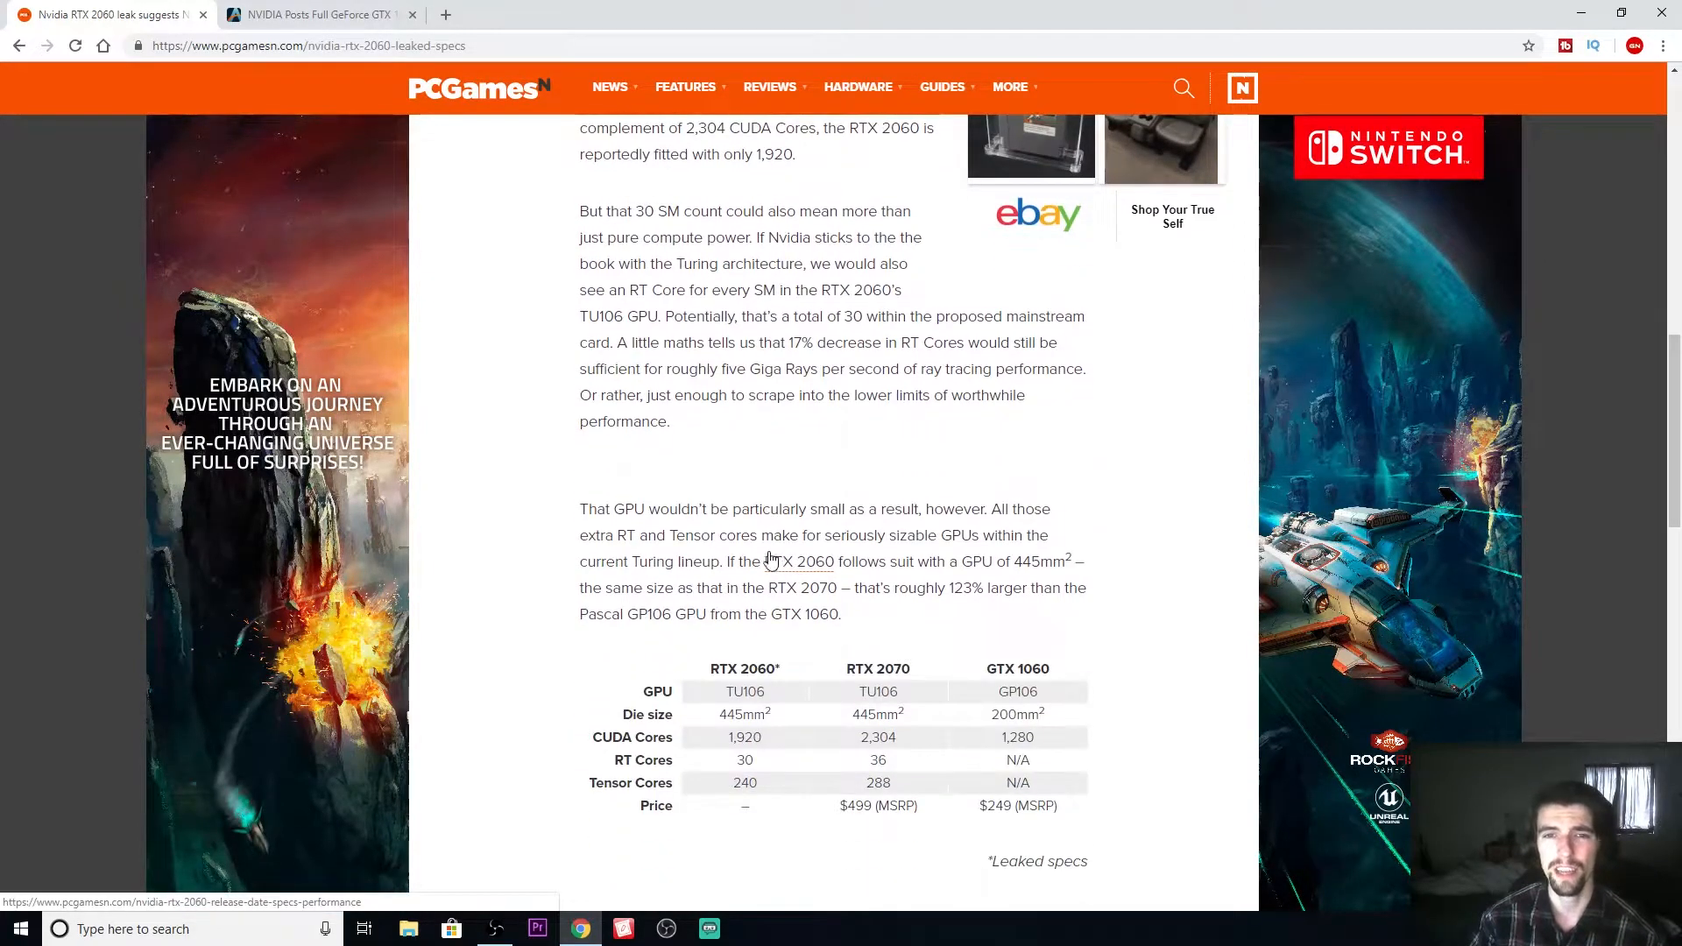
mouse_move(671, 529)
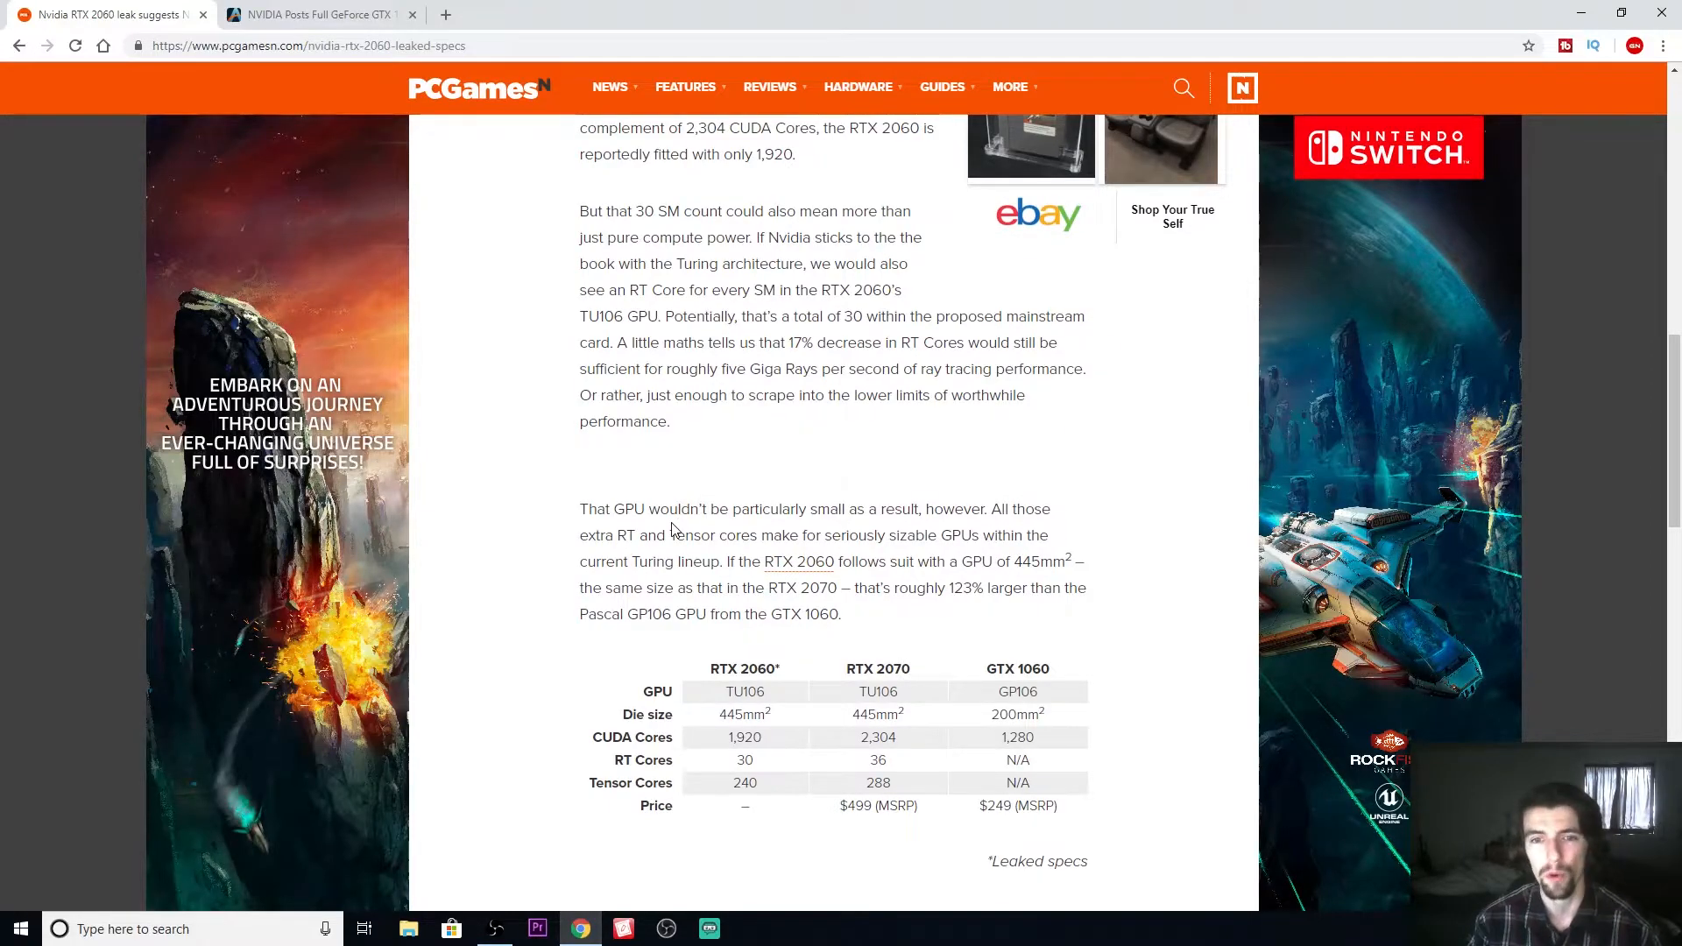
scroll(down, 3)
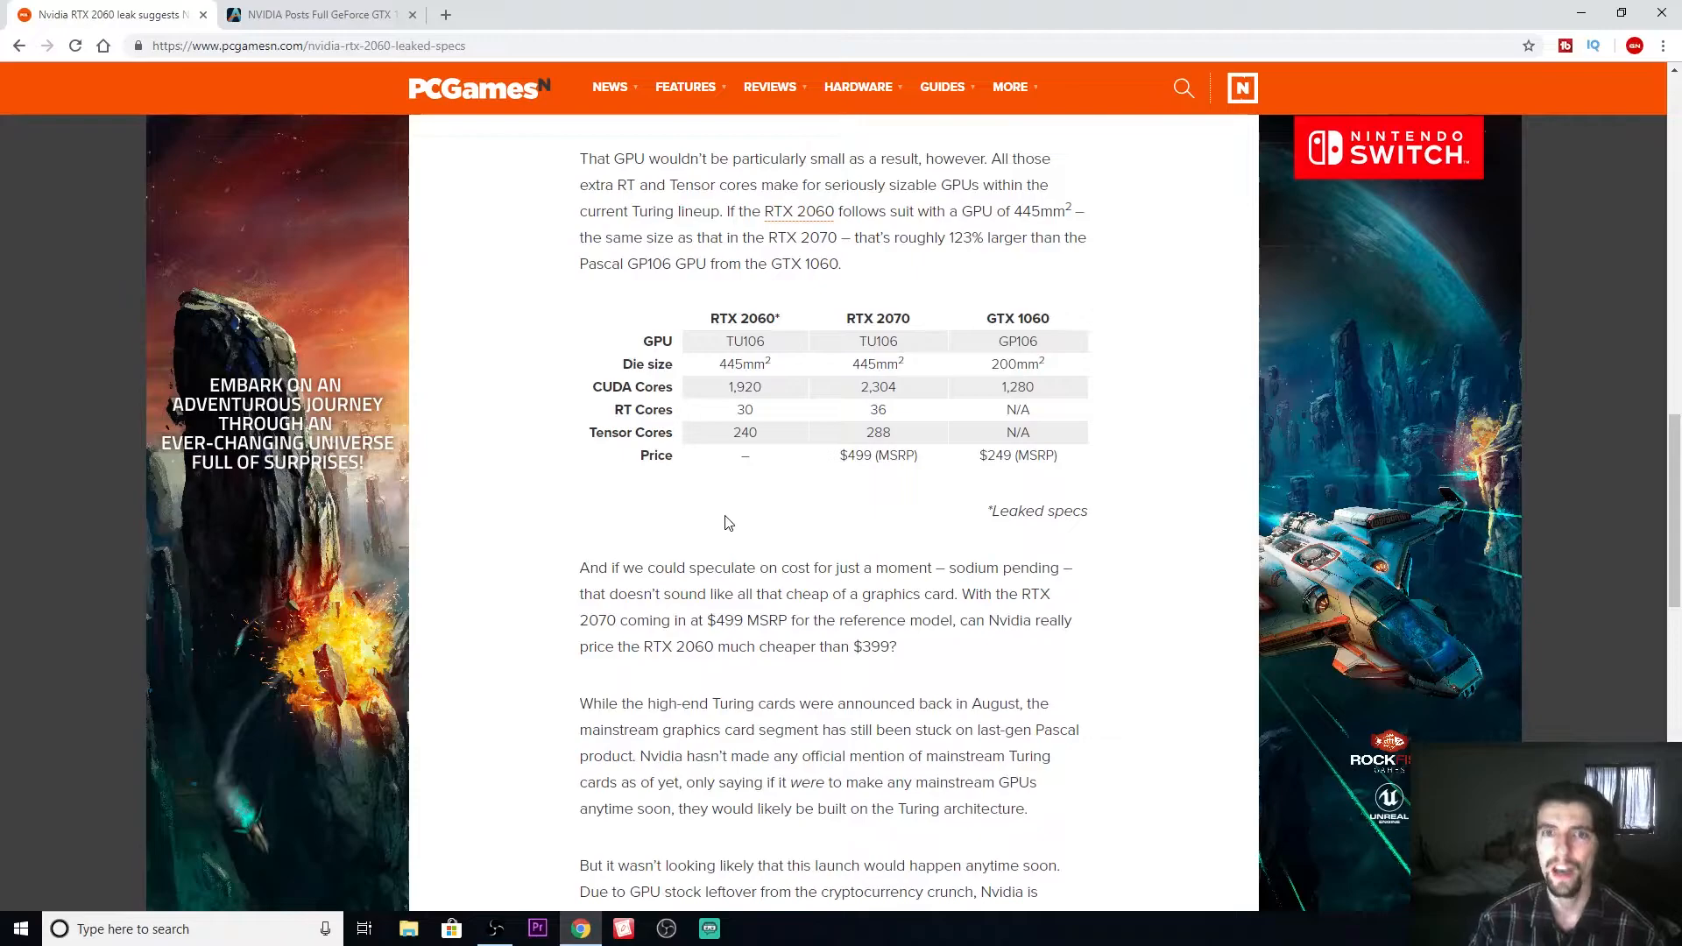
mouse_move(748, 524)
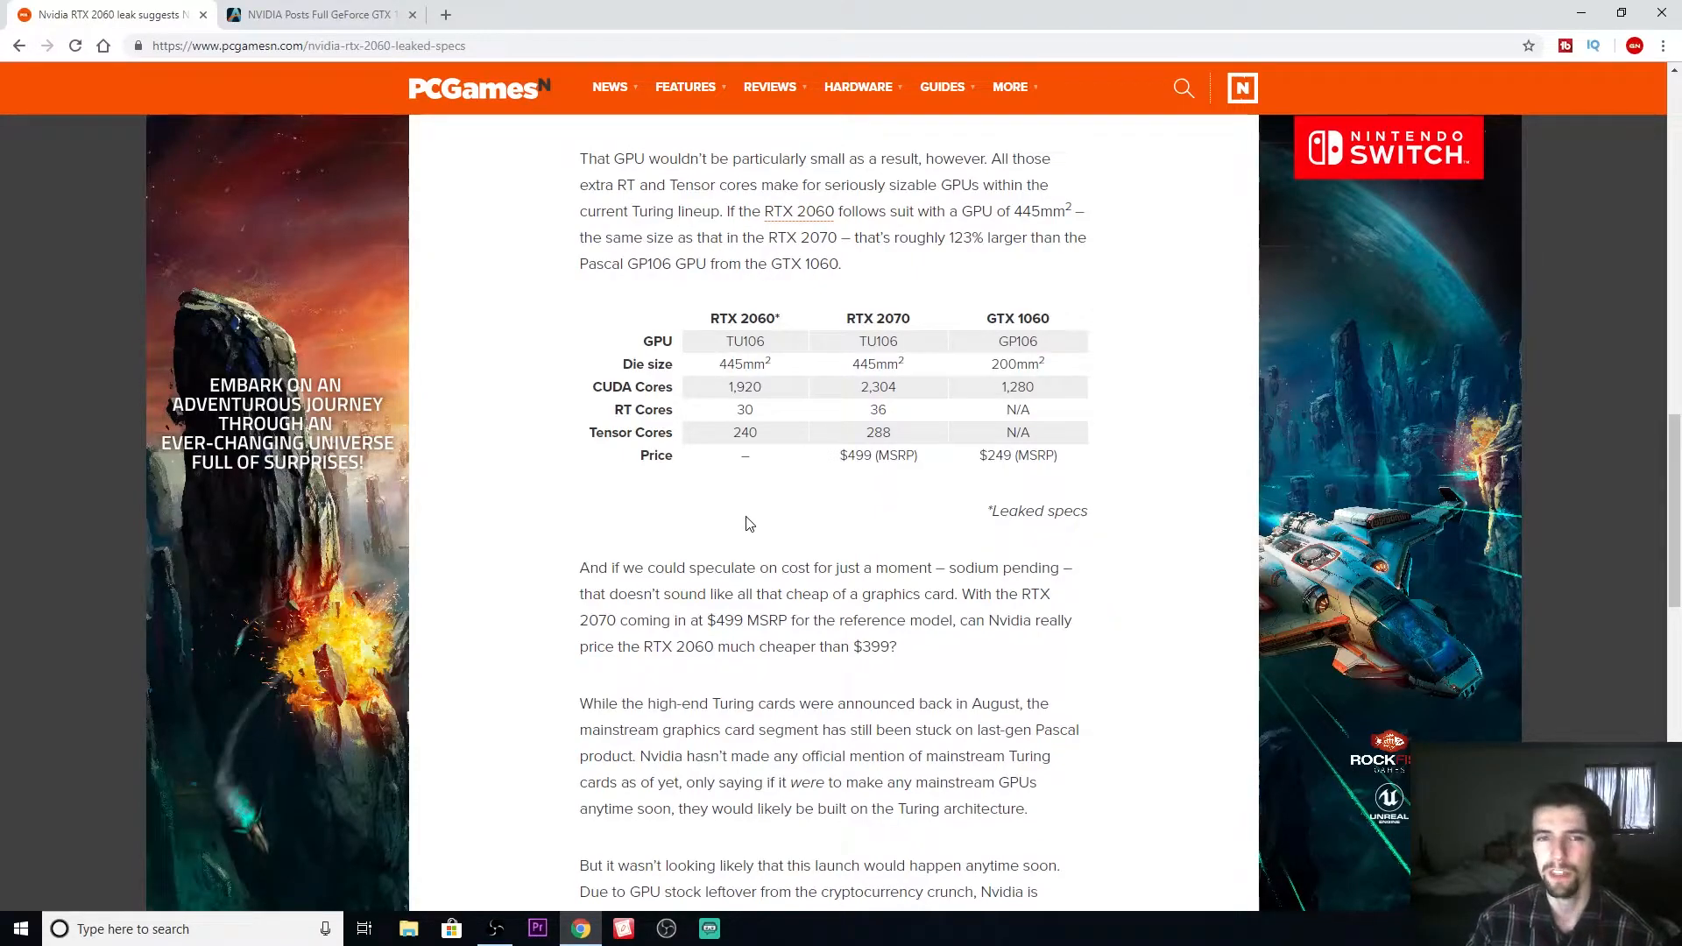
mouse_move(872, 433)
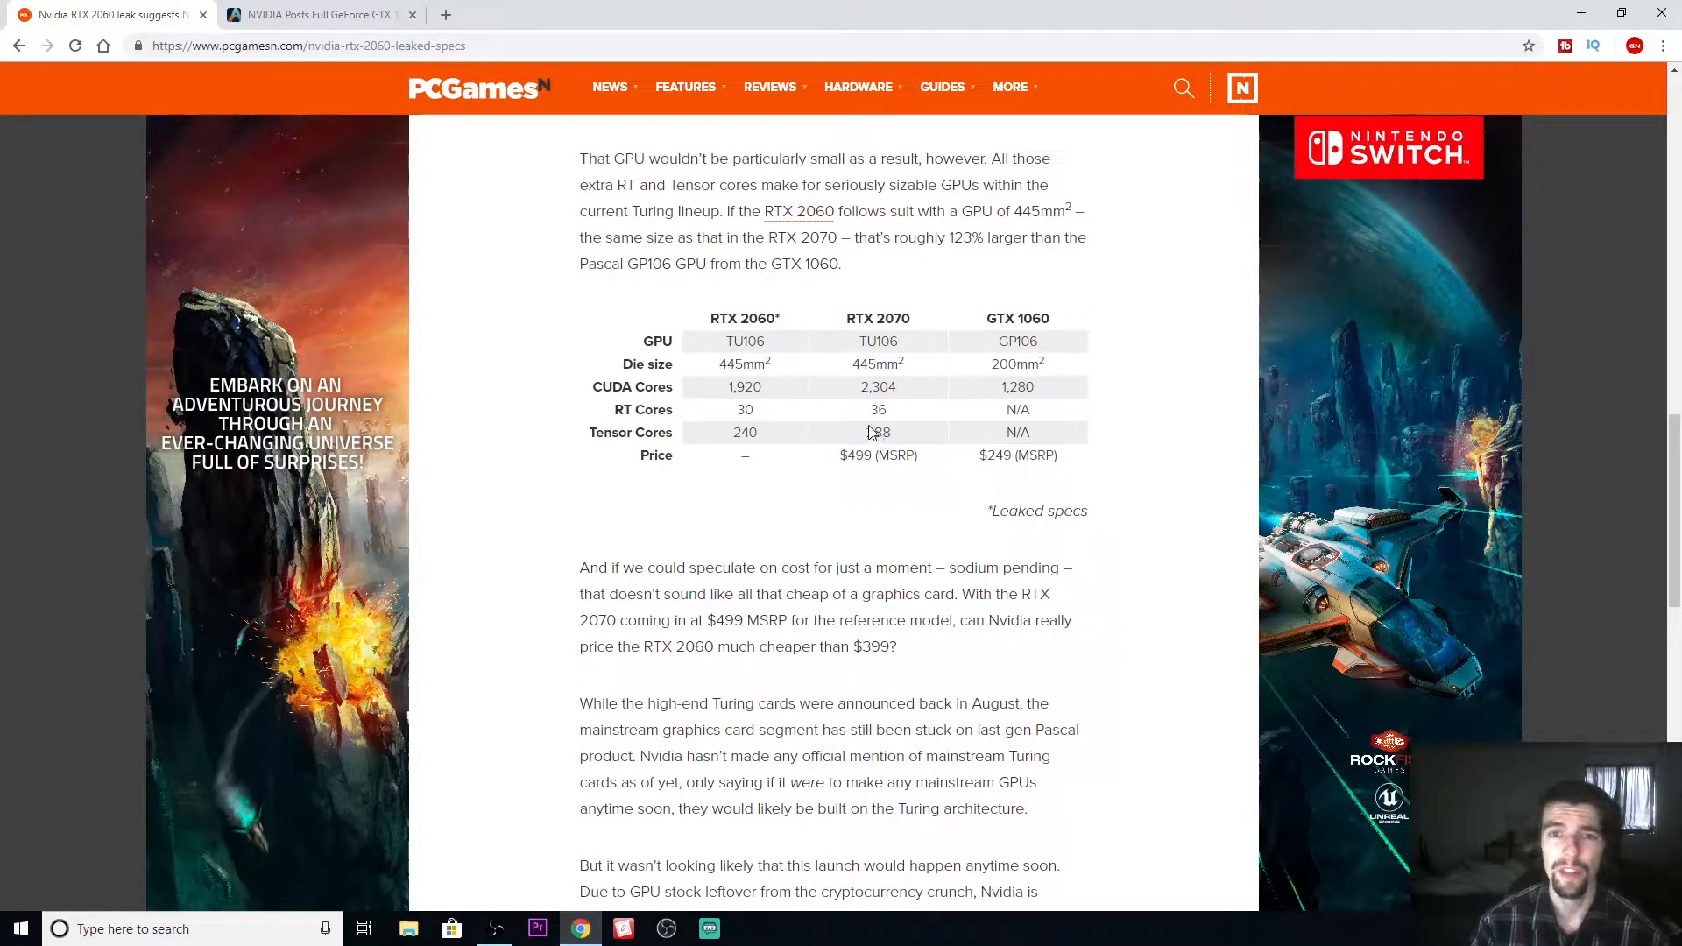
mouse_move(929, 422)
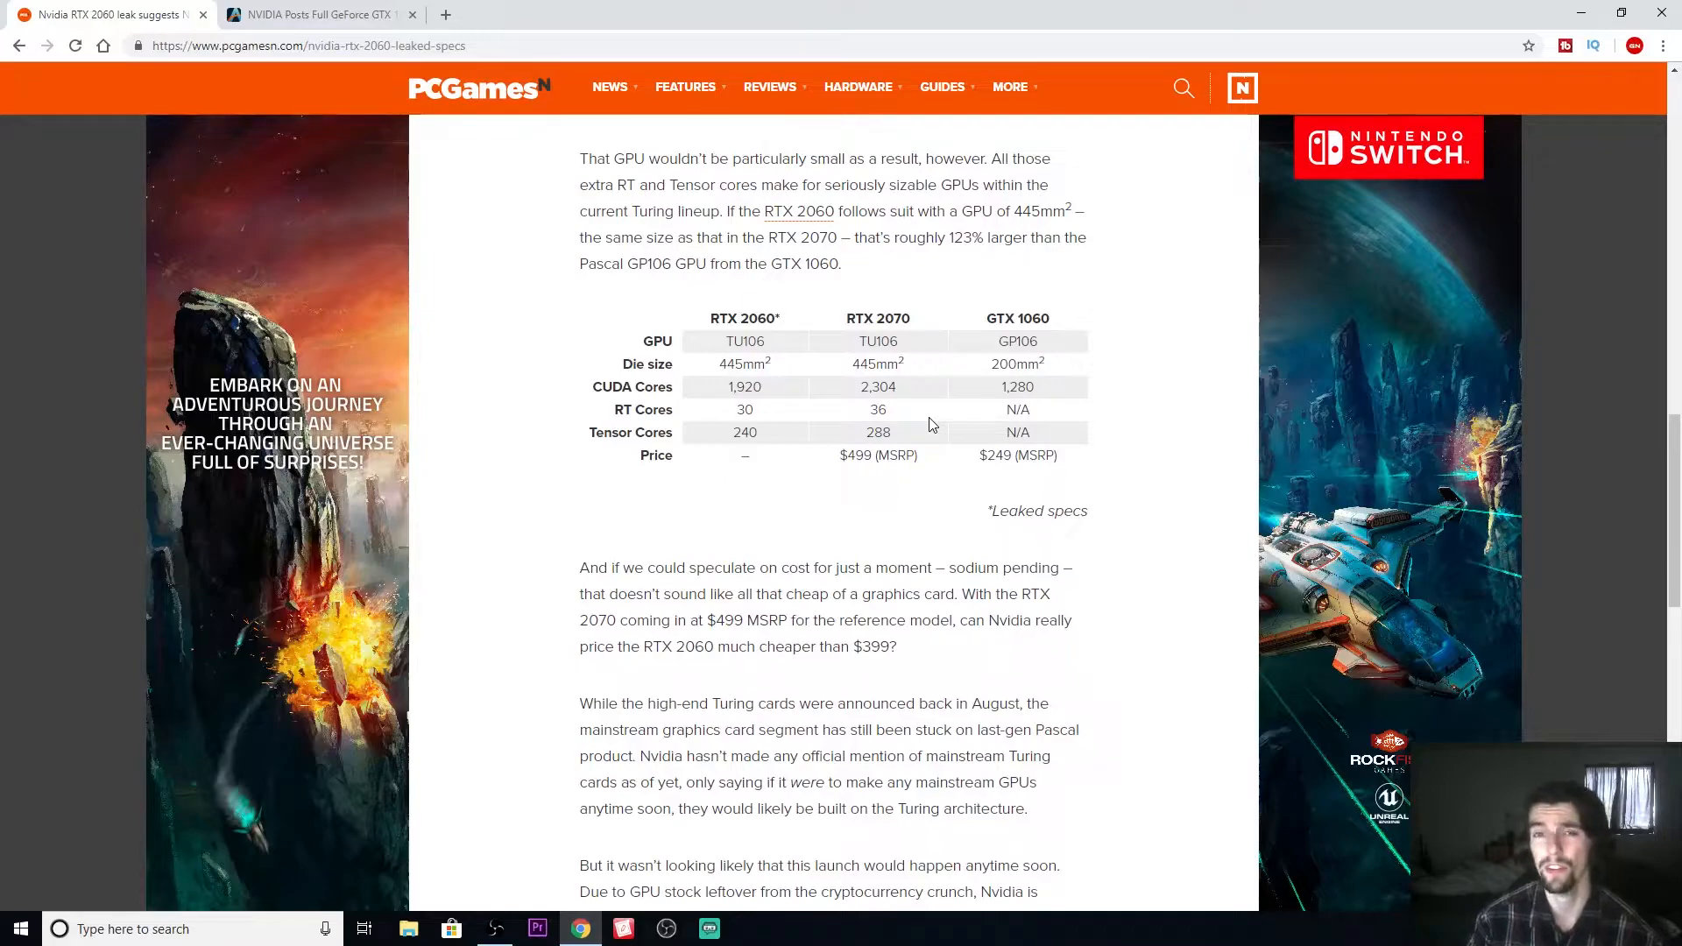
mouse_move(906, 397)
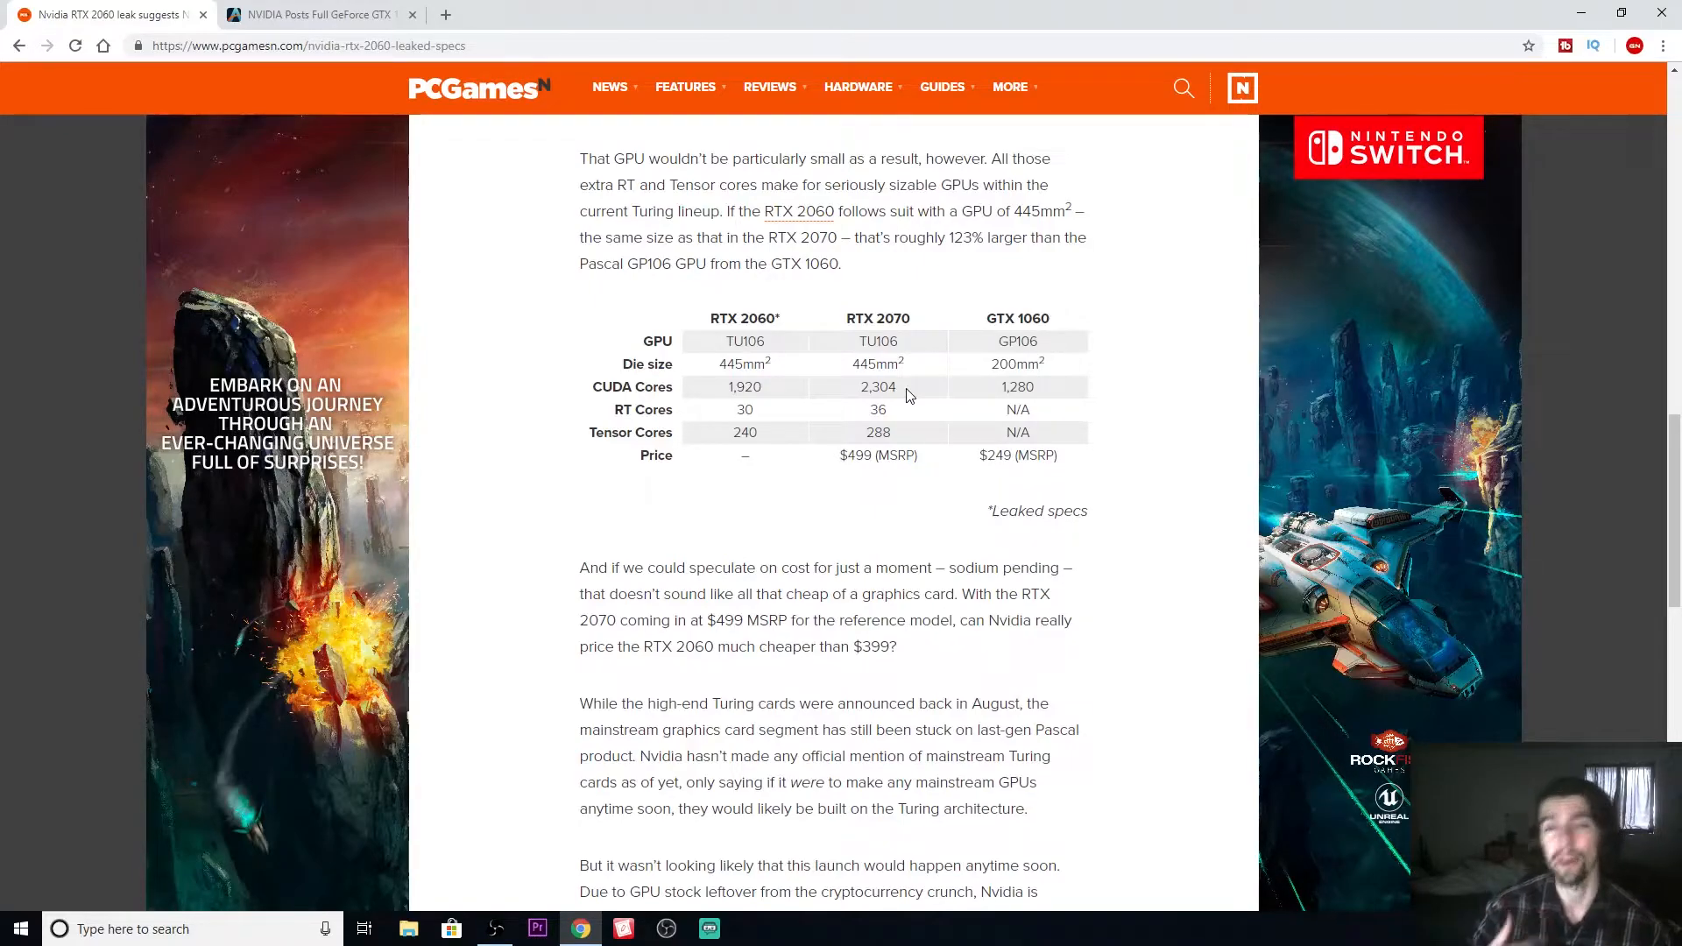
mouse_move(734, 395)
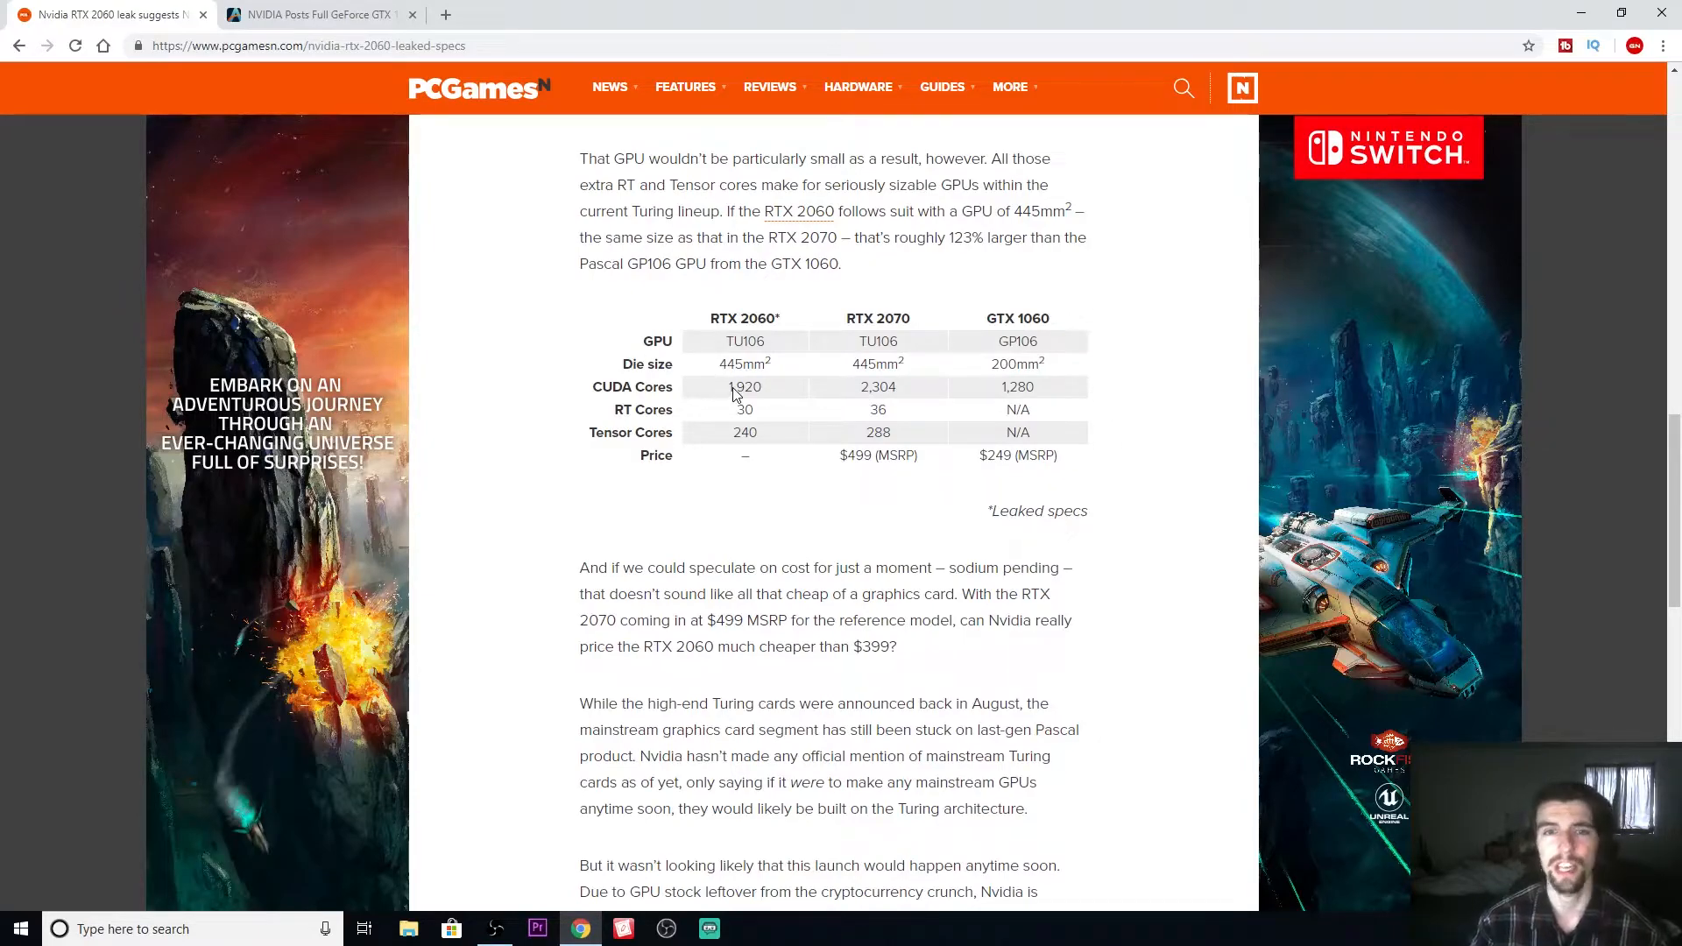
mouse_move(693, 415)
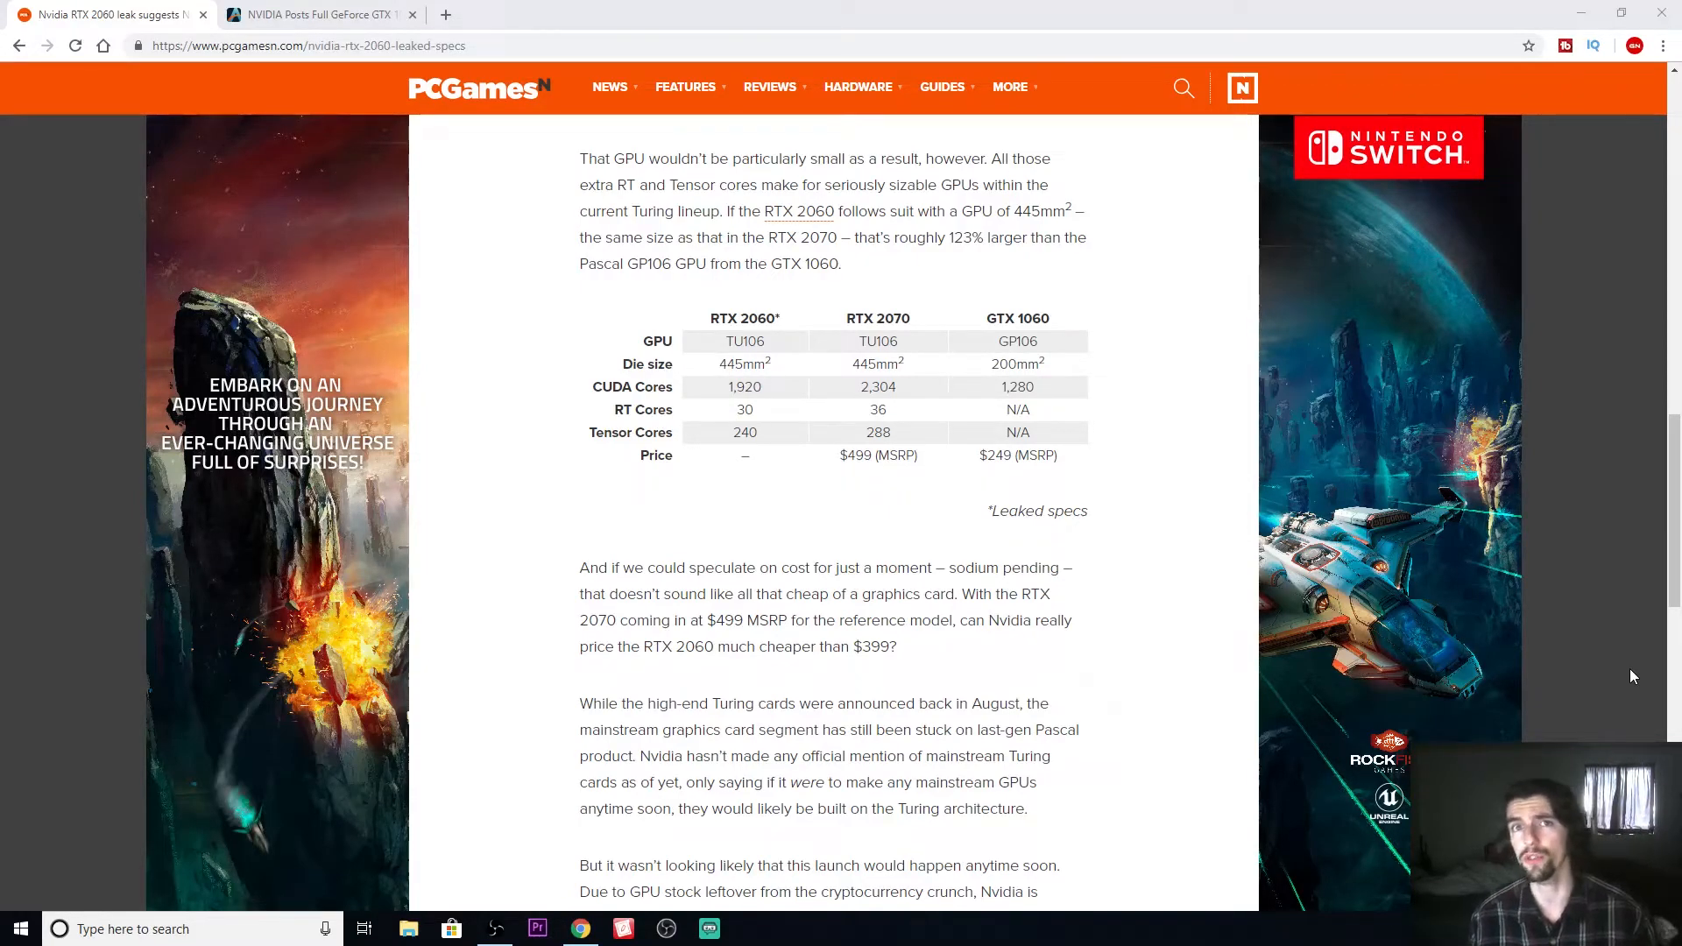
mouse_move(1598, 431)
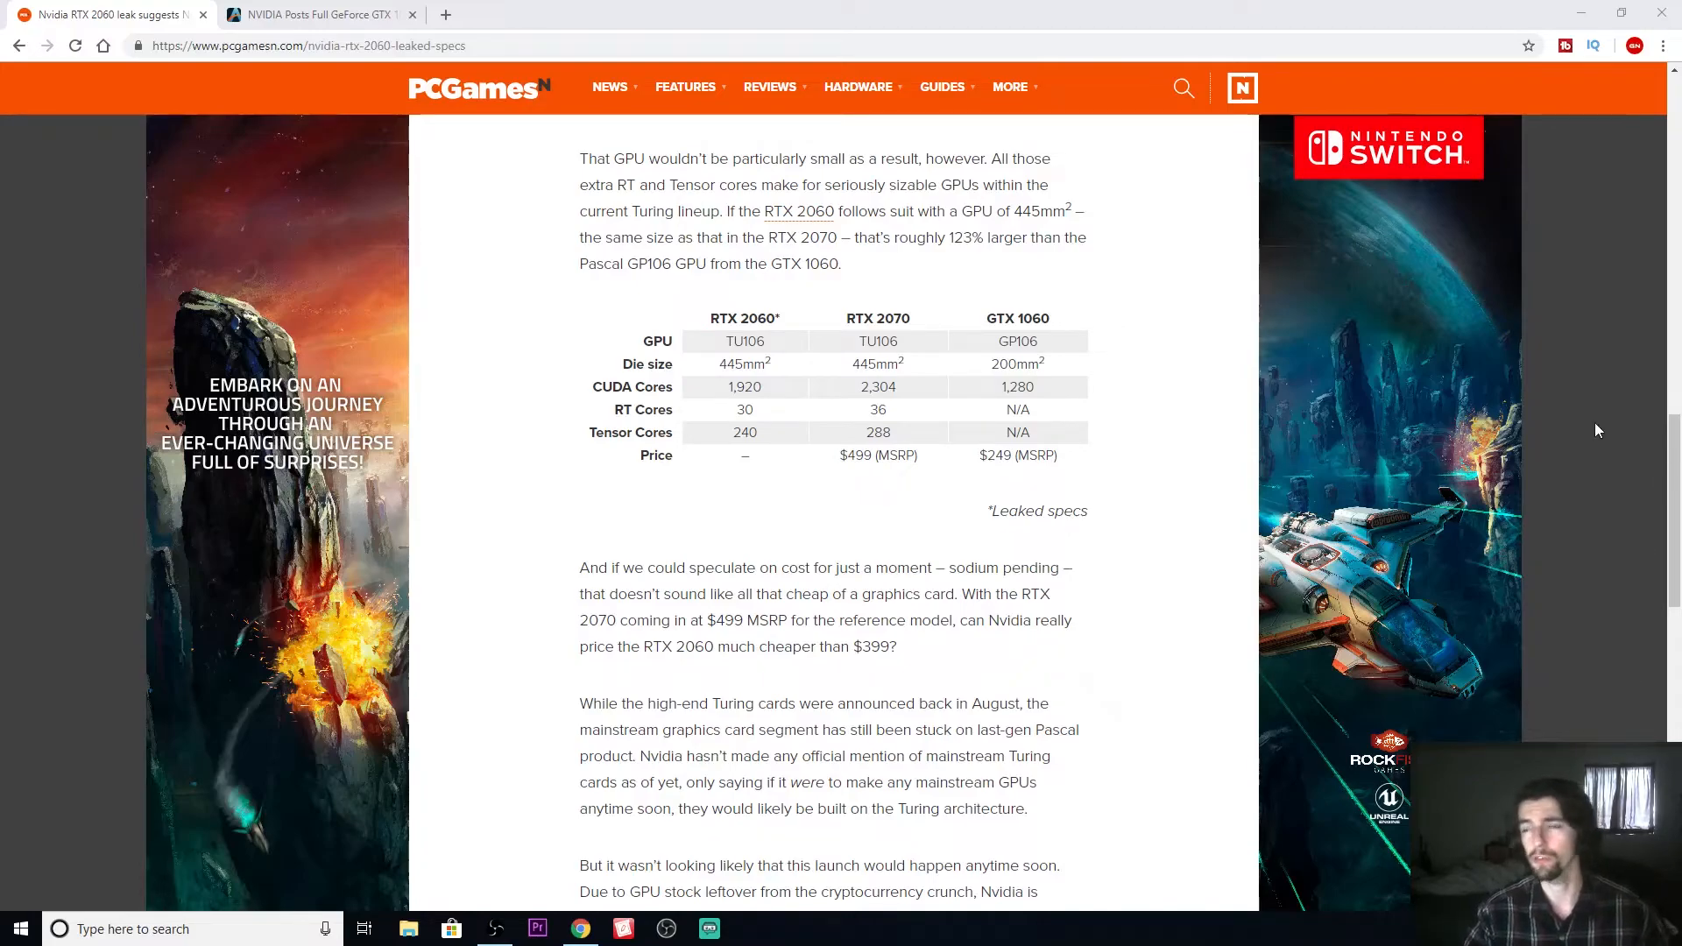